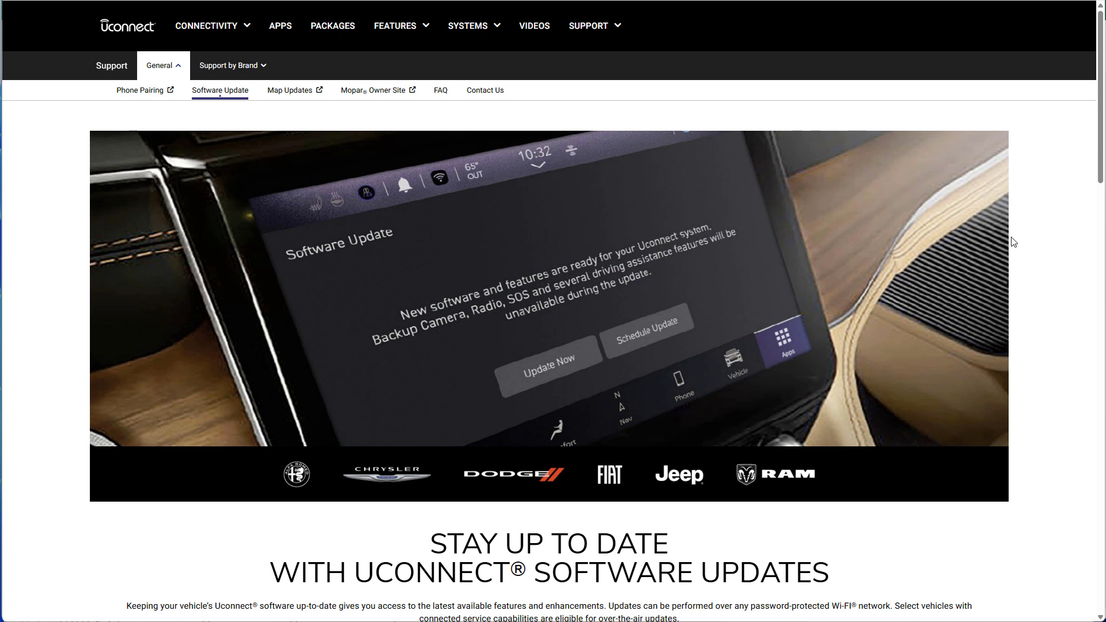
mouse_move(1096, 173)
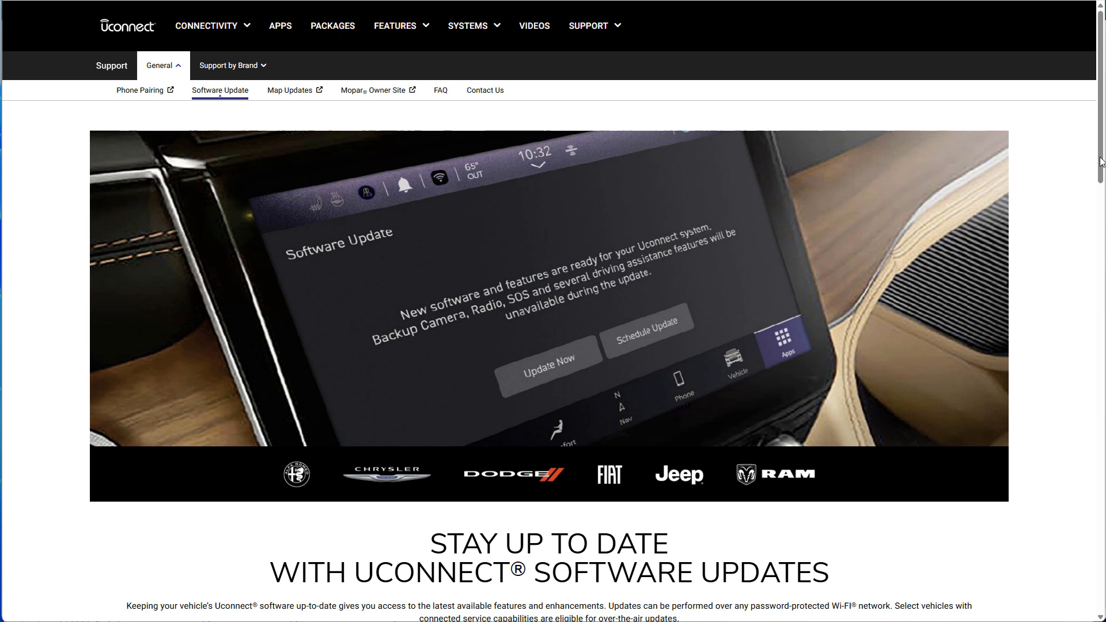
Scroll the Software Update page down to the 17-digit VIN entry field and FAQ section
scroll("down", 3)
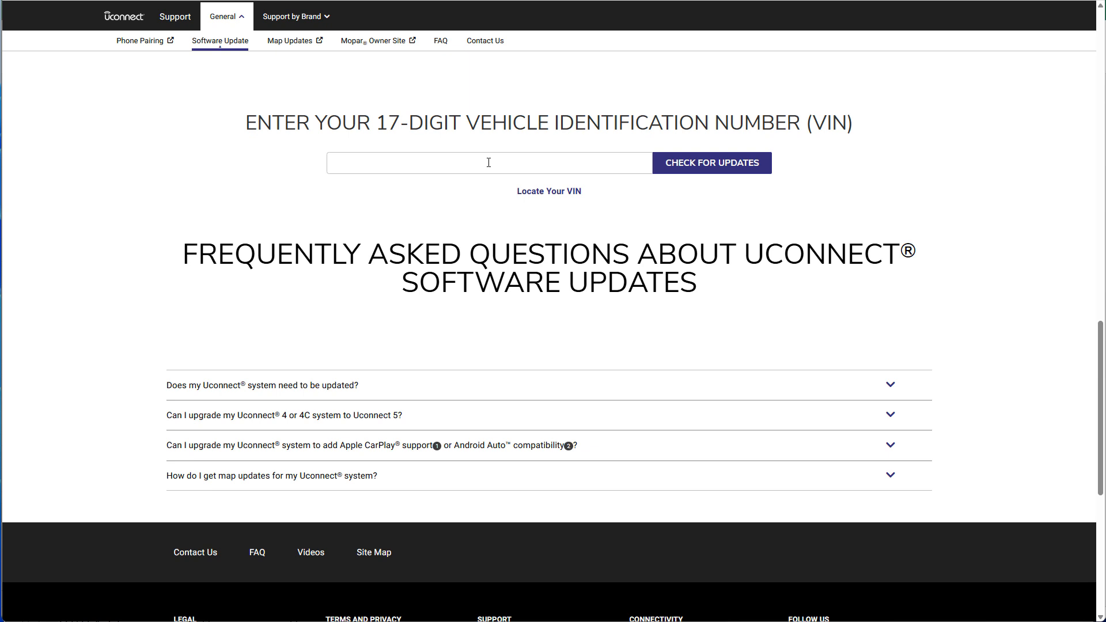
mouse_move(1101, 395)
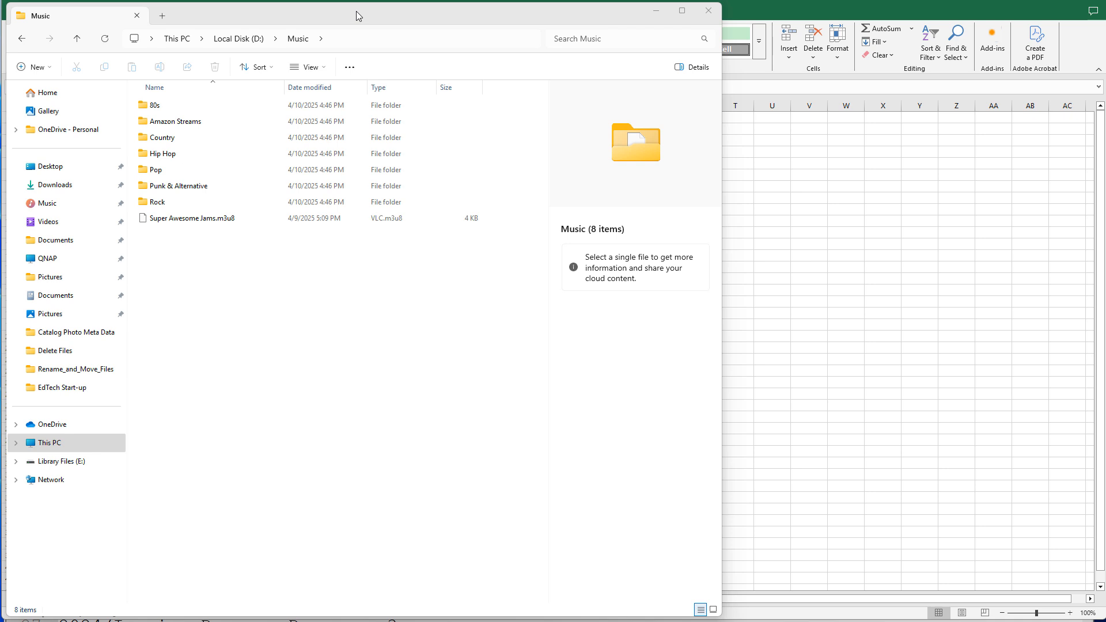
mouse_move(182, 381)
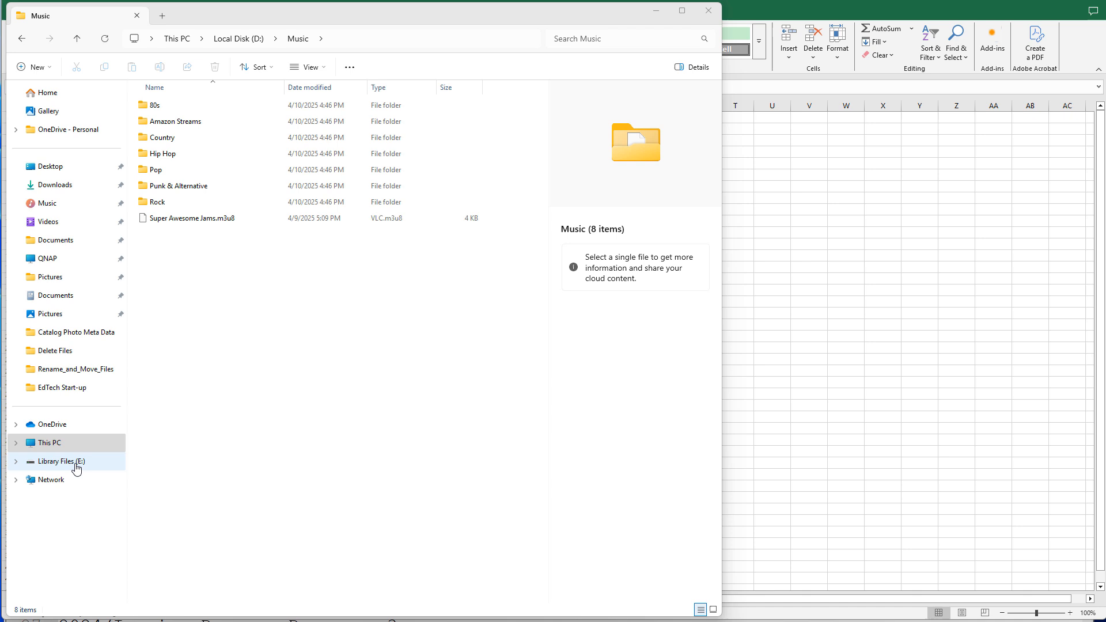
mouse_move(78, 469)
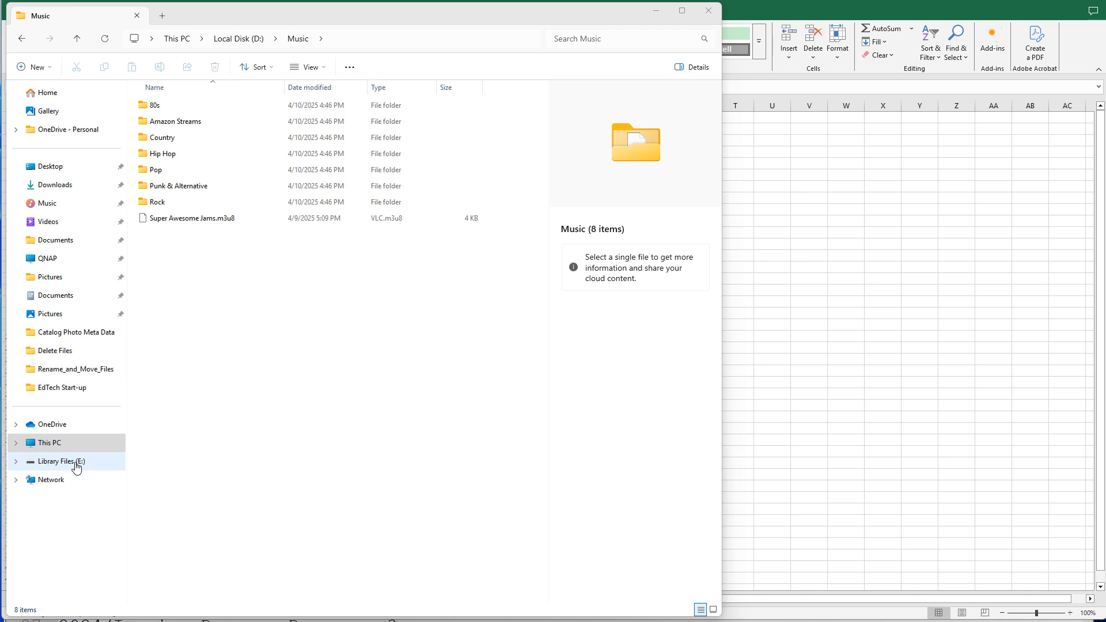
Bring up the Format dialog for Library Files (E:) and view the file-system choices, keeping NTFS
right_click(58, 461)
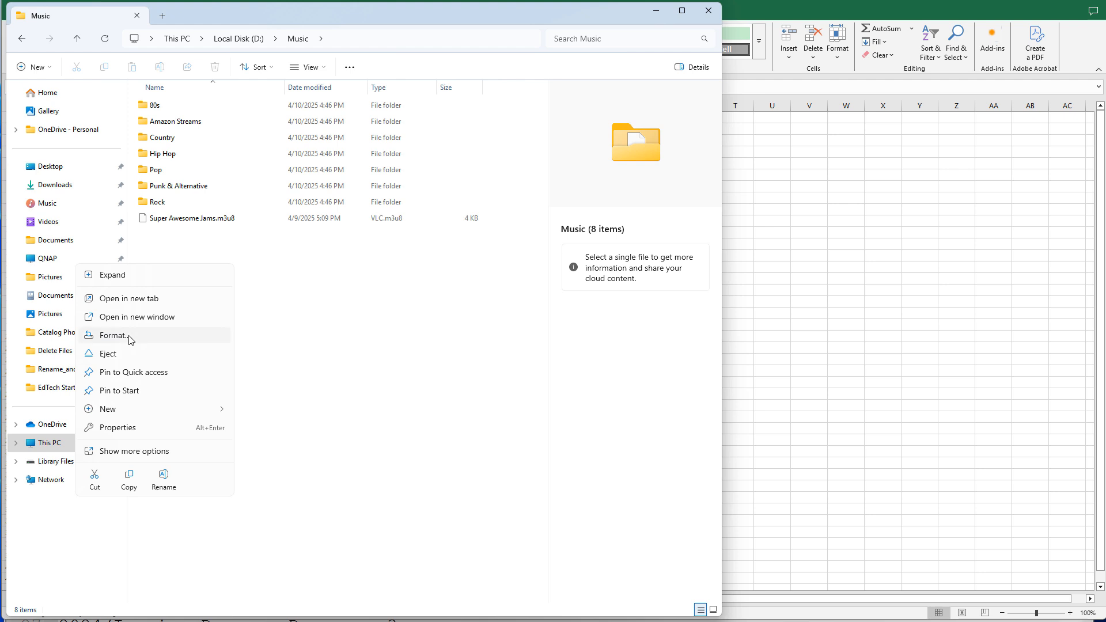
left_click(113, 335)
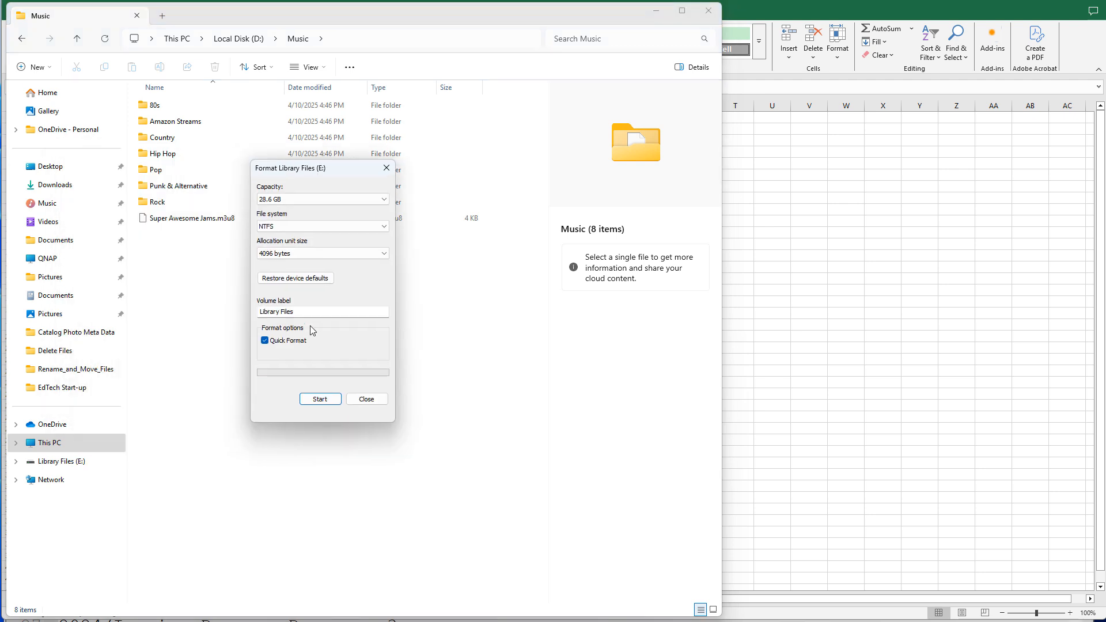
left_click(323, 226)
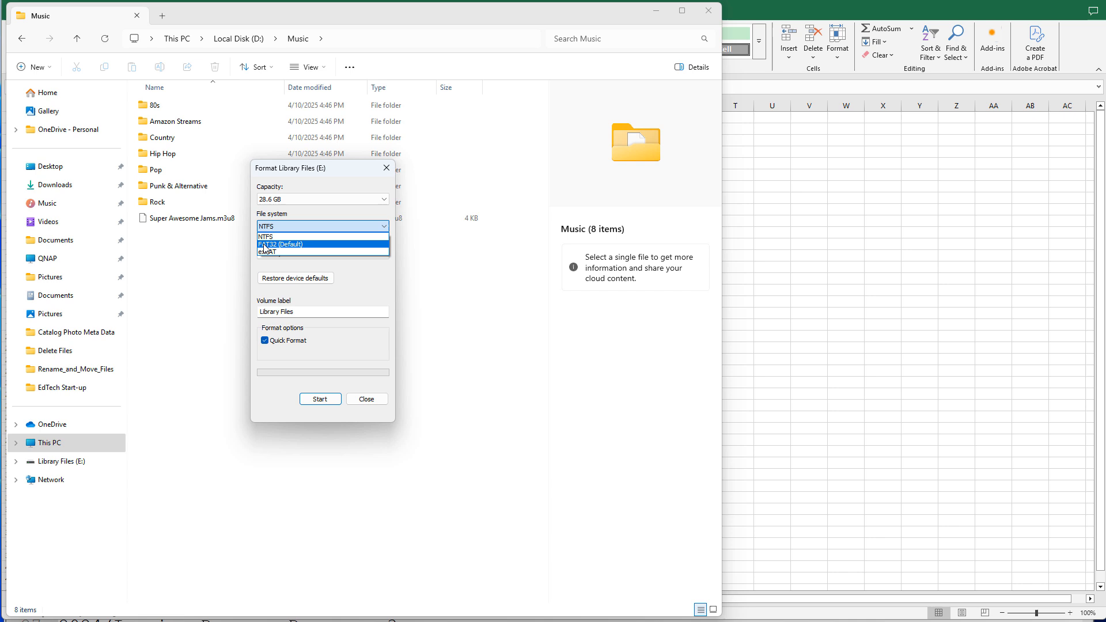
mouse_move(297, 249)
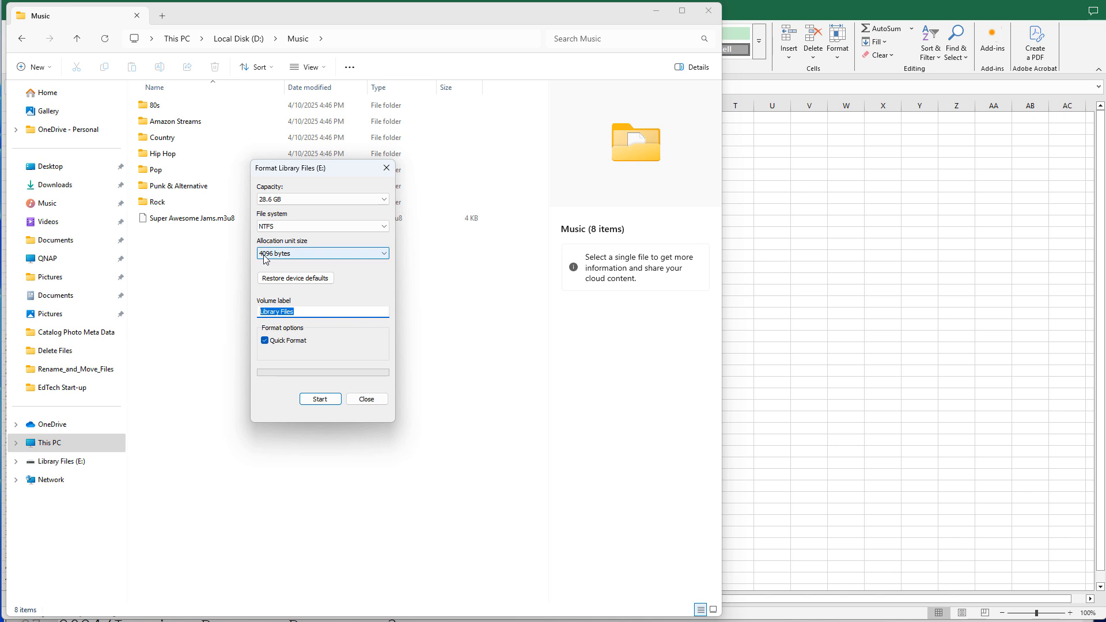
mouse_move(373, 379)
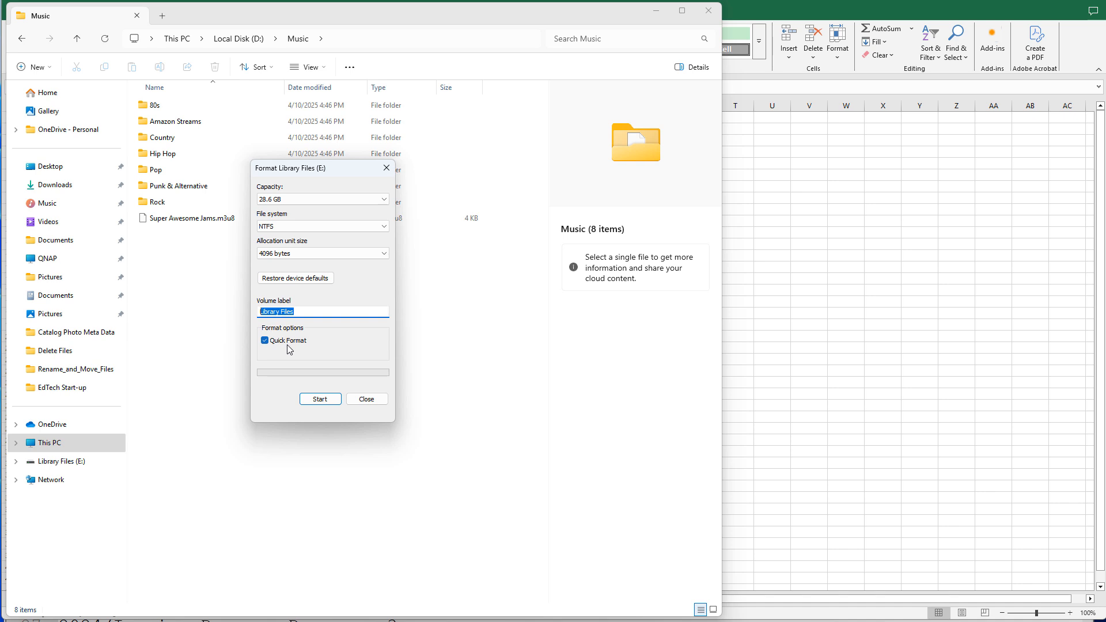
mouse_move(284, 346)
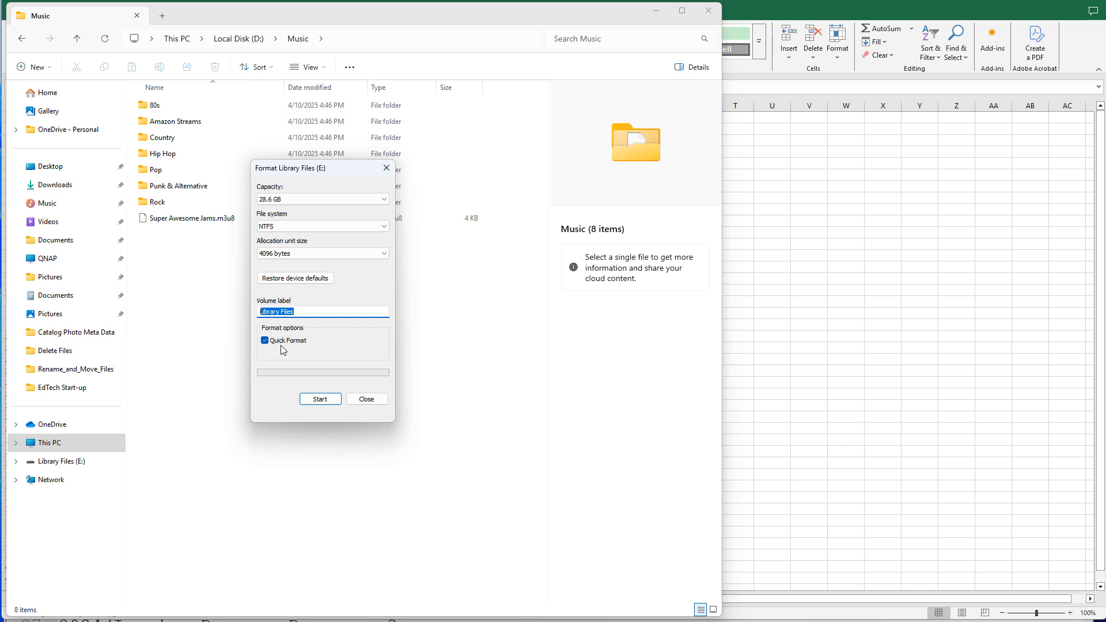
Uncheck Quick Format and close the Format dialog without formatting the drive
left_click(264, 340)
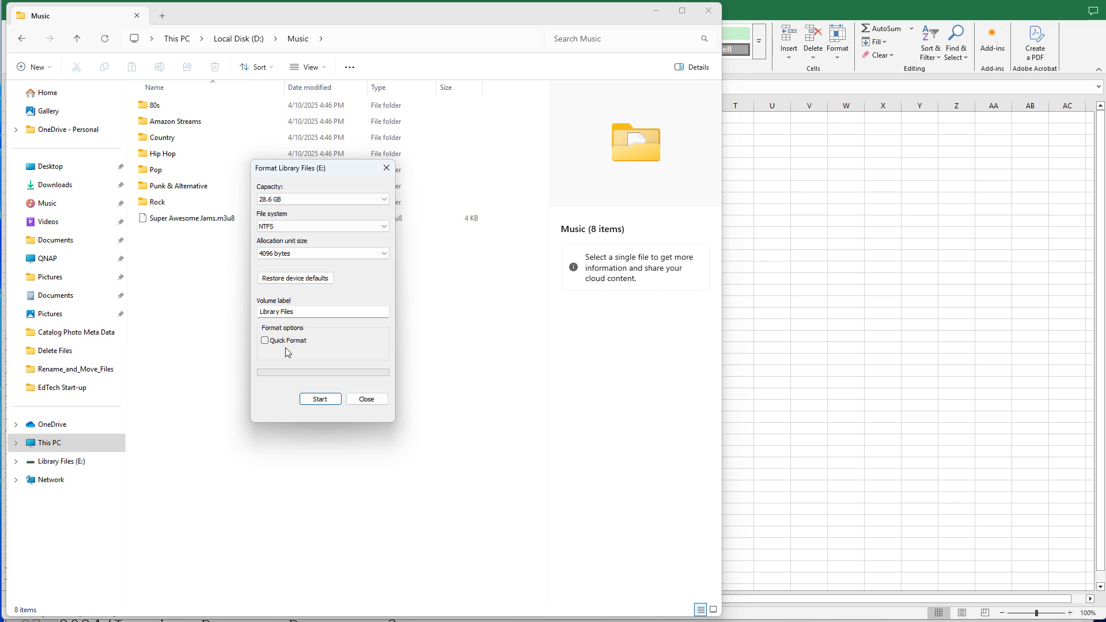
mouse_move(273, 348)
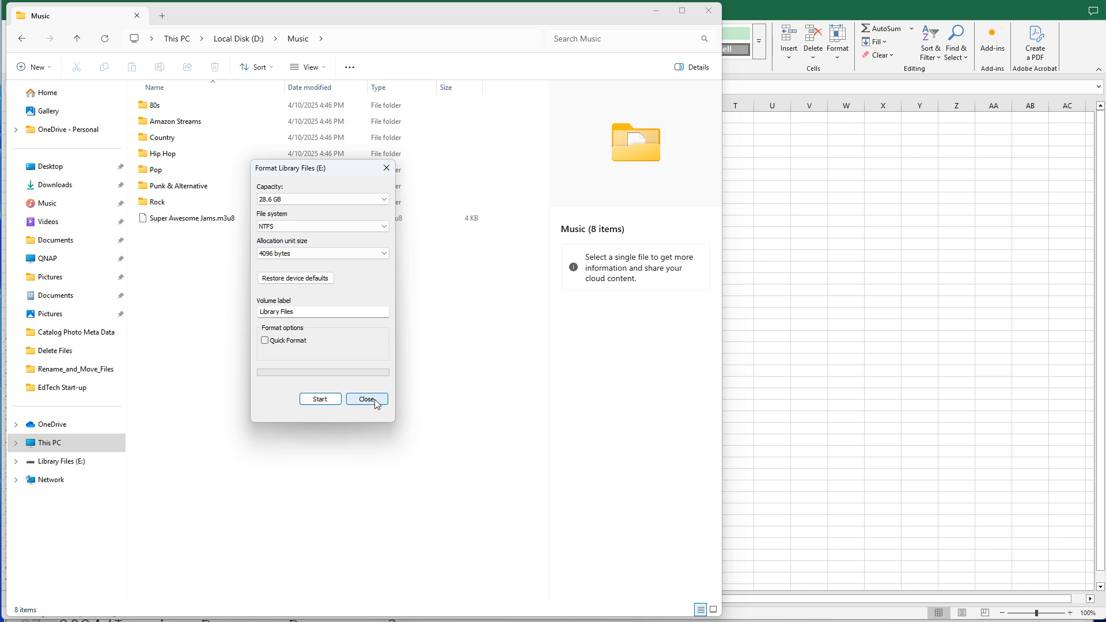
left_click(367, 399)
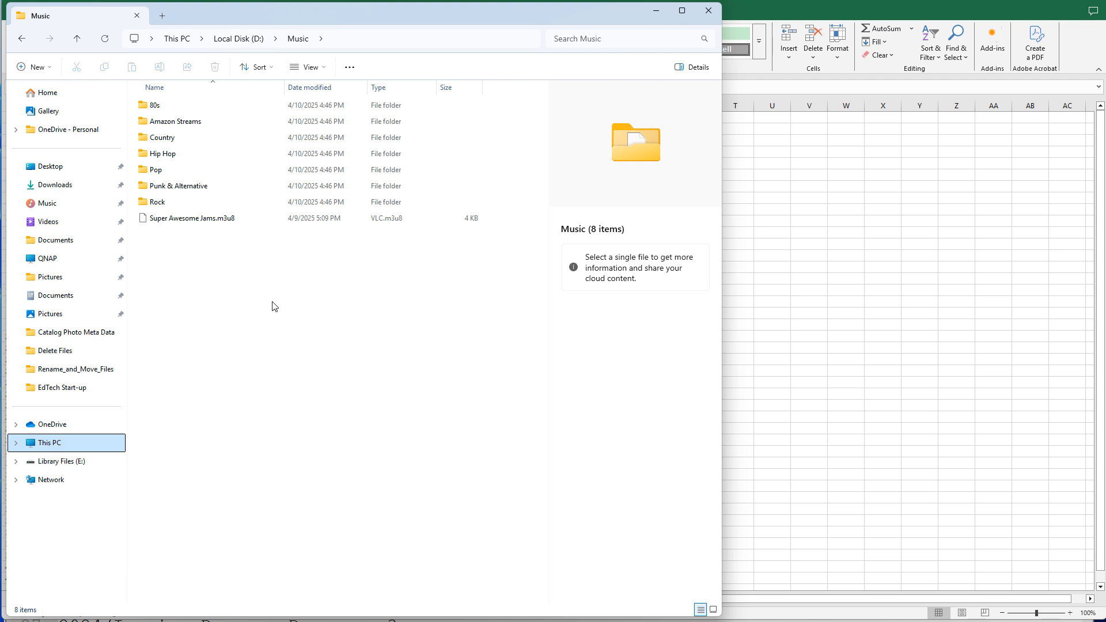
mouse_move(264, 324)
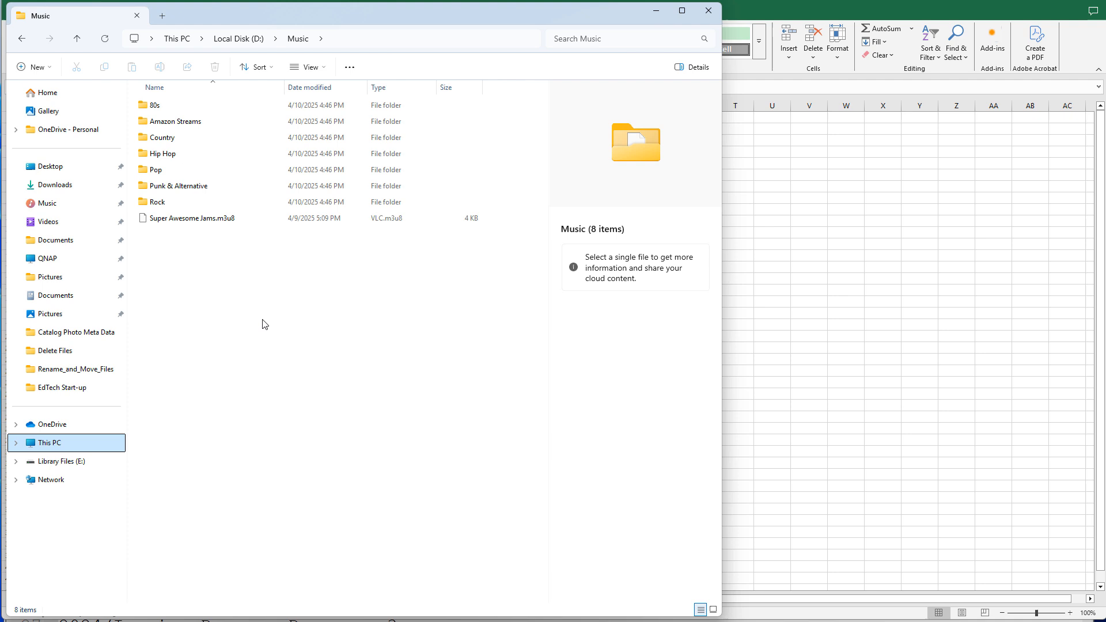
mouse_move(258, 322)
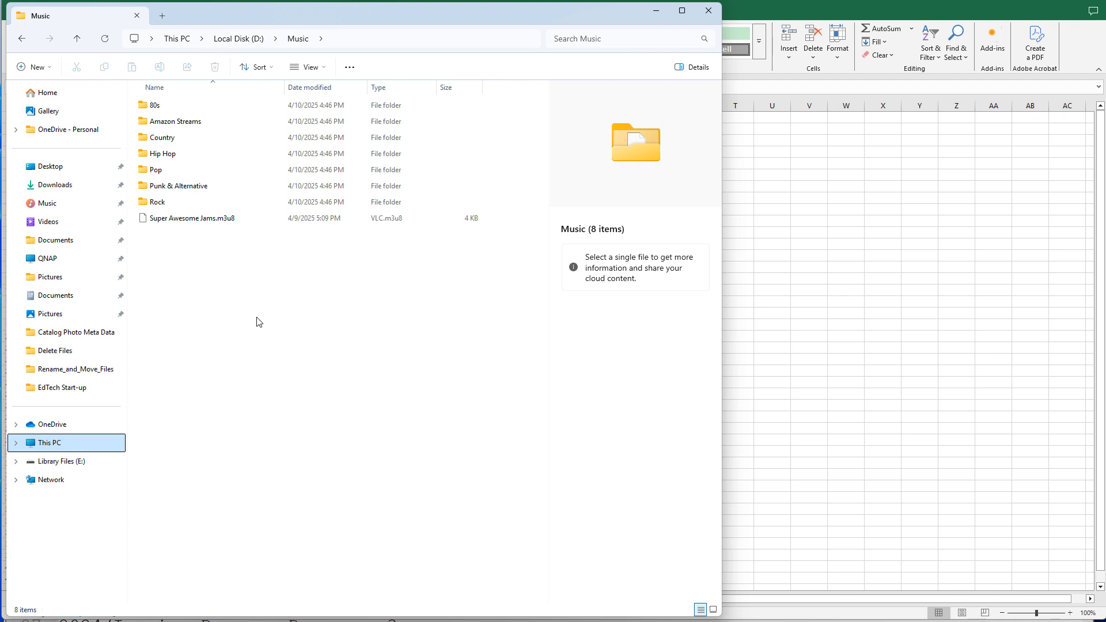
mouse_move(238, 307)
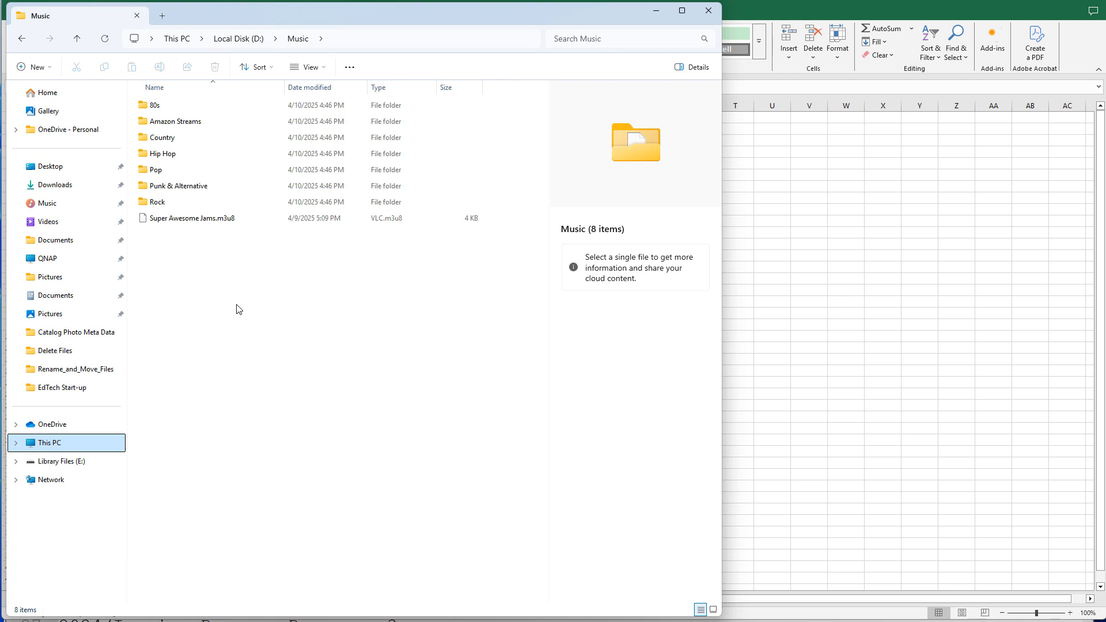
mouse_move(216, 292)
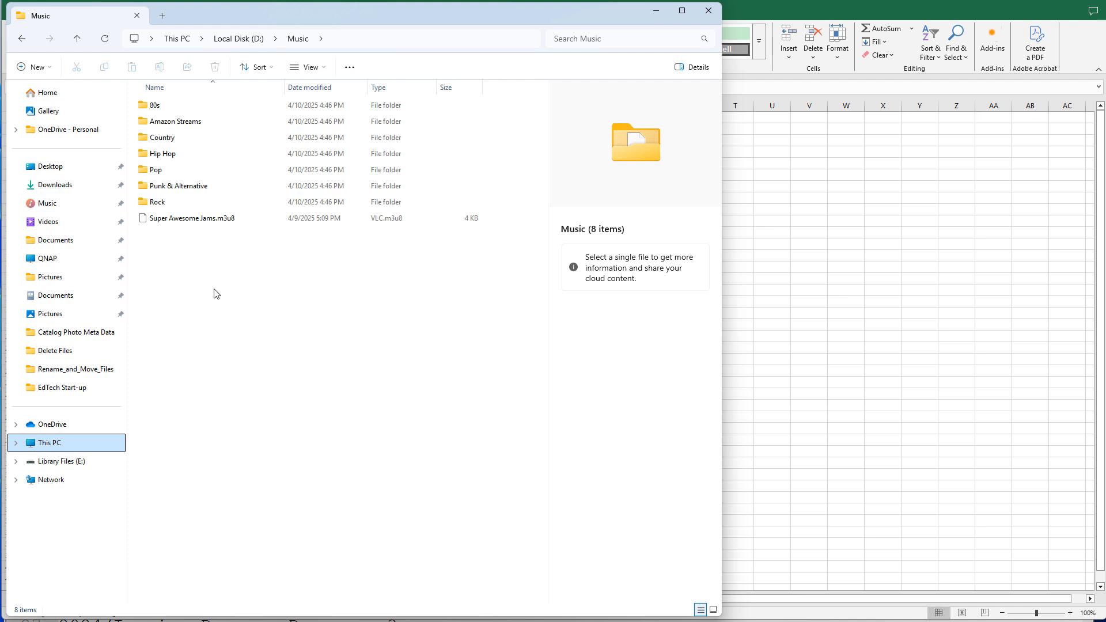
mouse_move(205, 301)
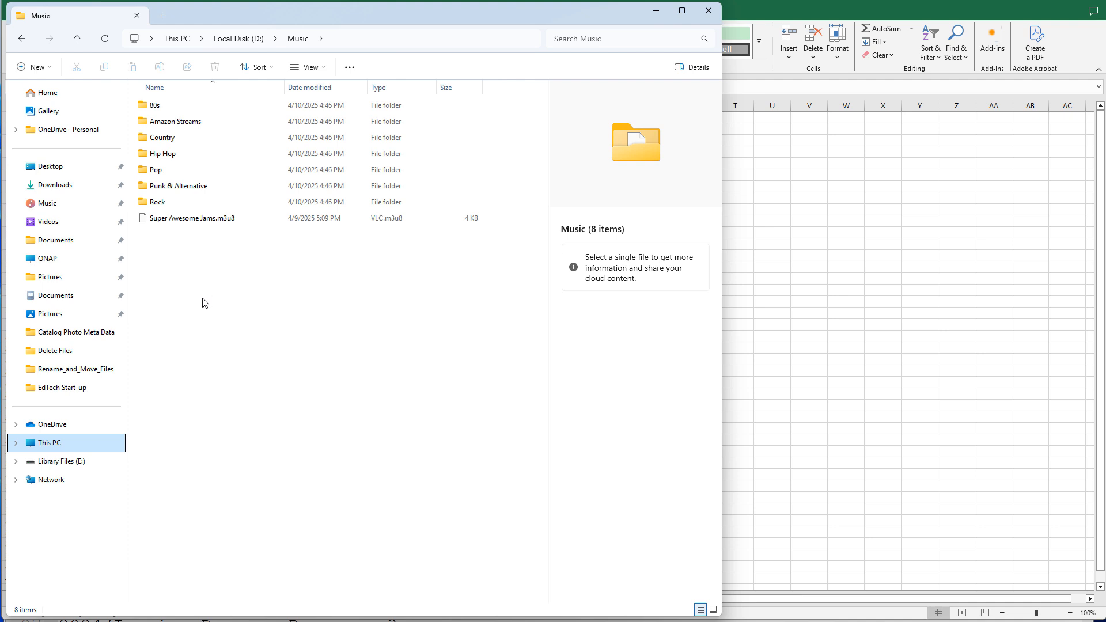
Create a new text document in Music named New Playlist.m3u8, confirming the extension change
right_click(204, 302)
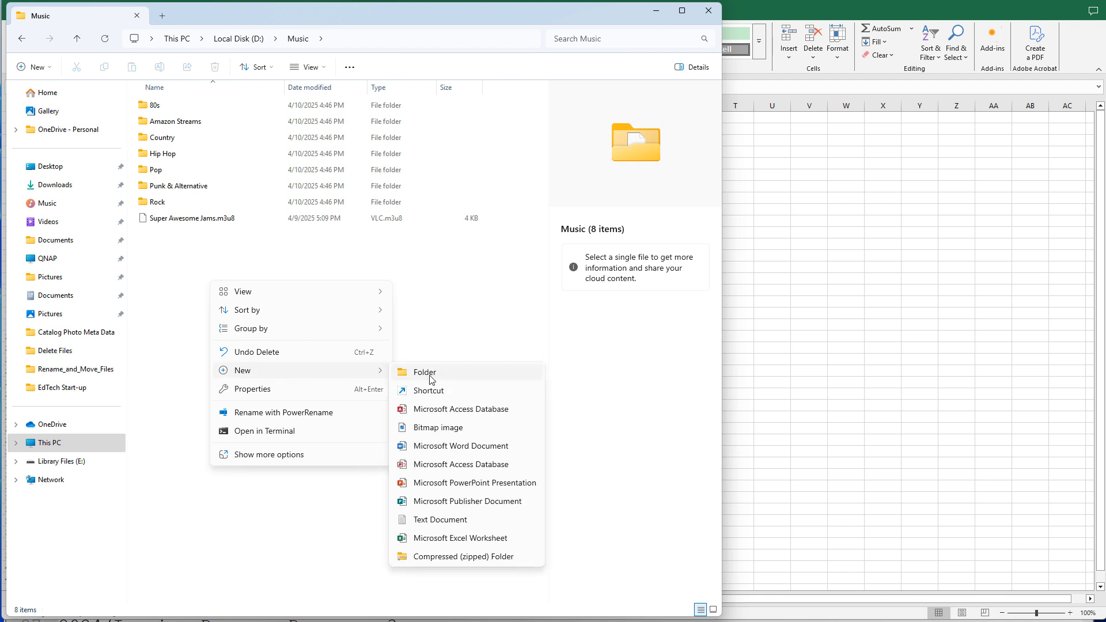
mouse_move(437, 522)
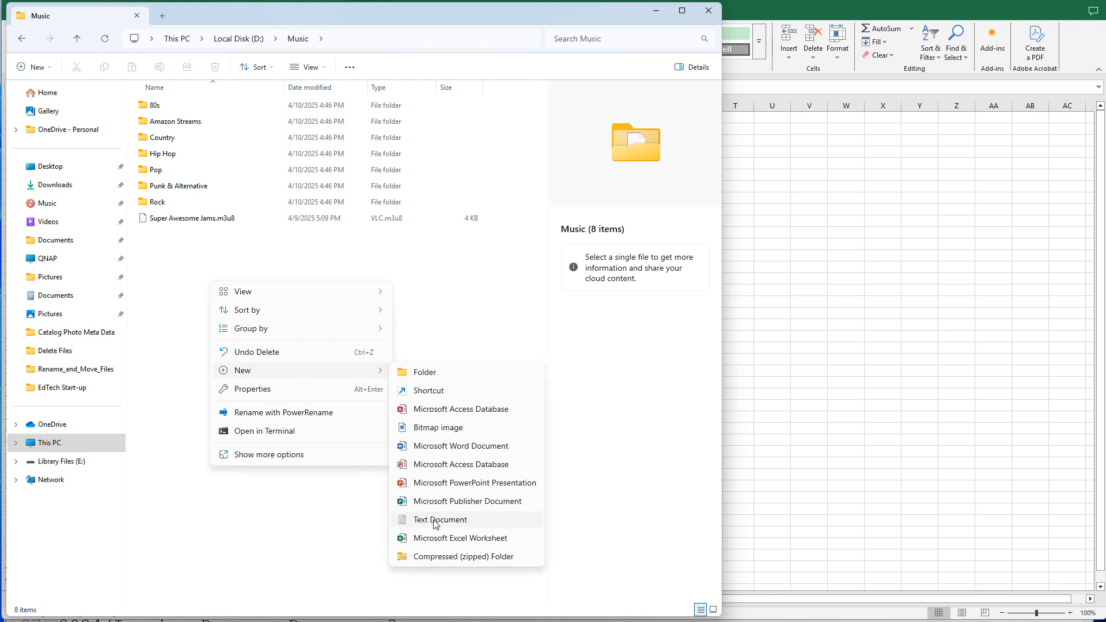
left_click(440, 520)
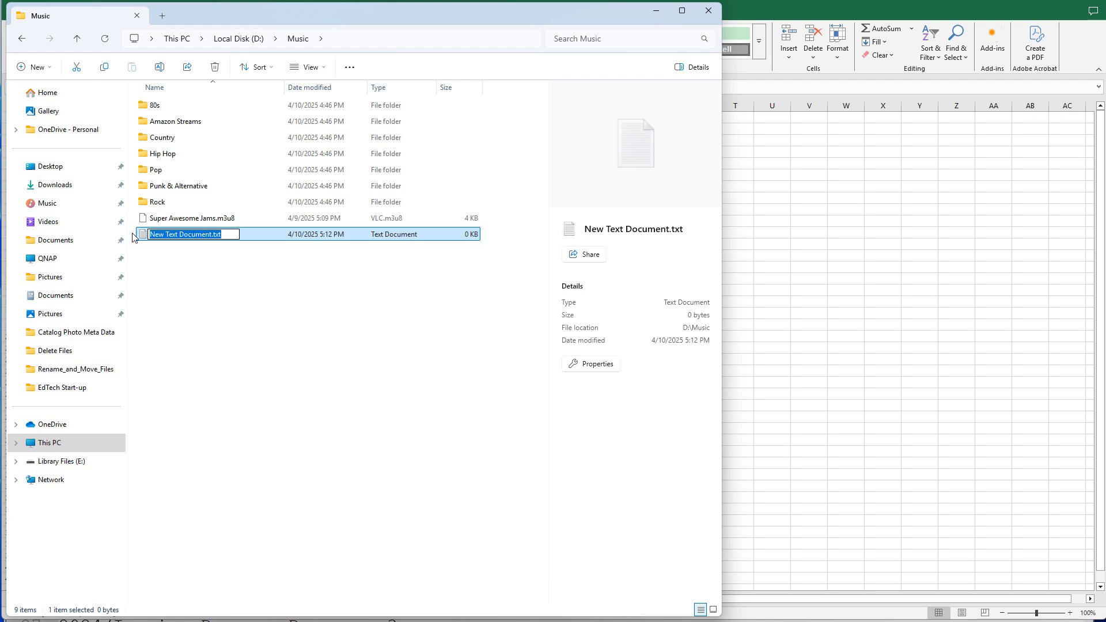
type("New Playlist.")
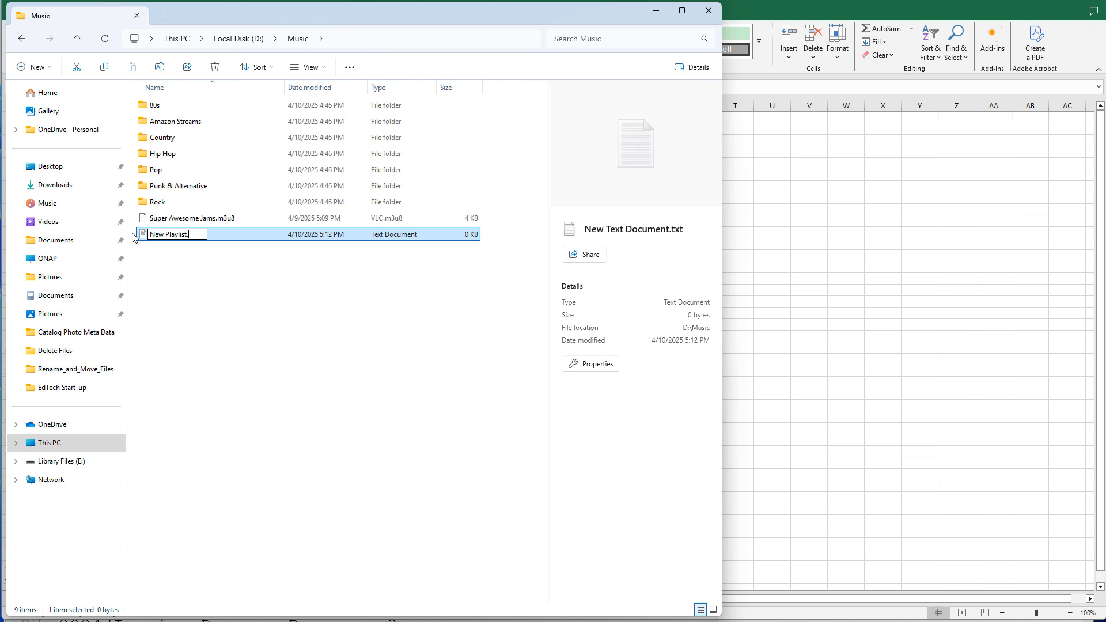
type("m3u8")
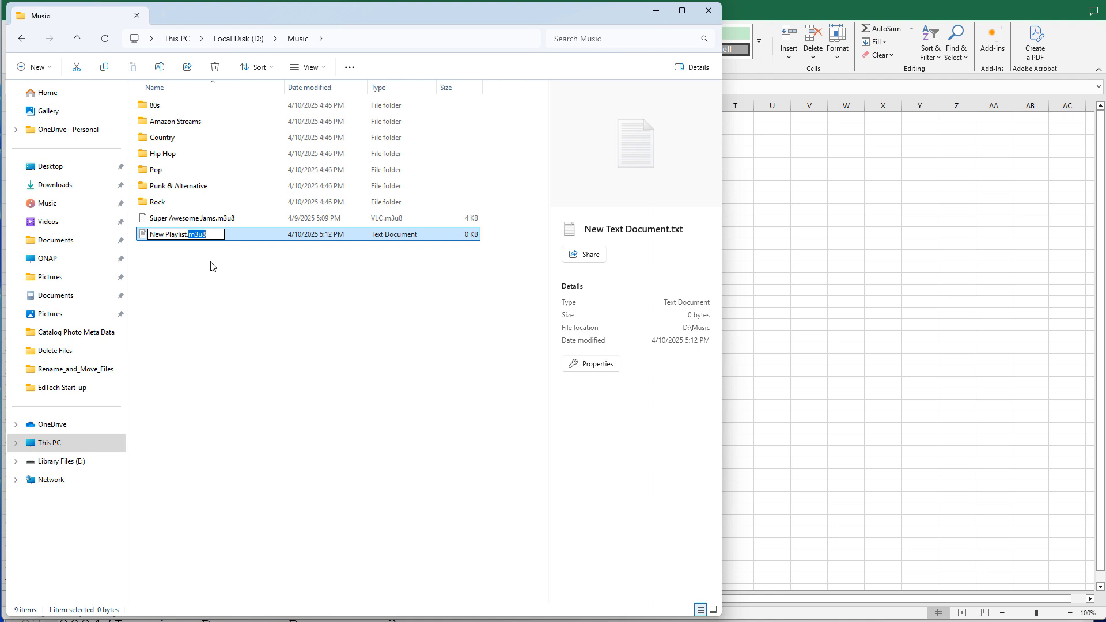
mouse_move(210, 273)
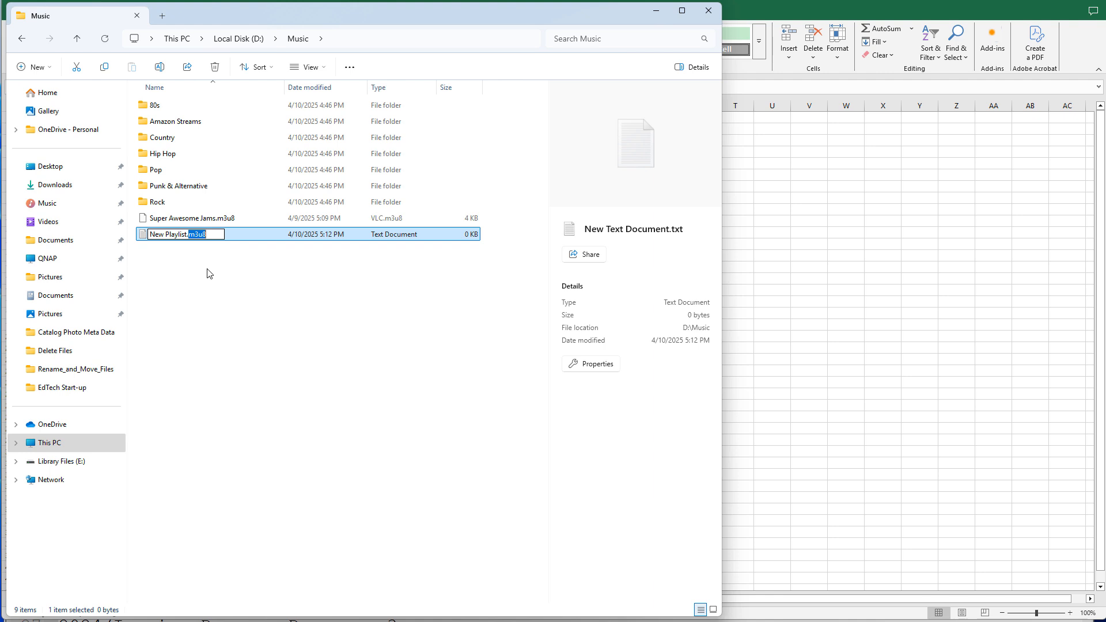
key("Enter")
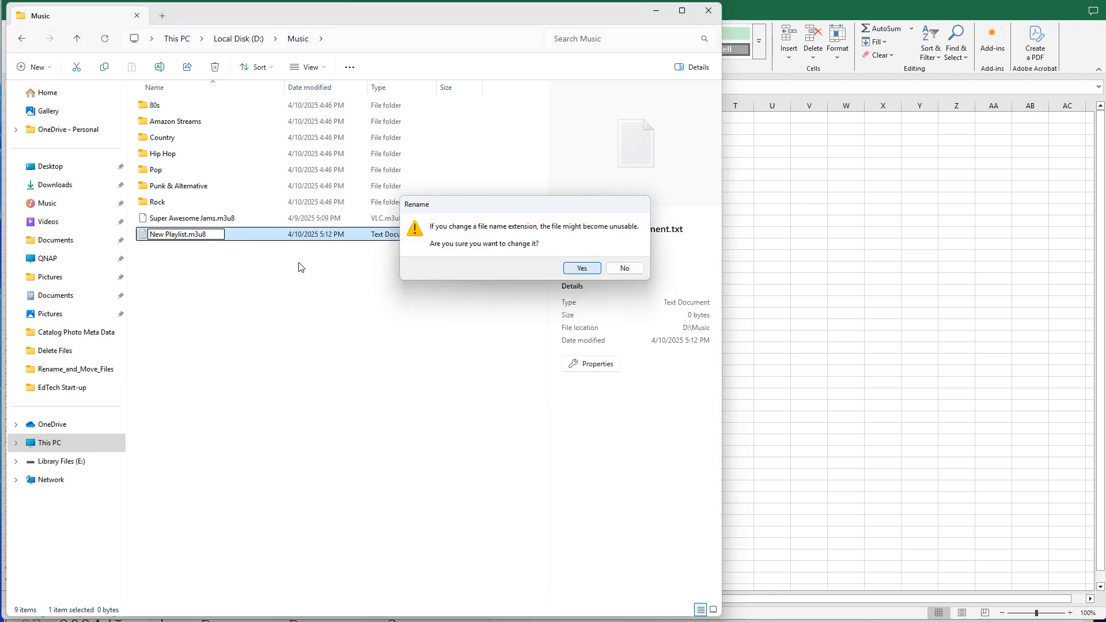
left_click(582, 267)
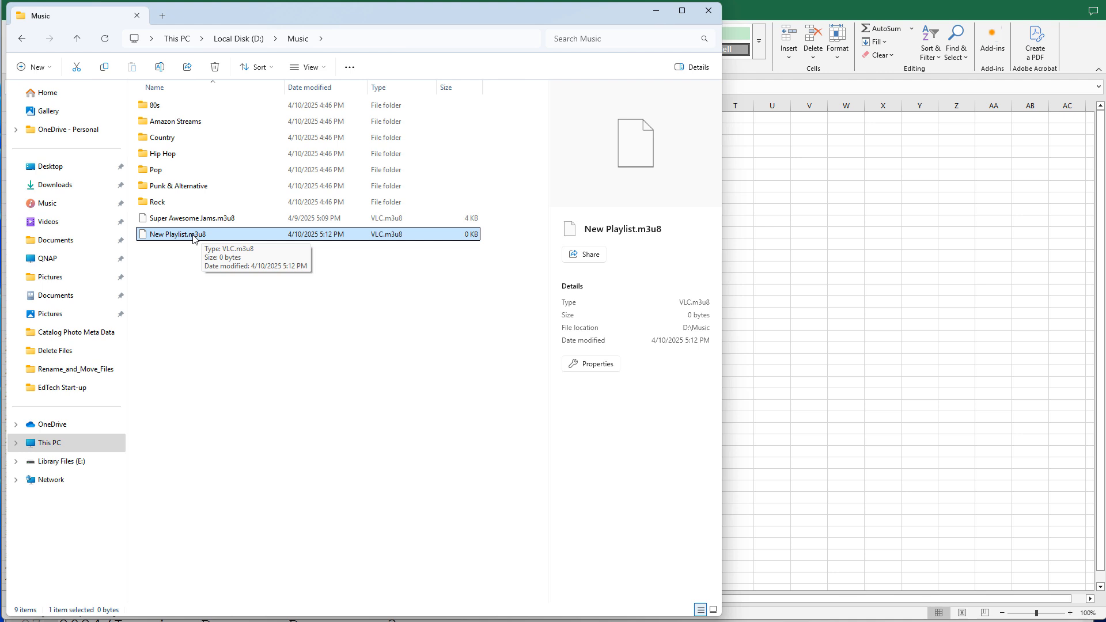
mouse_move(318, 71)
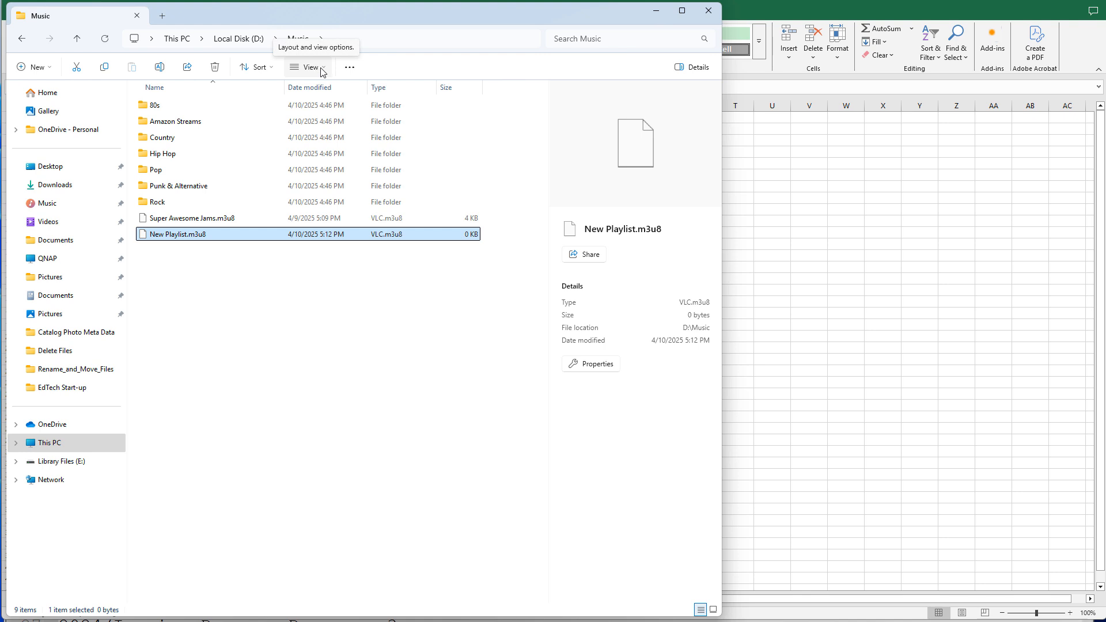
left_click(312, 67)
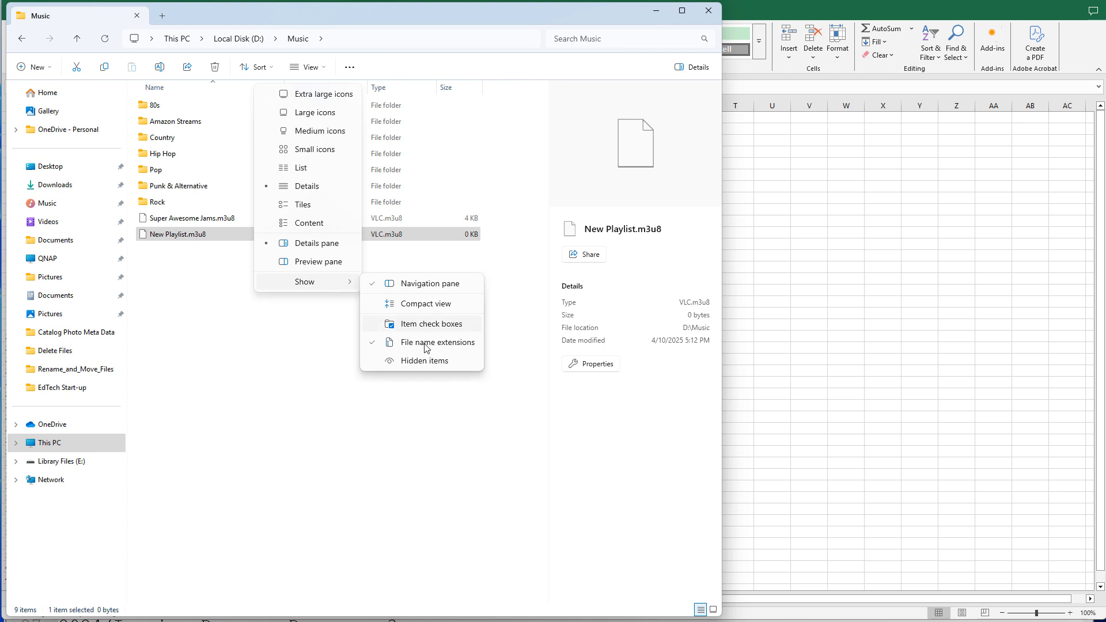
mouse_move(468, 348)
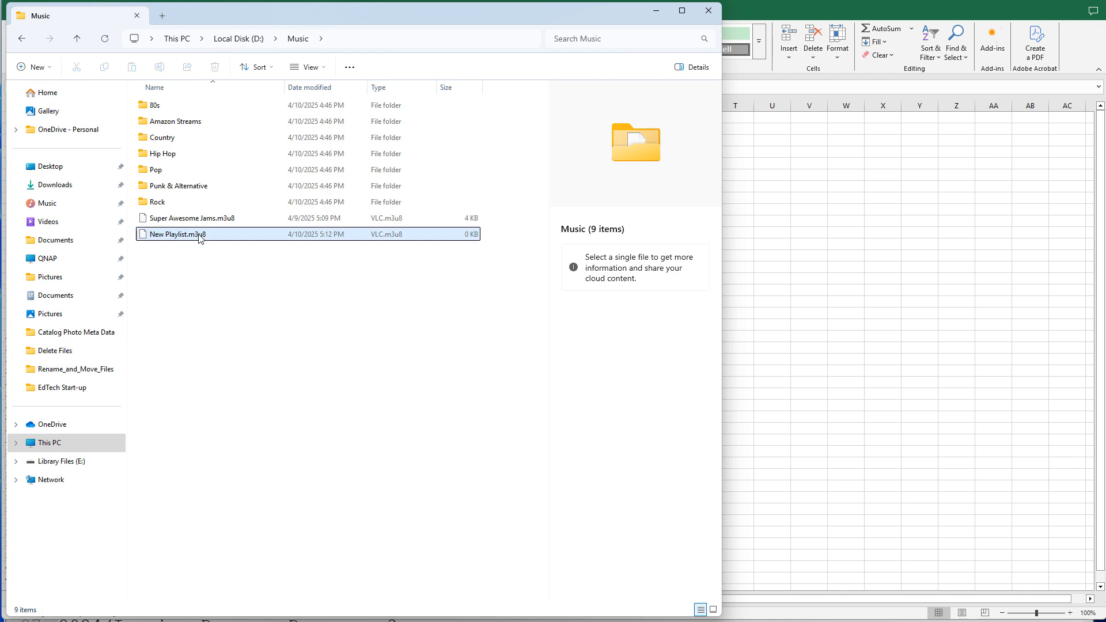
right_click(200, 235)
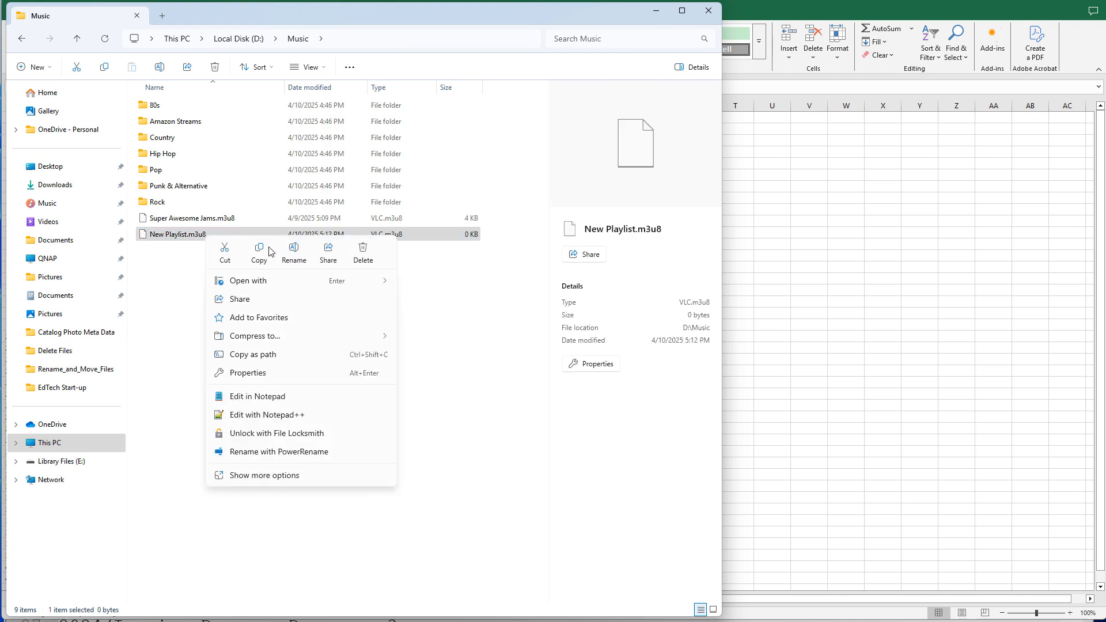
left_click(294, 251)
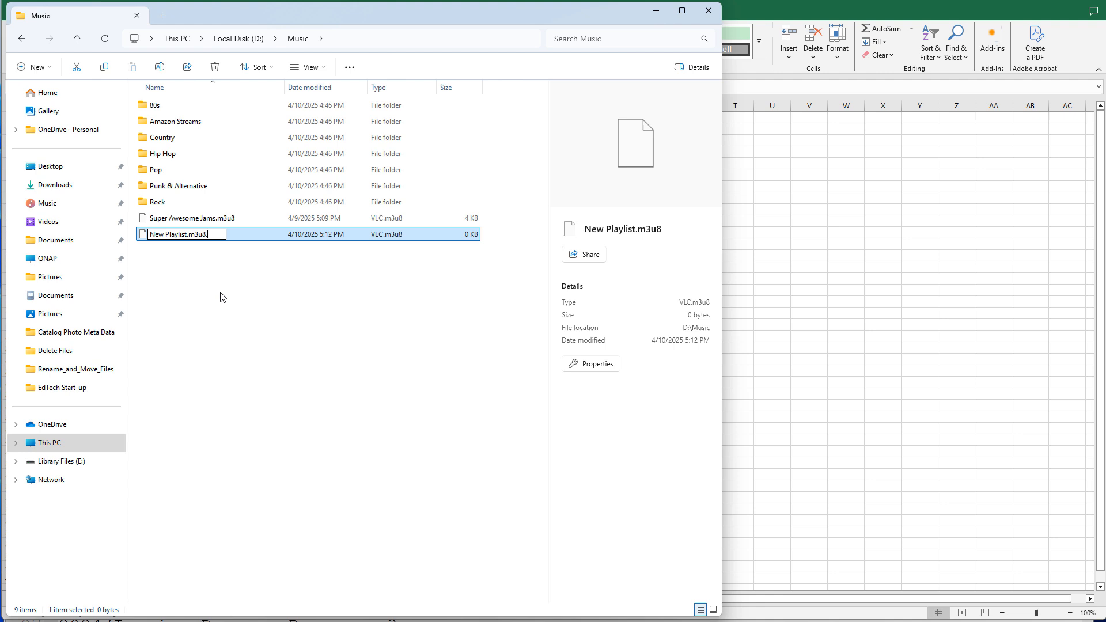
type("txt")
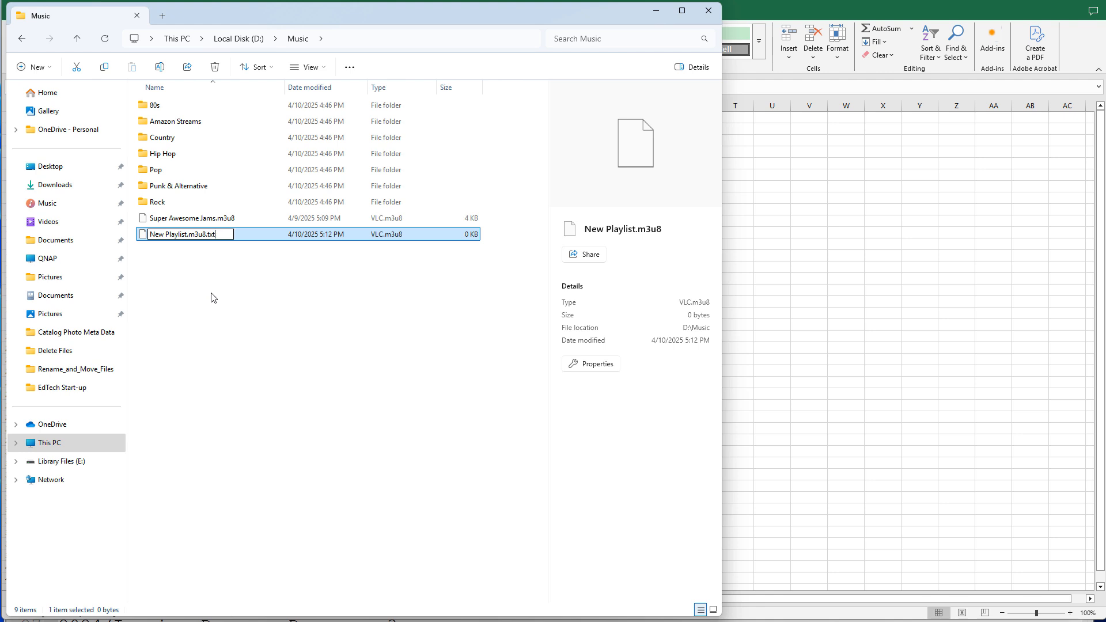
double_click(194, 234)
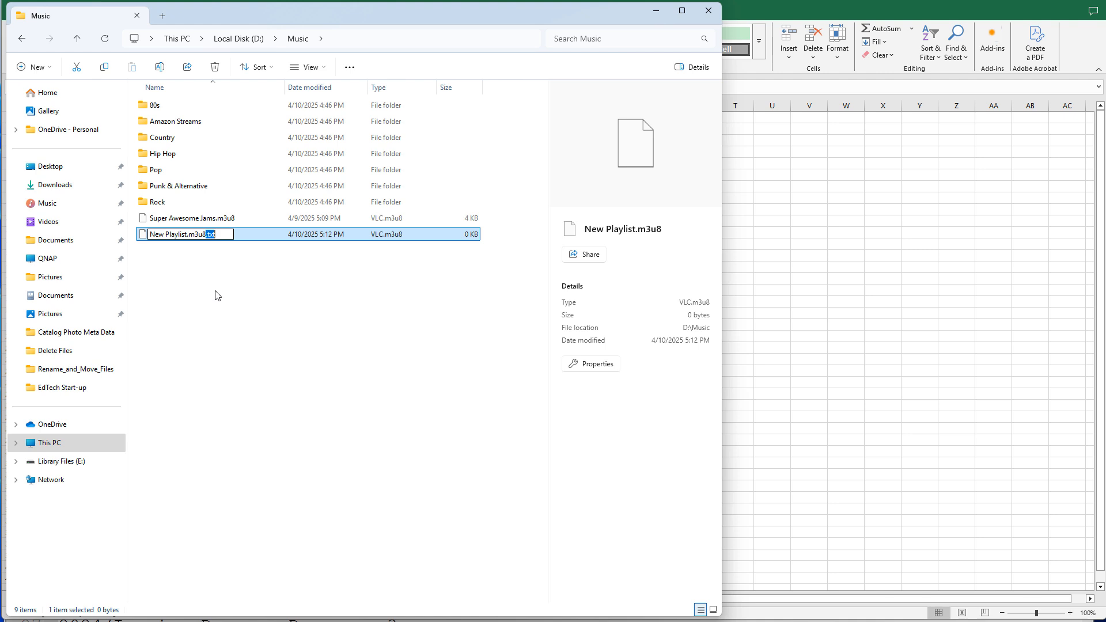
key("Enter")
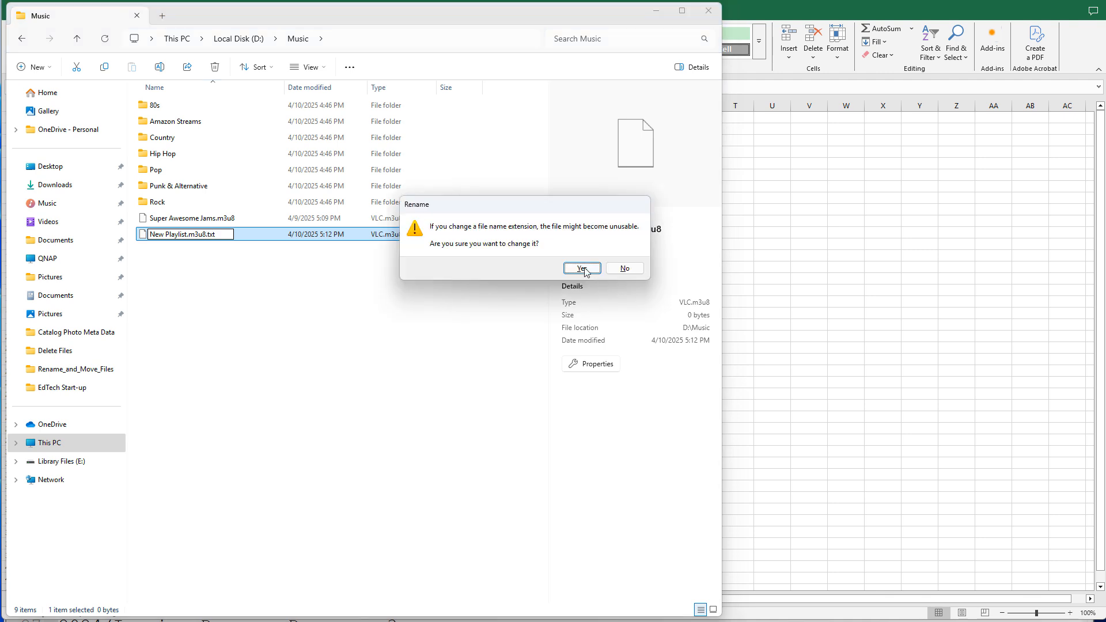
left_click(582, 267)
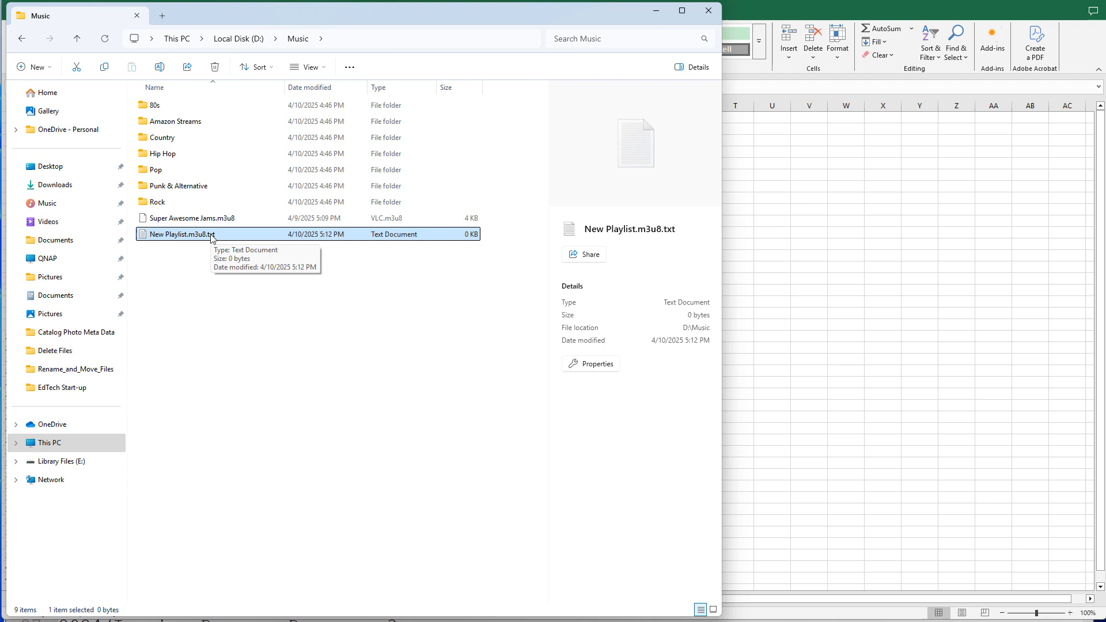
right_click(179, 234)
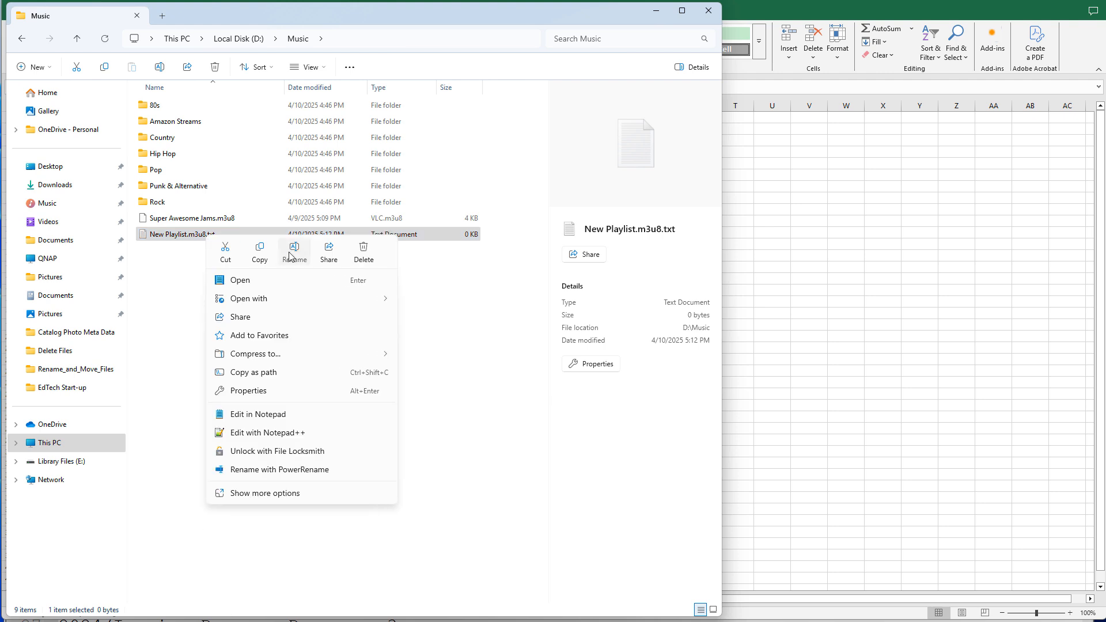
left_click(294, 246)
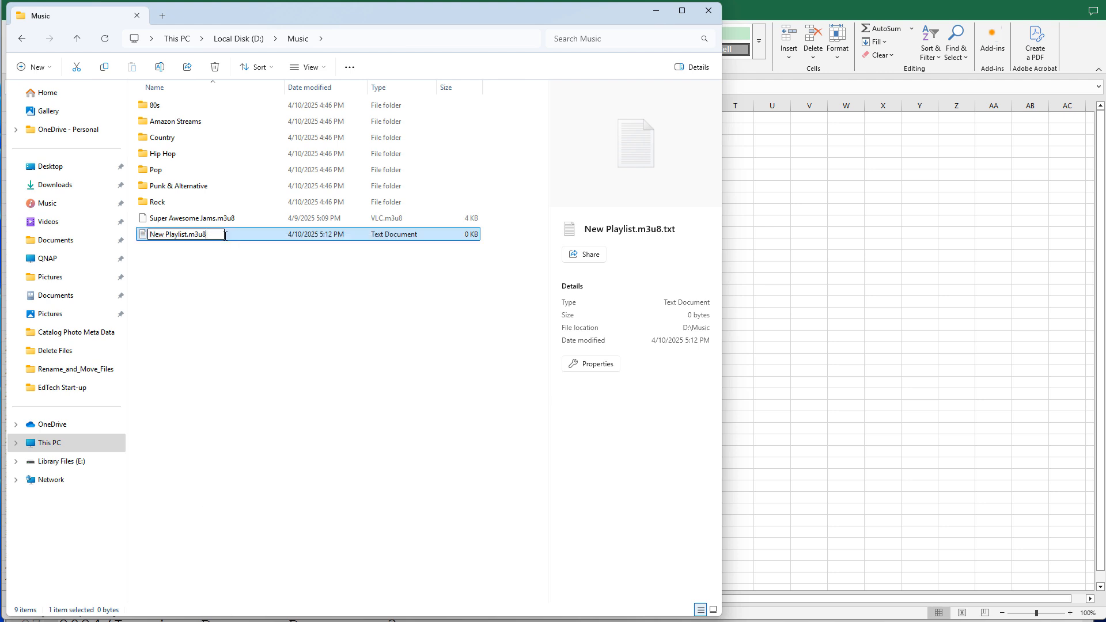
key("Enter")
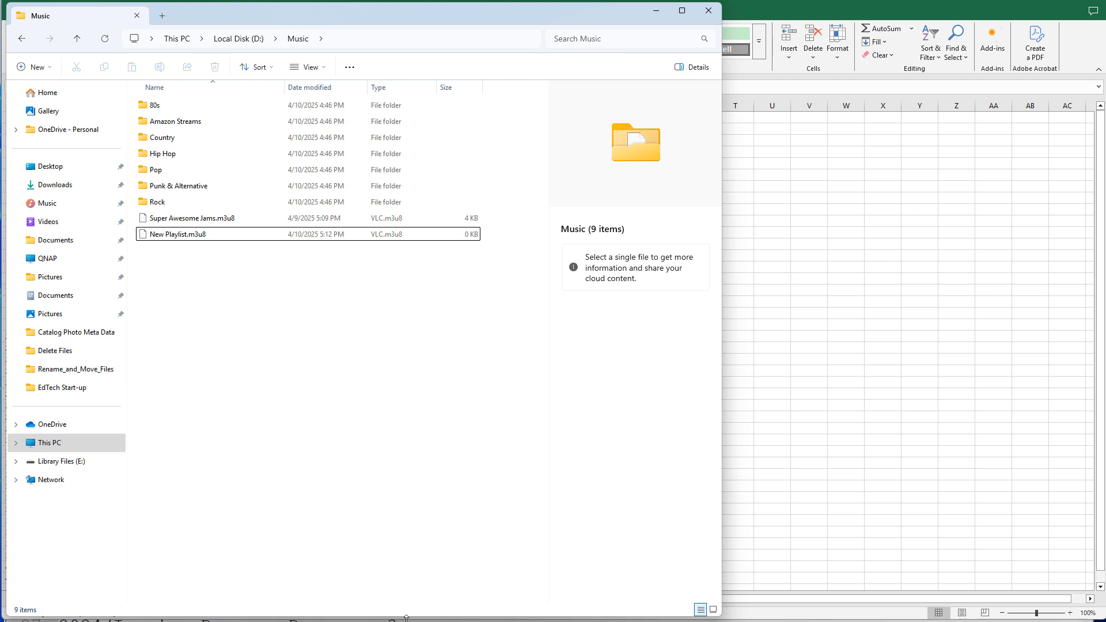
double_click(192, 218)
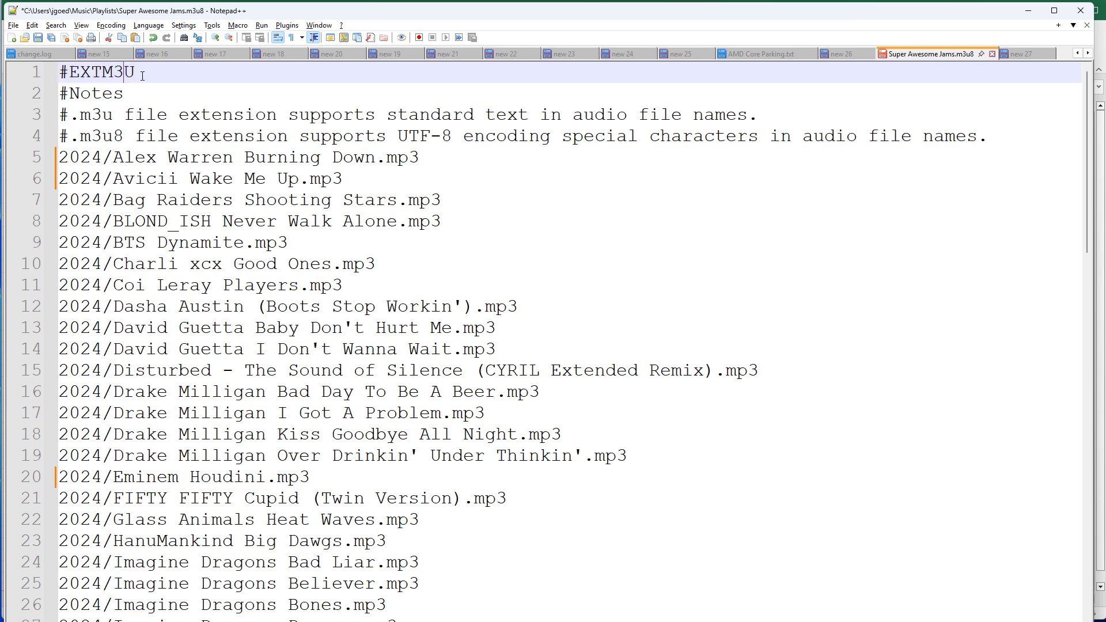
Delete the #Notes comment lines so #EXTM3U sits directly above the first song path
double_click(97, 74)
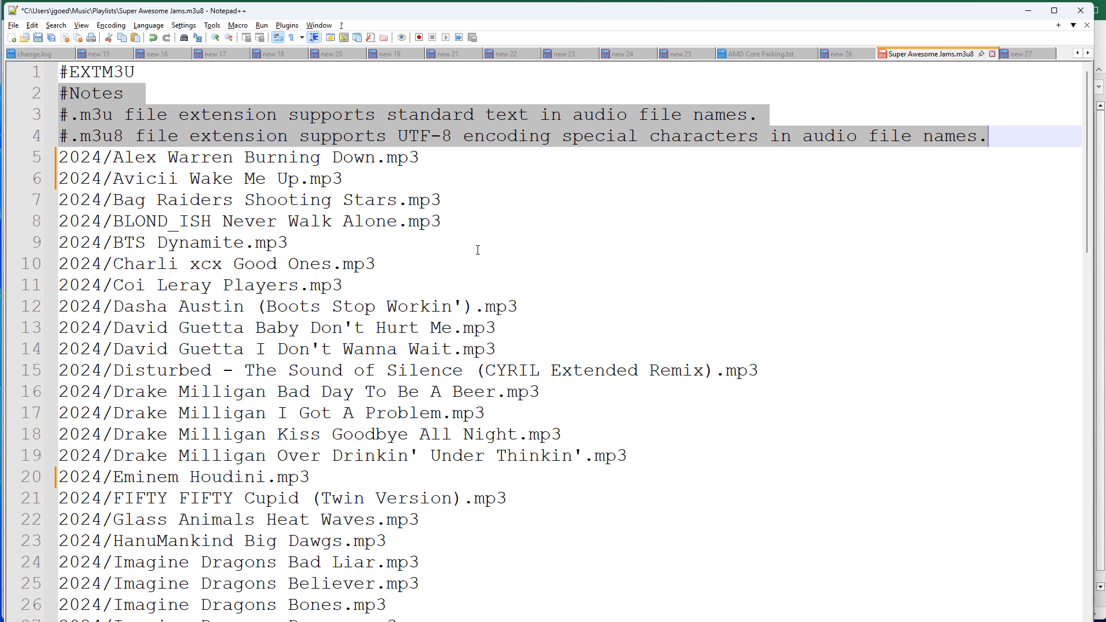
key("Delete")
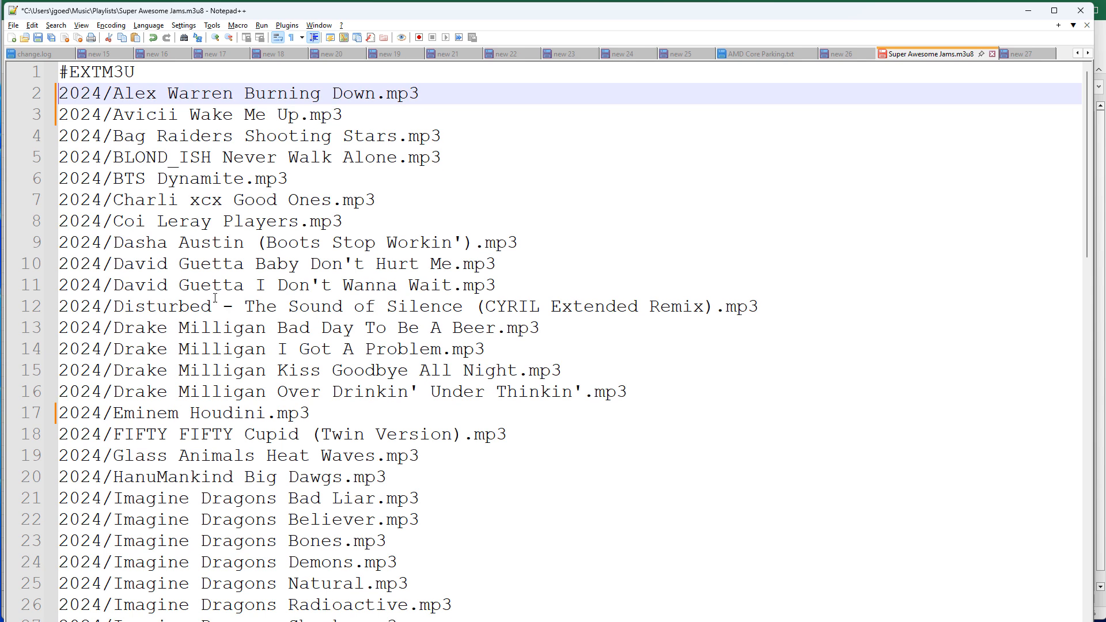
scroll("down", 3)
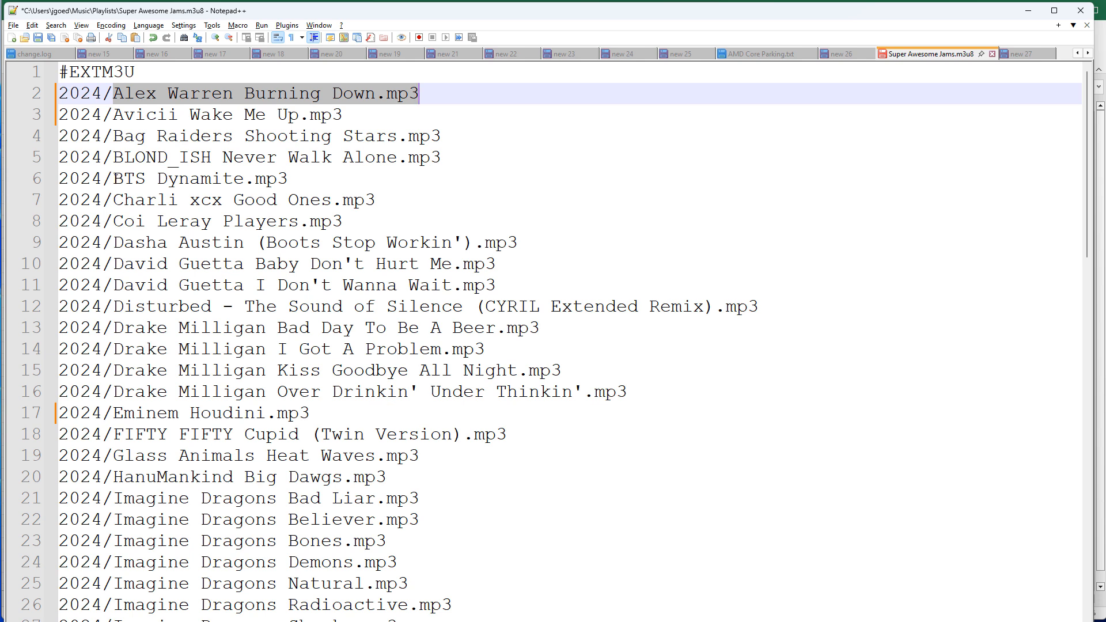
left_click(231, 156)
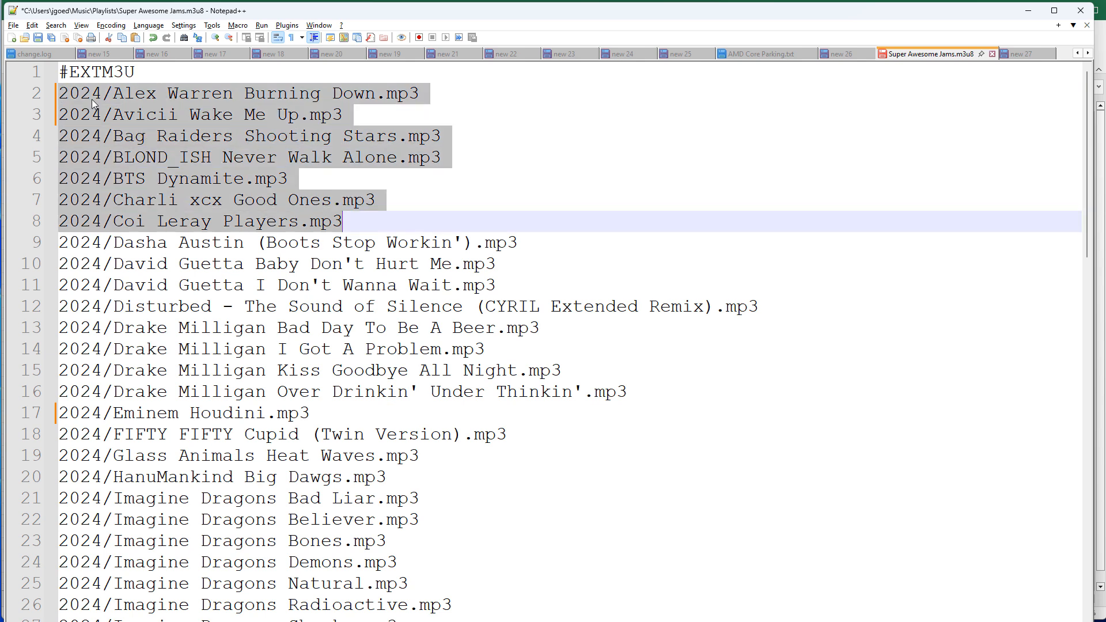
mouse_move(432, 348)
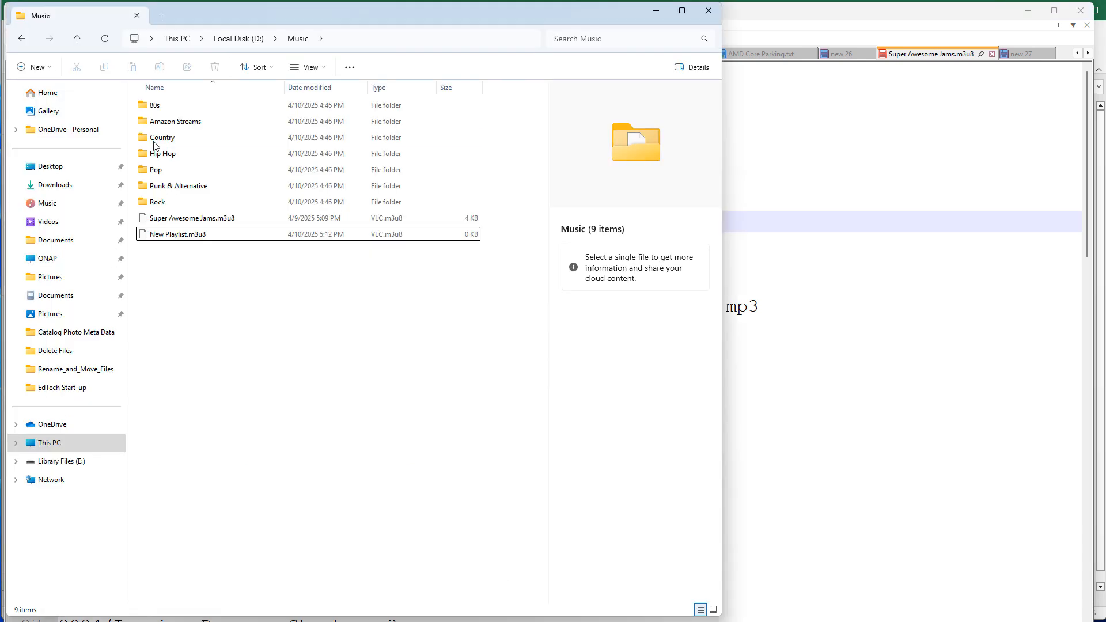
In the Rock folder, select all 36 songs and copy their full quoted paths
left_click(192, 218)
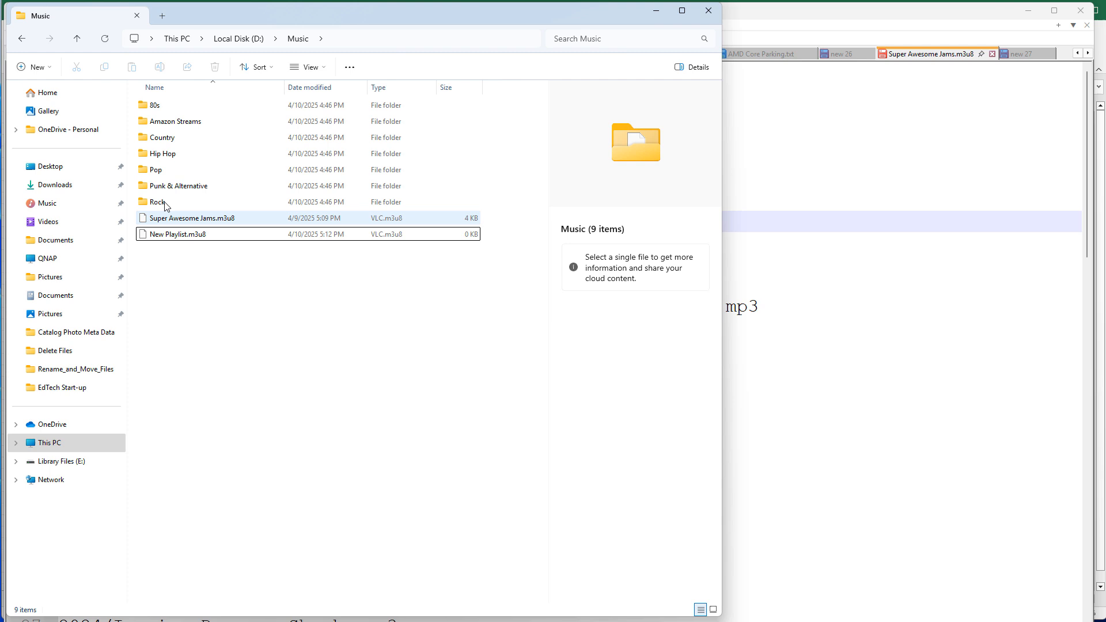
double_click(156, 202)
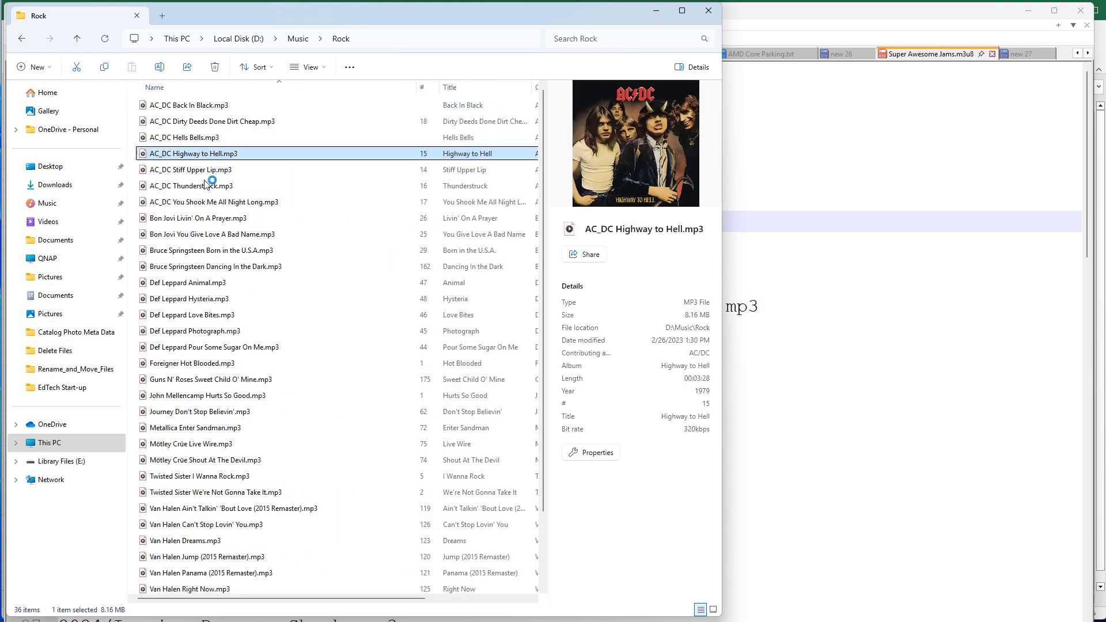
left_click(214, 202)
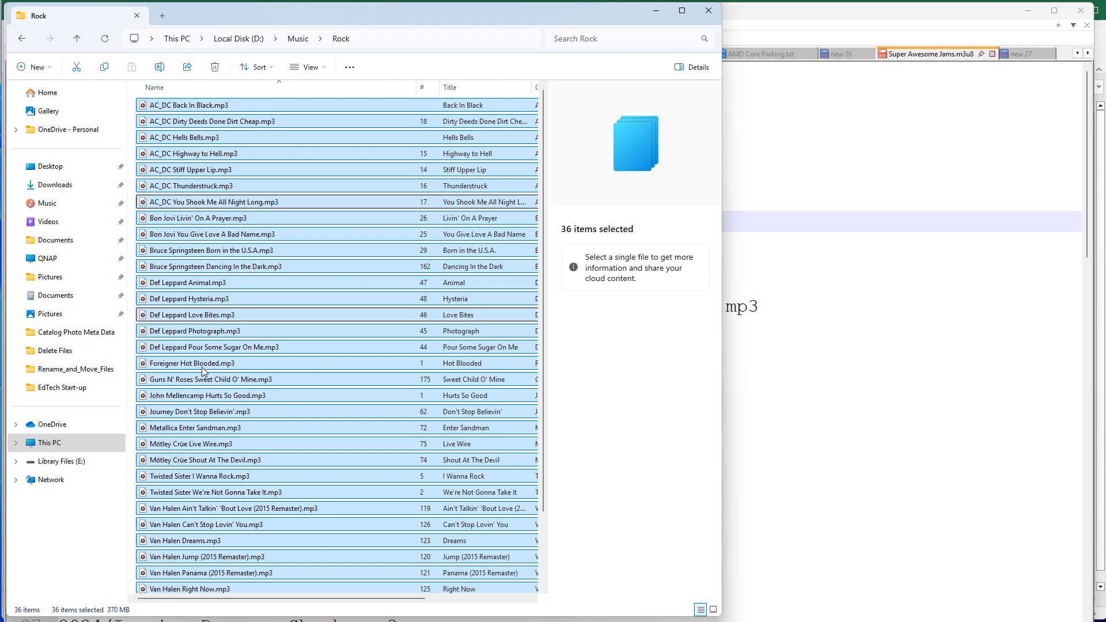
mouse_move(235, 217)
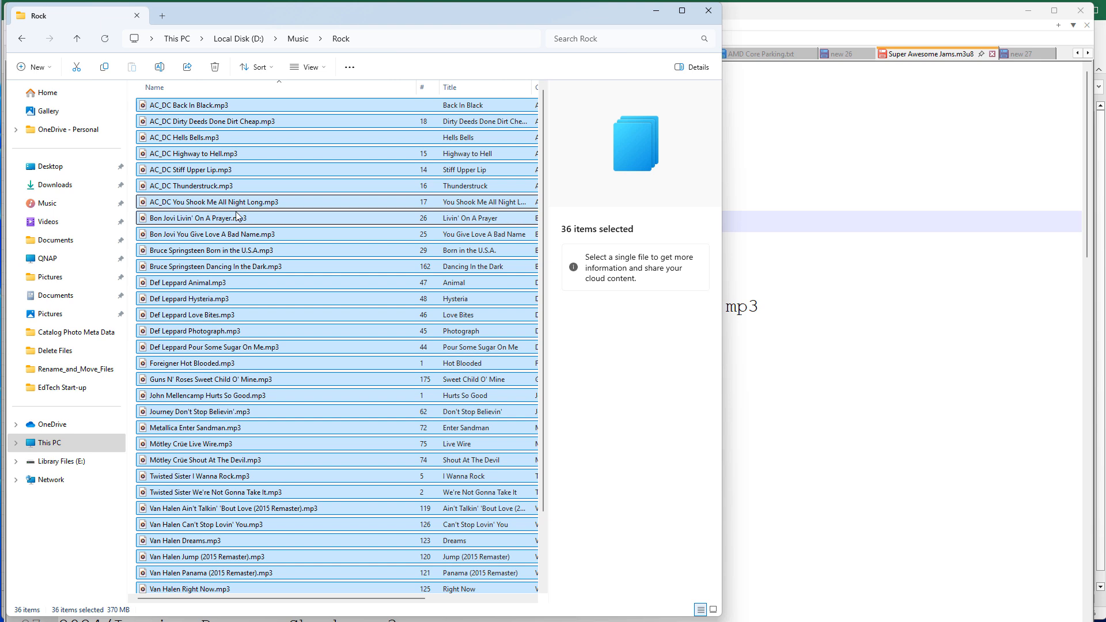
mouse_move(200, 158)
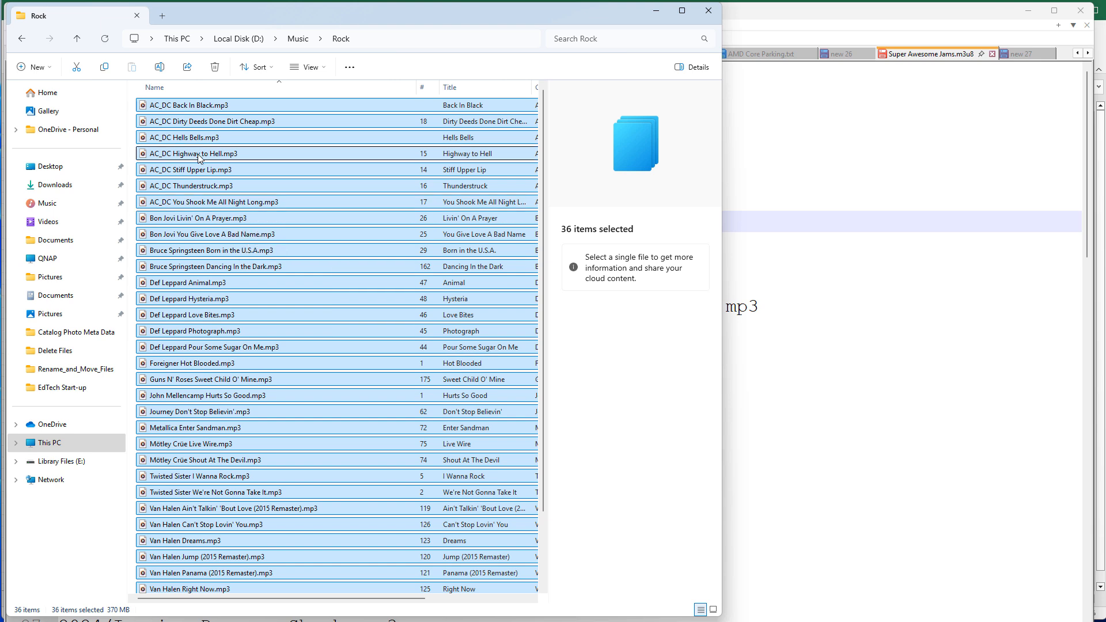
right_click(198, 157)
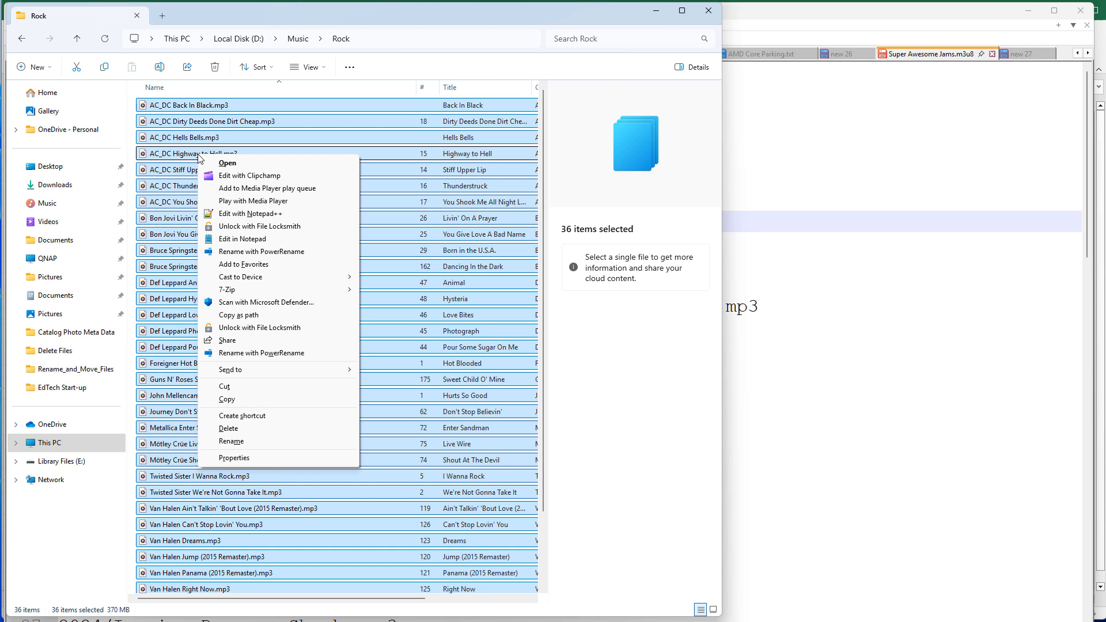
mouse_move(226, 314)
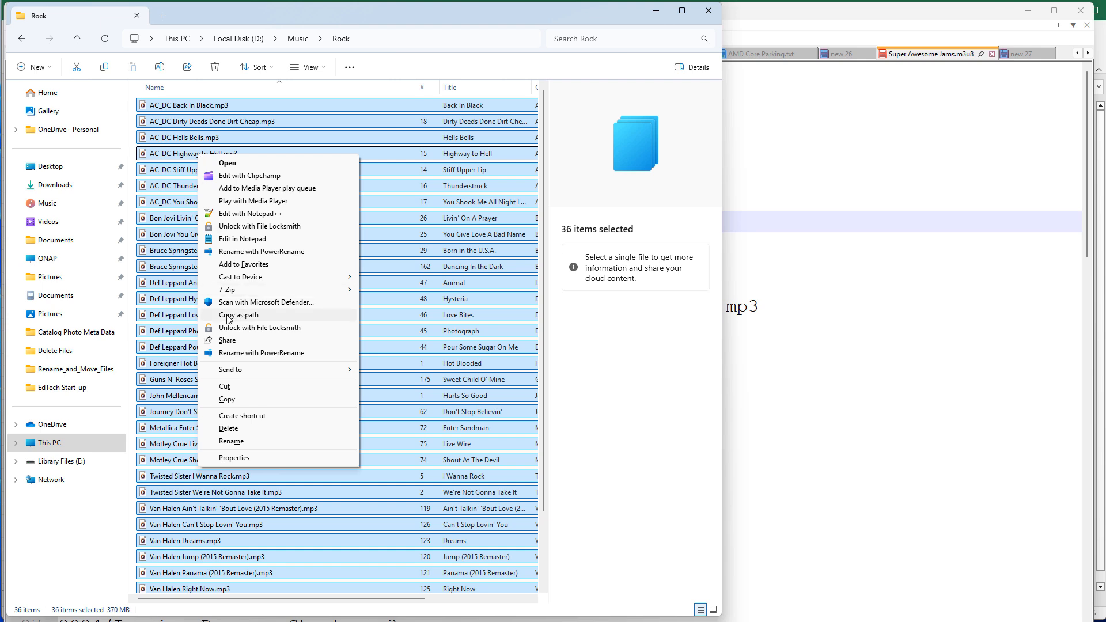
mouse_move(254, 315)
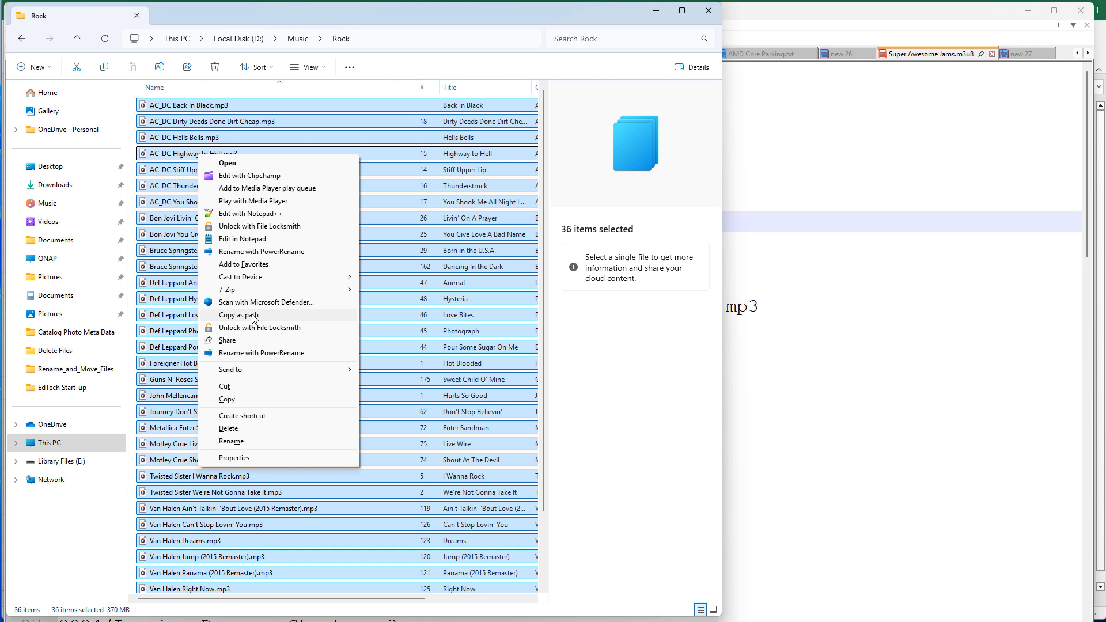
left_click(237, 315)
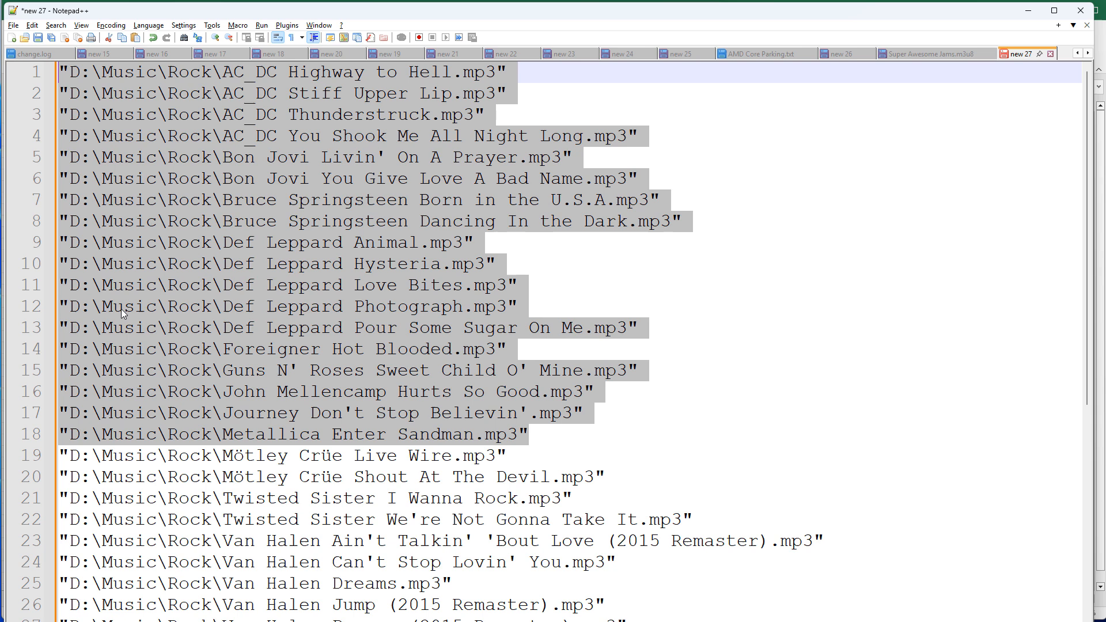
mouse_move(146, 194)
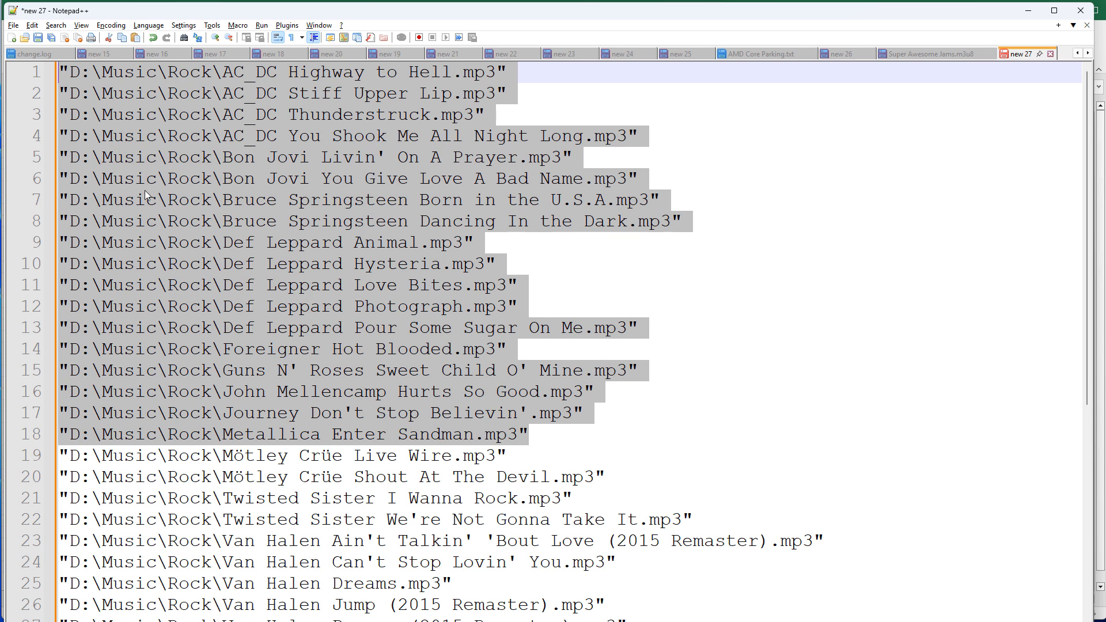
mouse_move(159, 130)
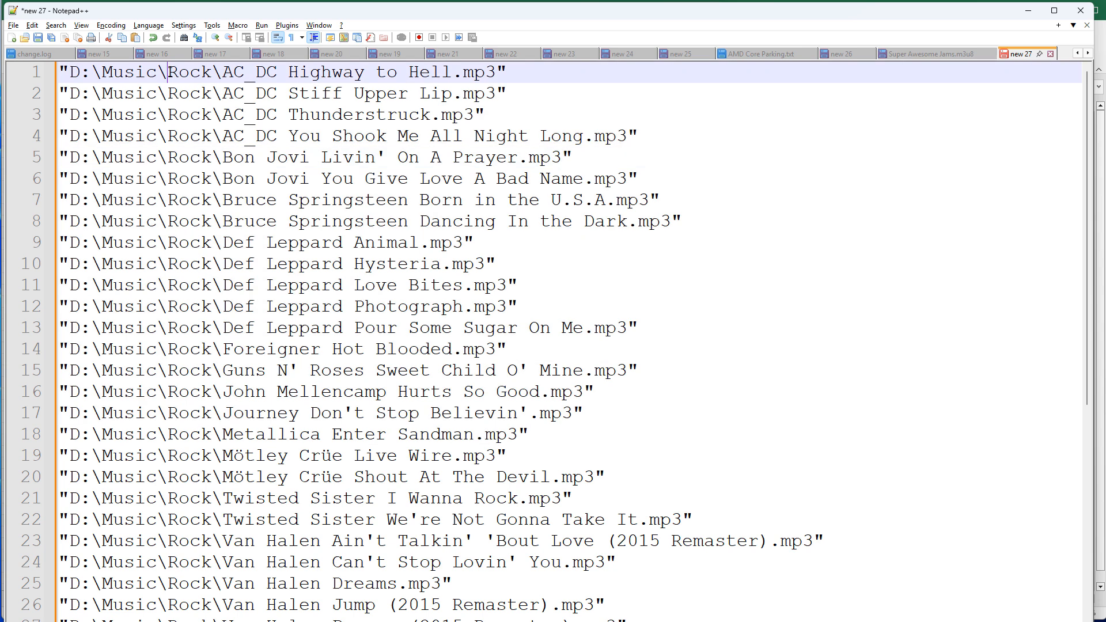
Select the D:\Music\ prefix in the first pasted path and start a search for it
double_click(189, 71)
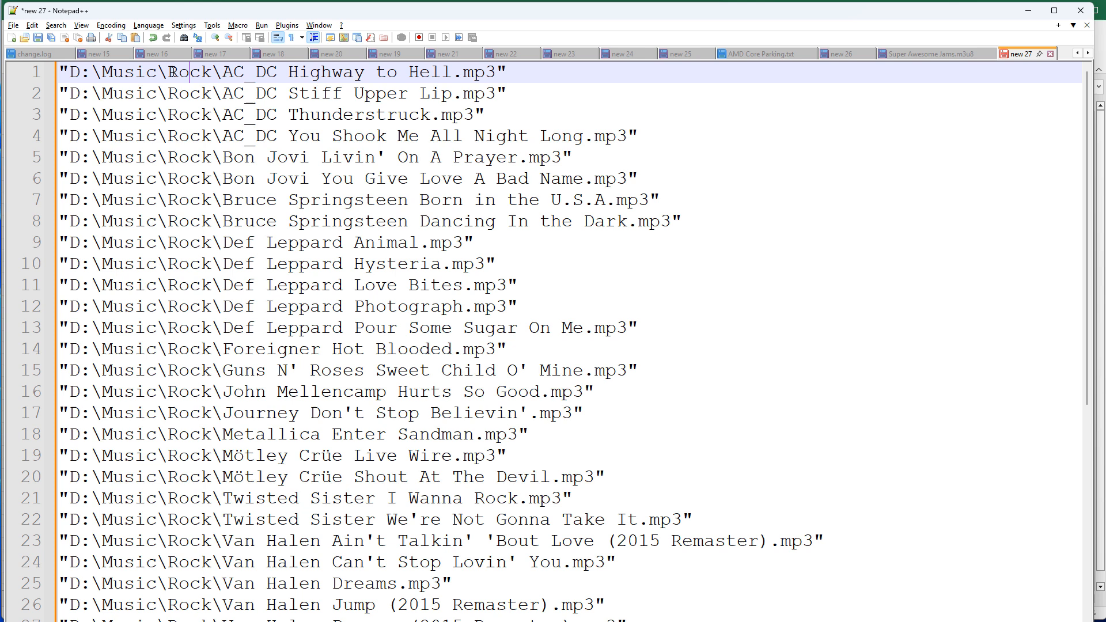
double_click(189, 72)
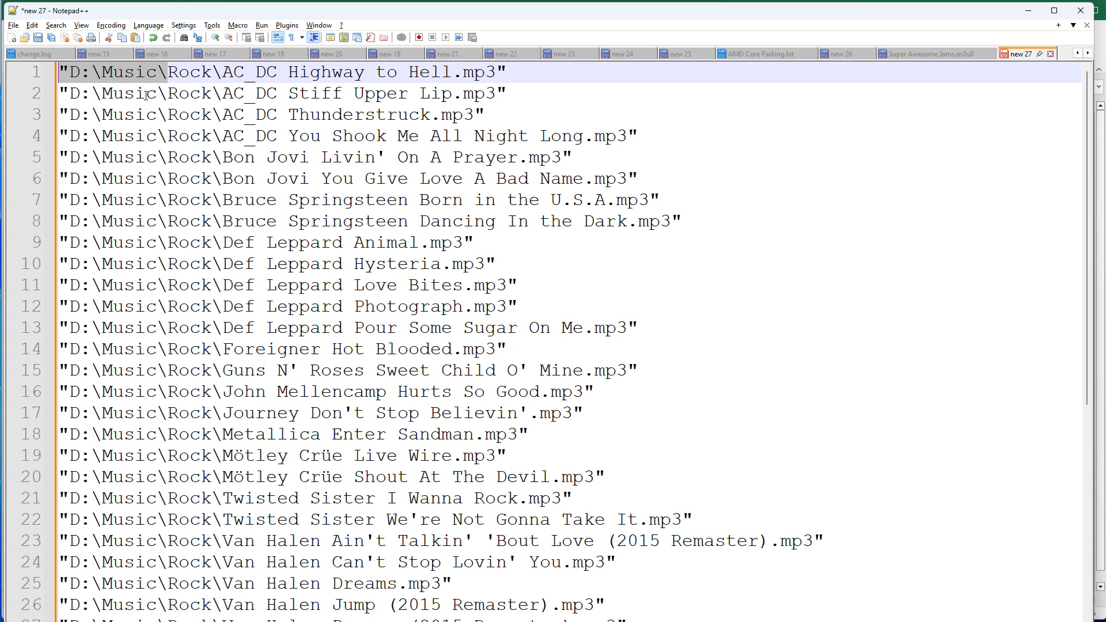
key("Ctrl+f")
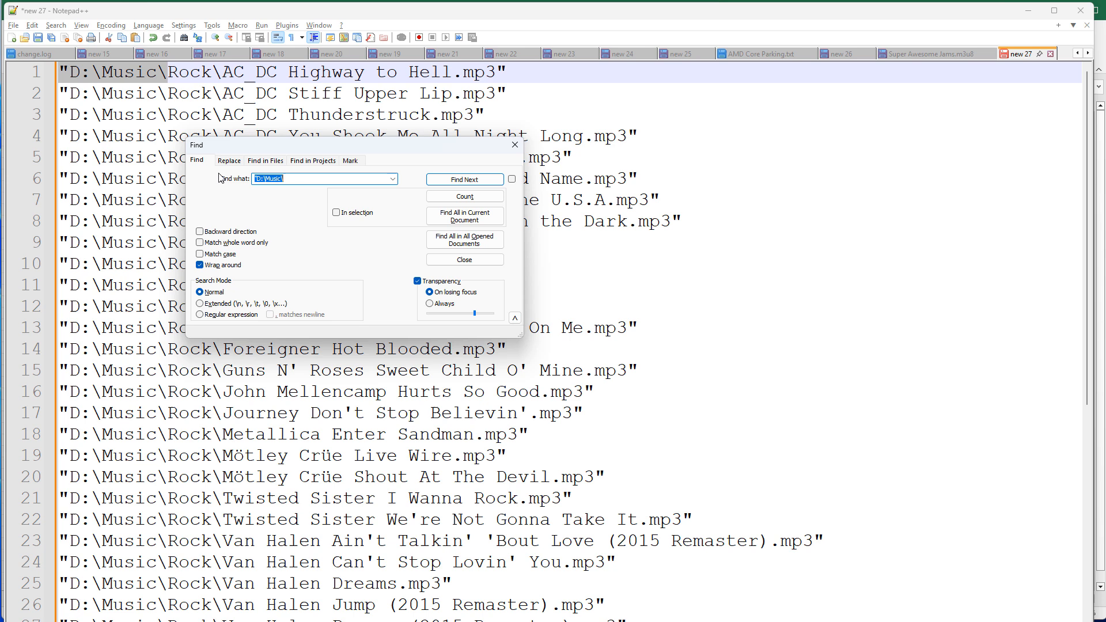
Replace "D:\Music\ with nothing on all lines so each path starts at Rock\
left_click(228, 160)
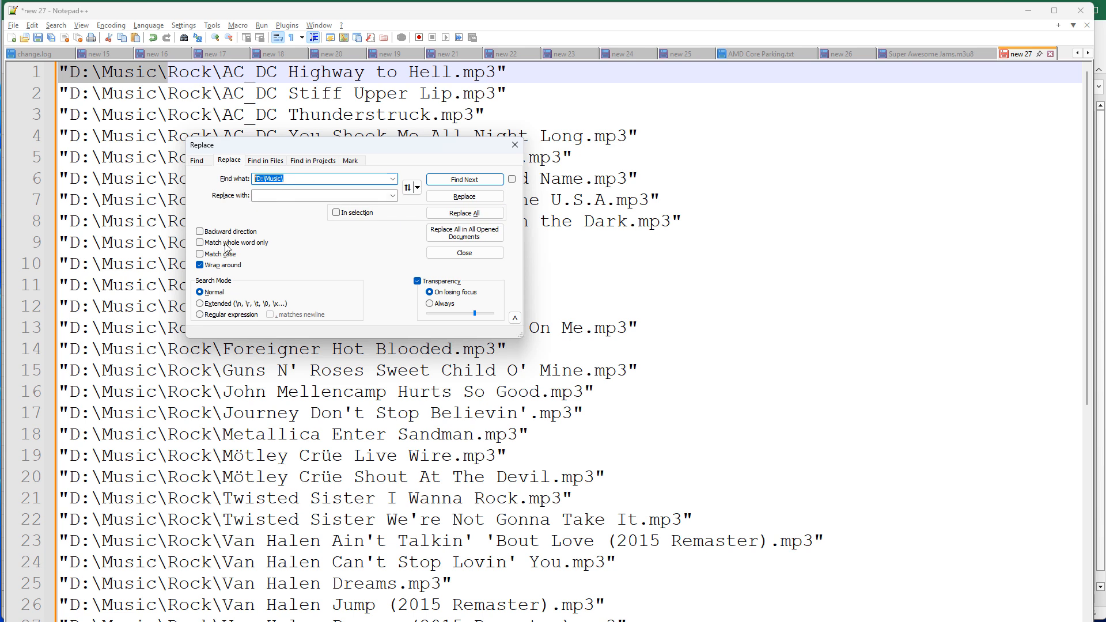
mouse_move(256, 219)
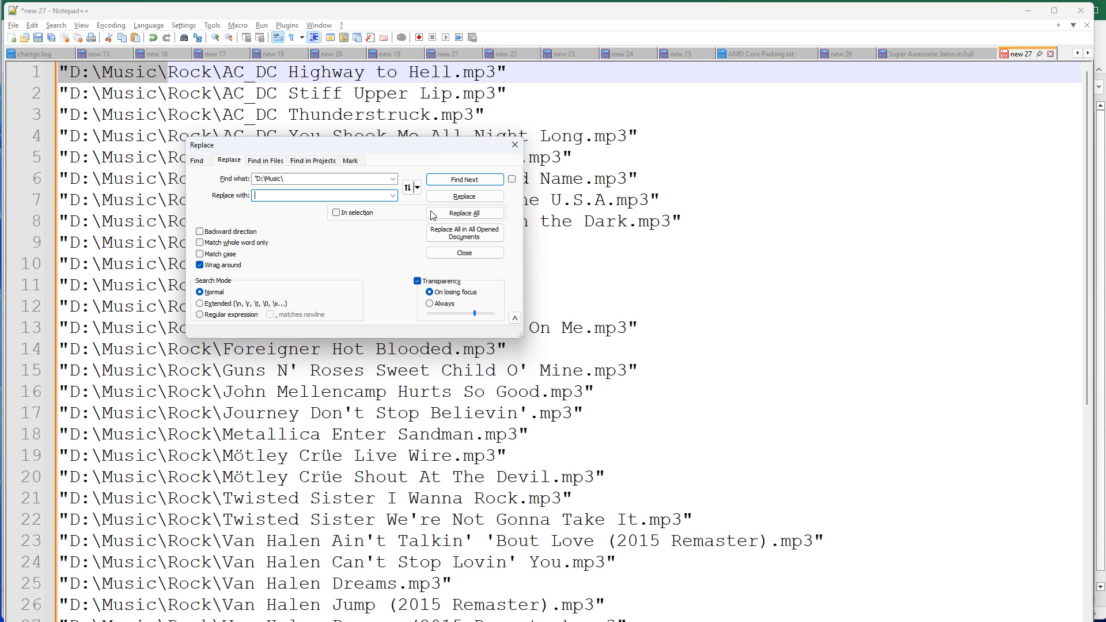
left_click(465, 212)
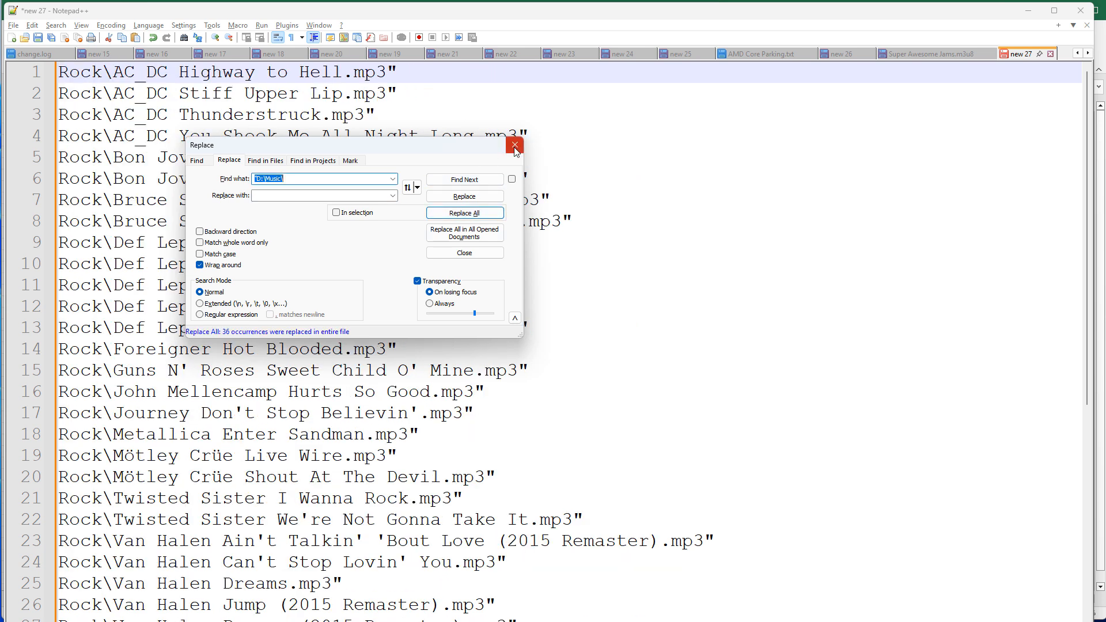
left_click(514, 145)
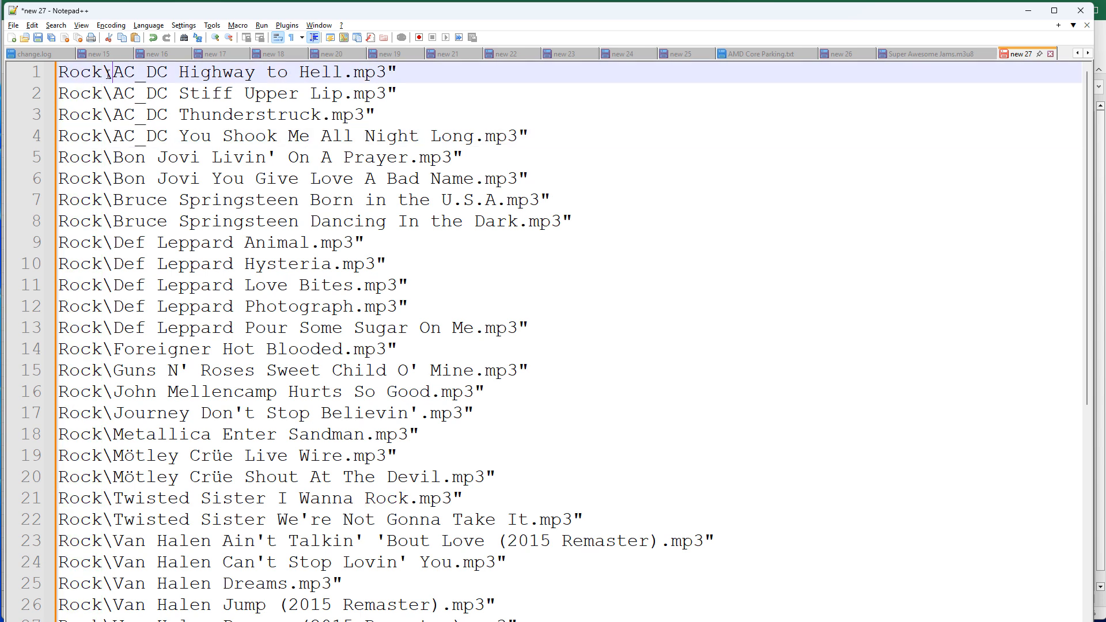
mouse_move(175, 190)
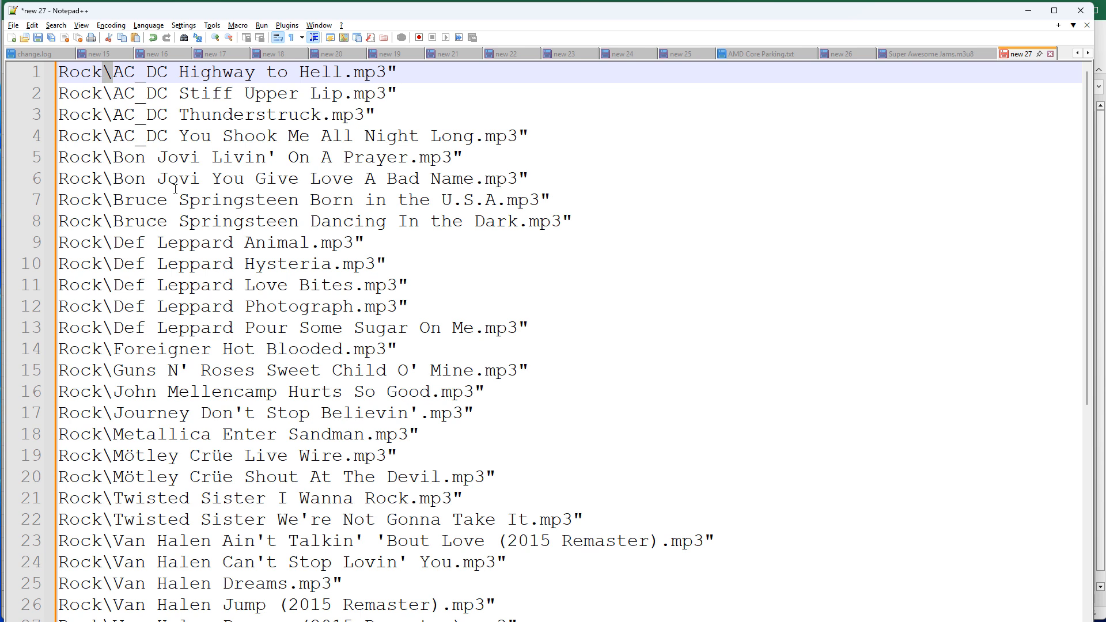
key("Ctrl+f")
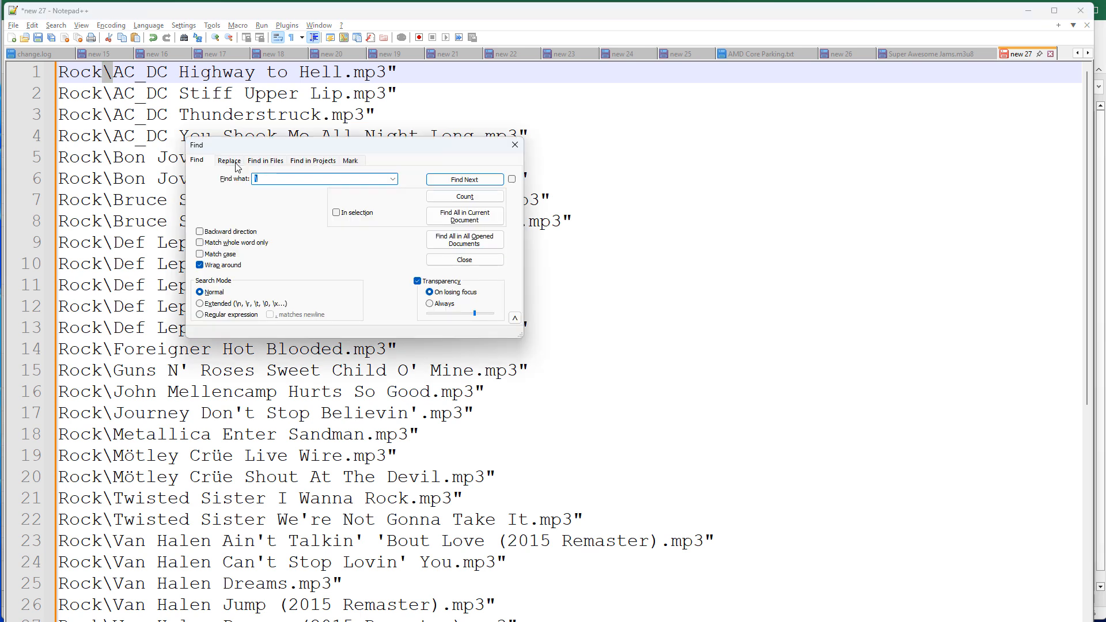
Replace every backslash with a forward slash across all 36 Rock song paths
left_click(229, 161)
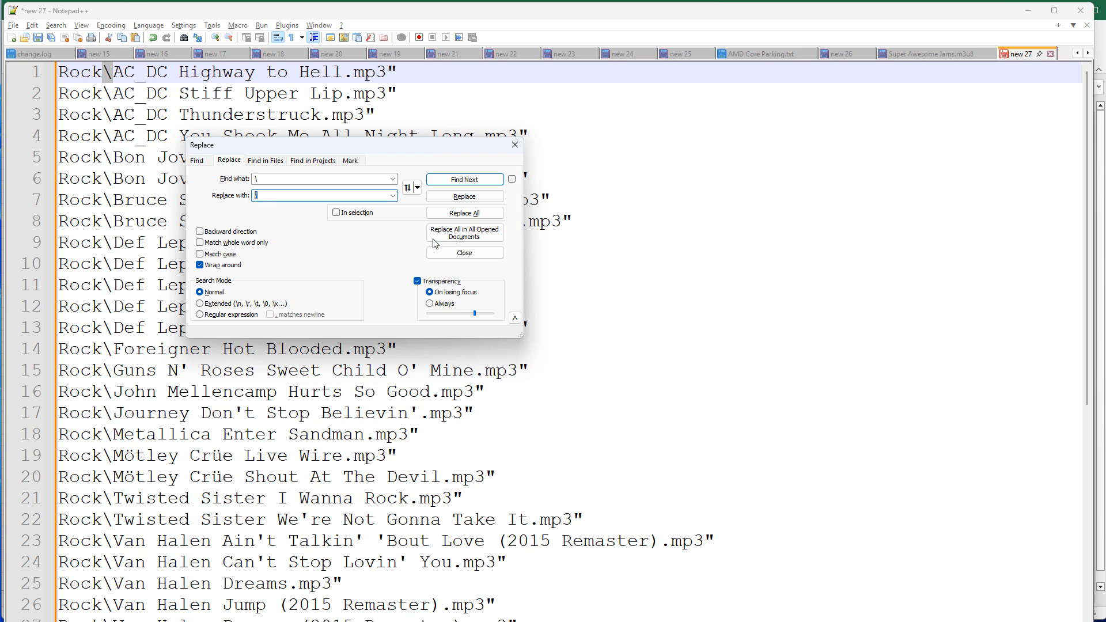
left_click(465, 212)
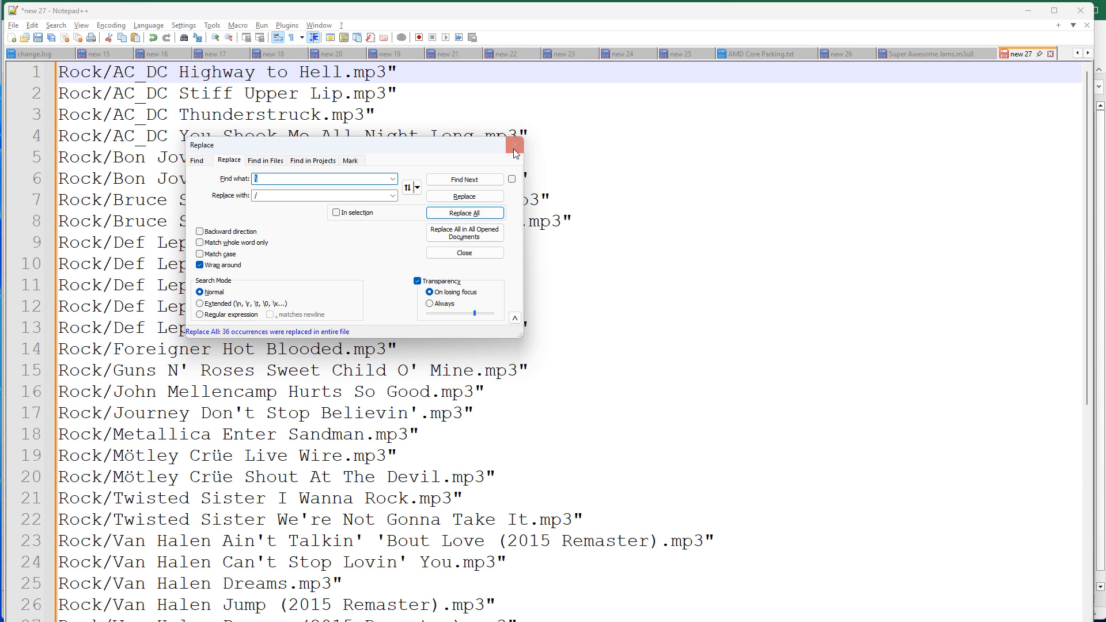
left_click(514, 145)
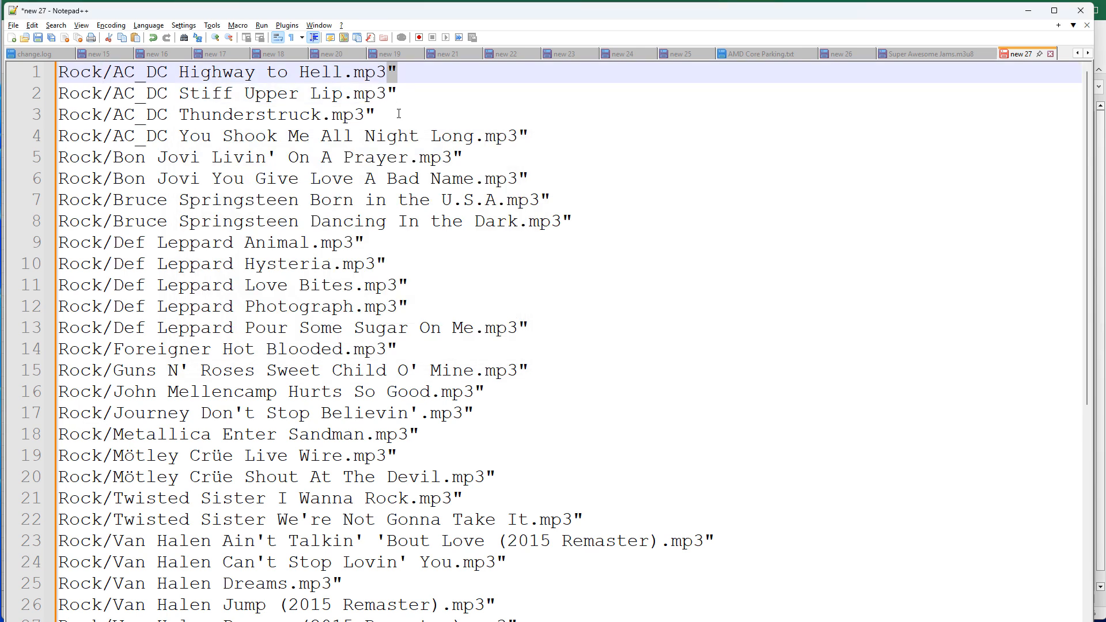
mouse_move(398, 158)
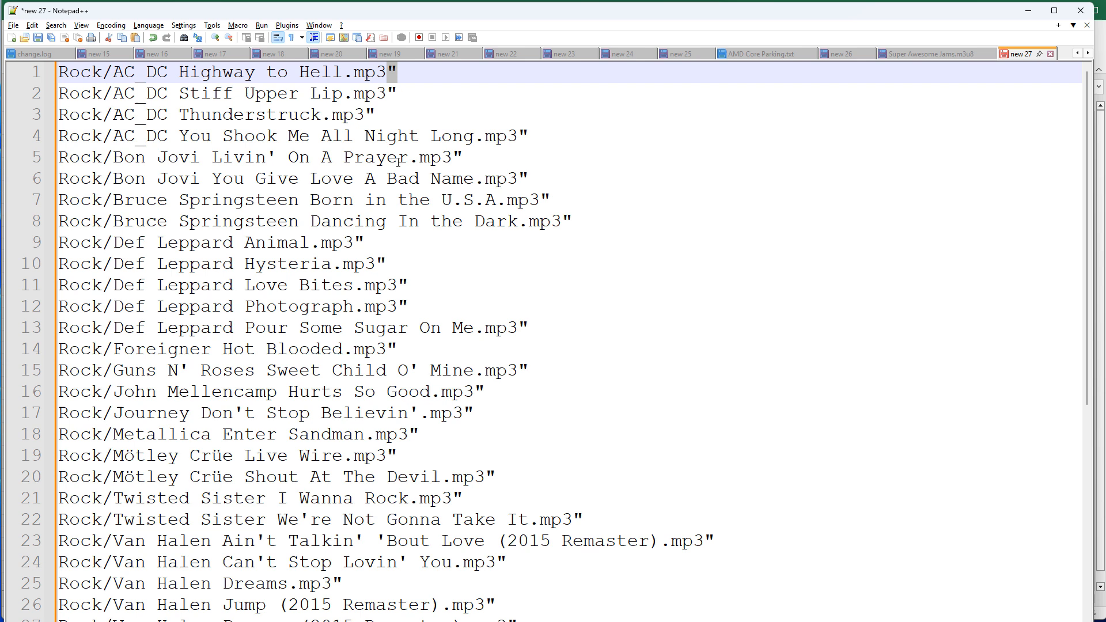
key("Ctrl+h")
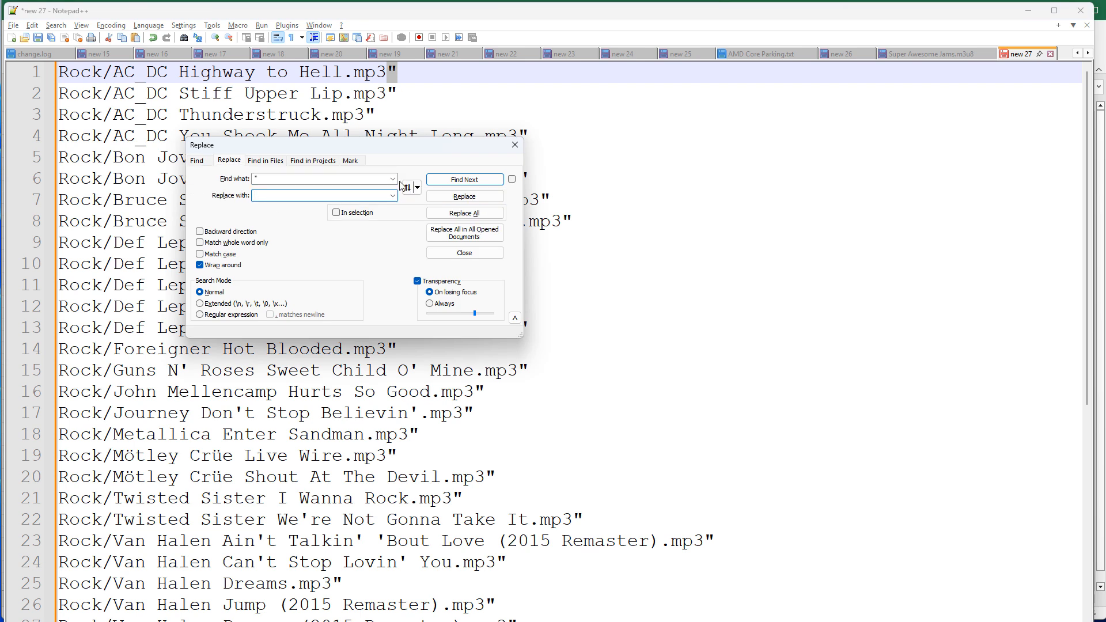
Replace all remaining quotation marks with nothing, leaving clean Rock/…mp3 lines
left_click(465, 212)
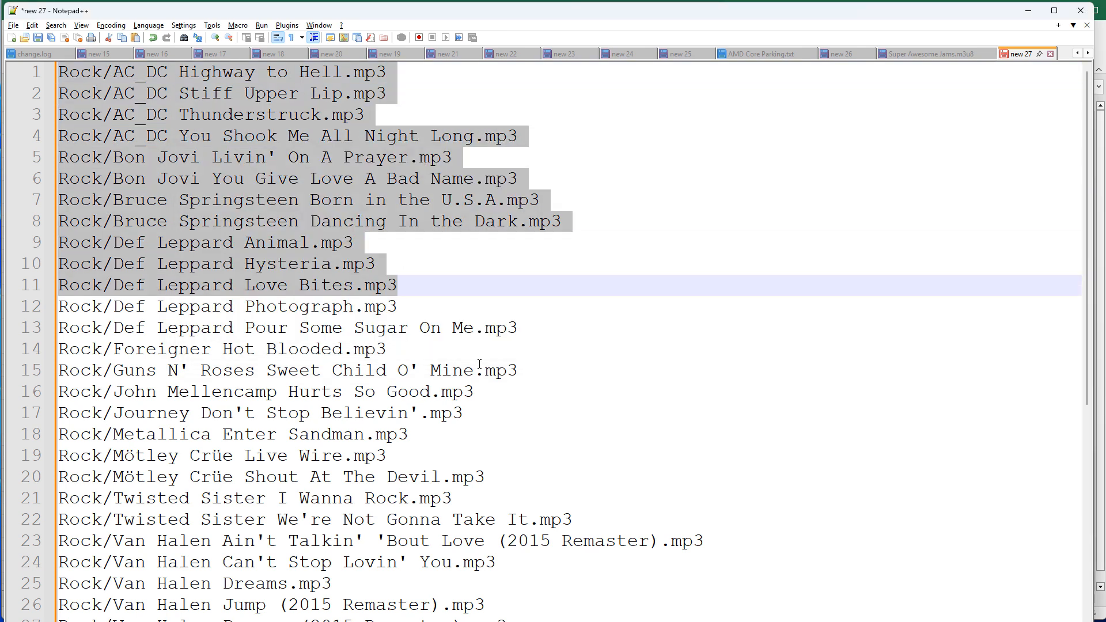
left_click(442, 497)
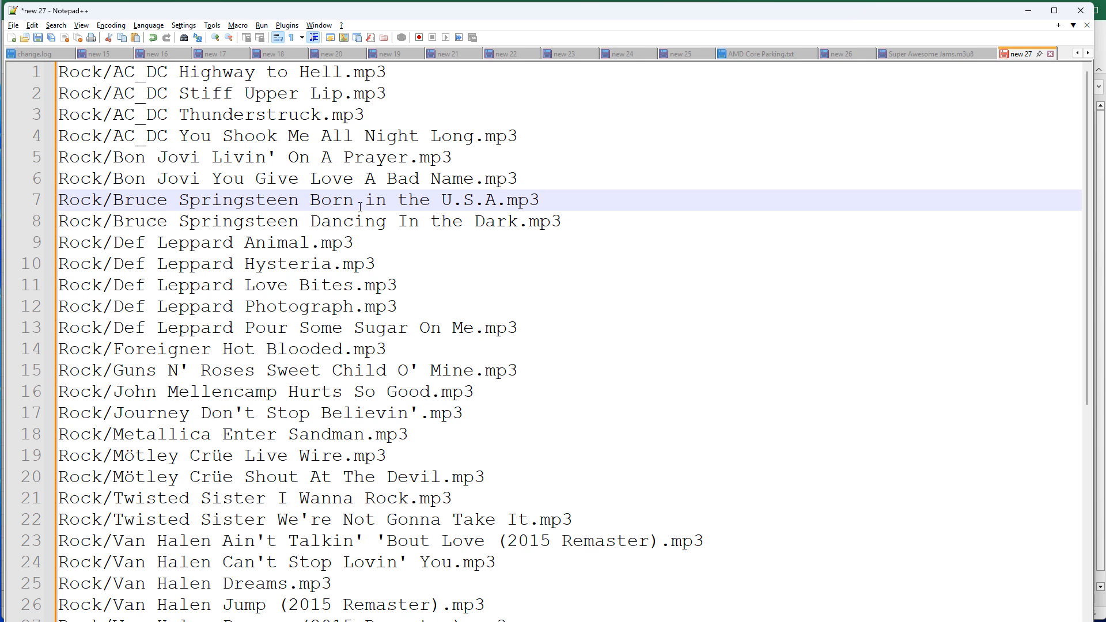
mouse_move(456, 323)
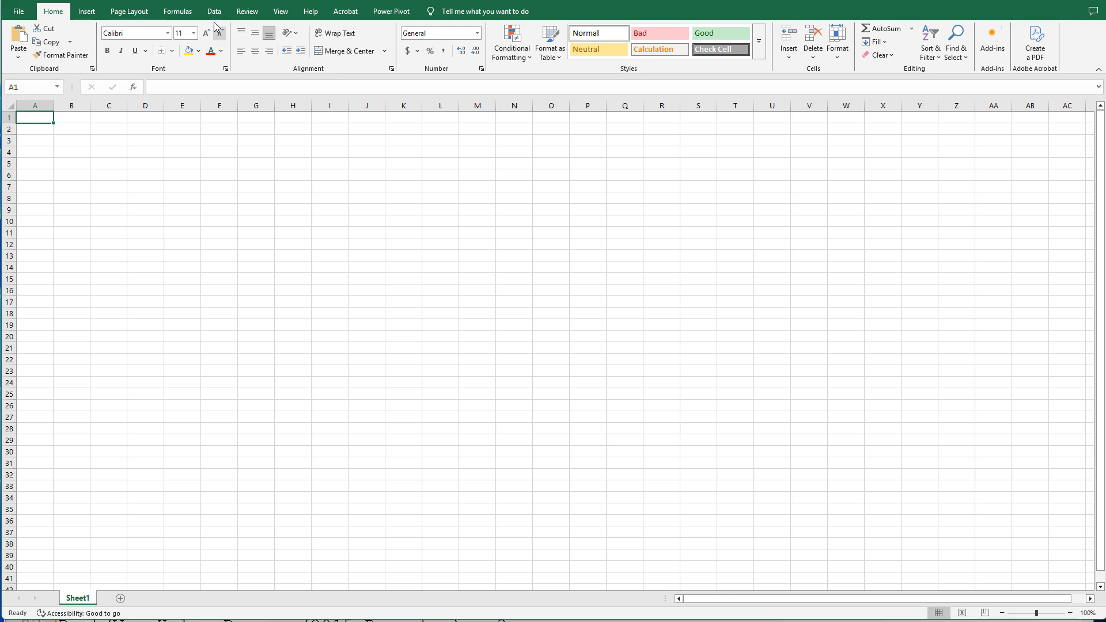
Start a new folder import from Data > Get Data > From File > From Folder
left_click(213, 10)
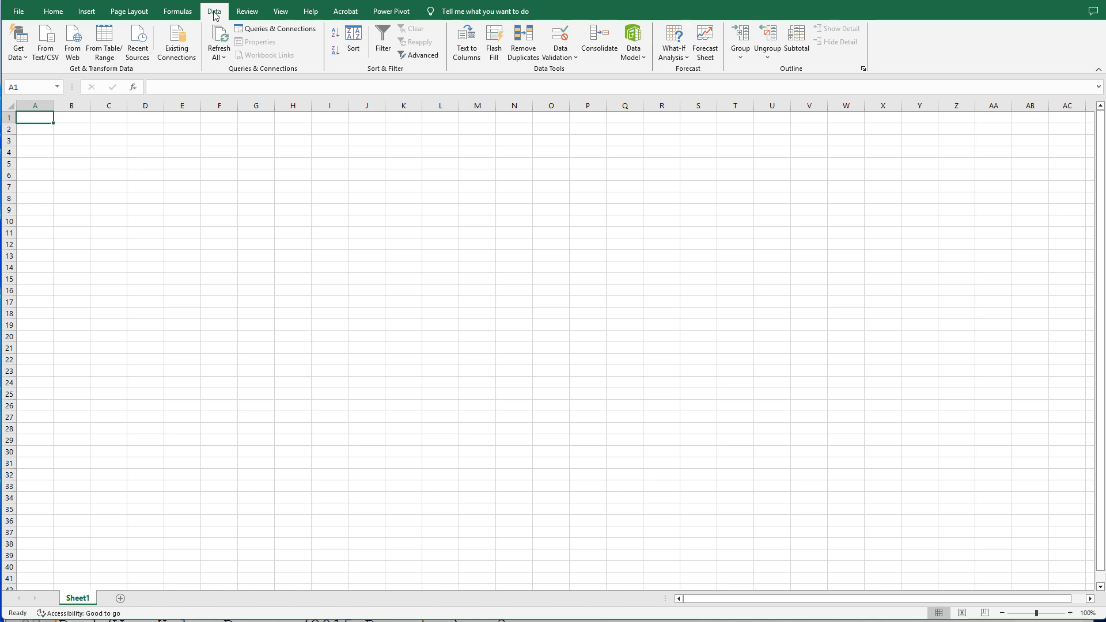
mouse_move(184, 128)
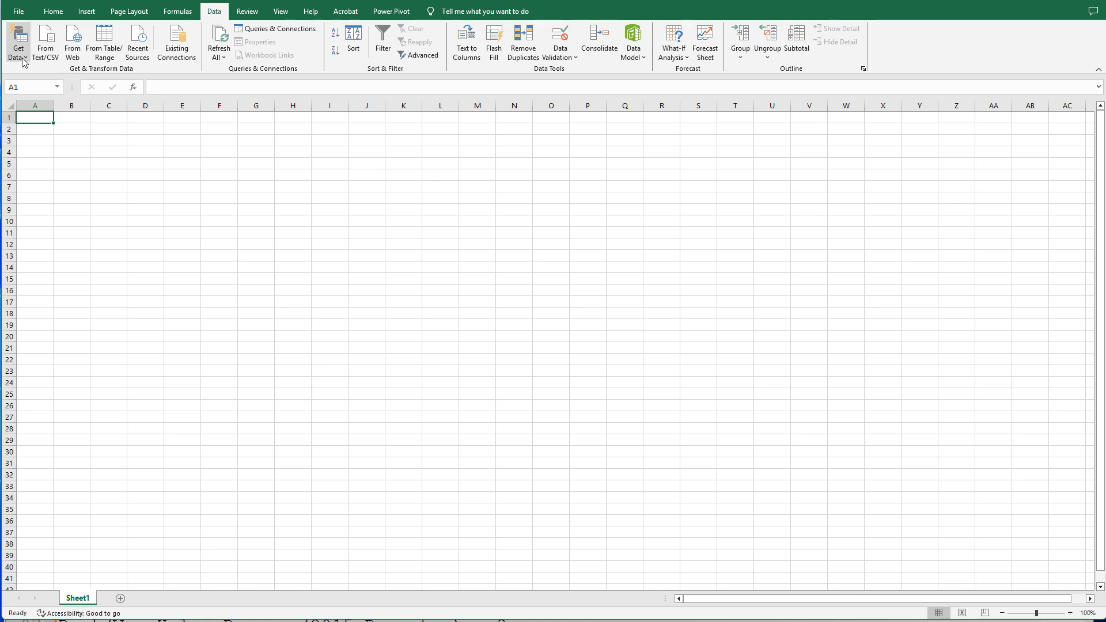
left_click(18, 38)
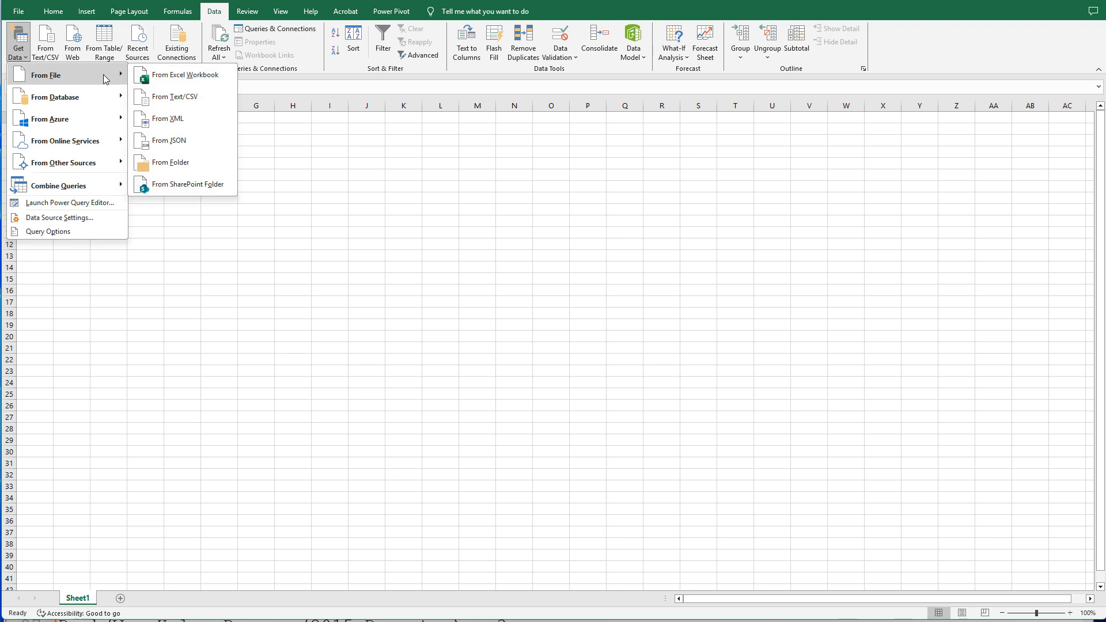
mouse_move(175, 166)
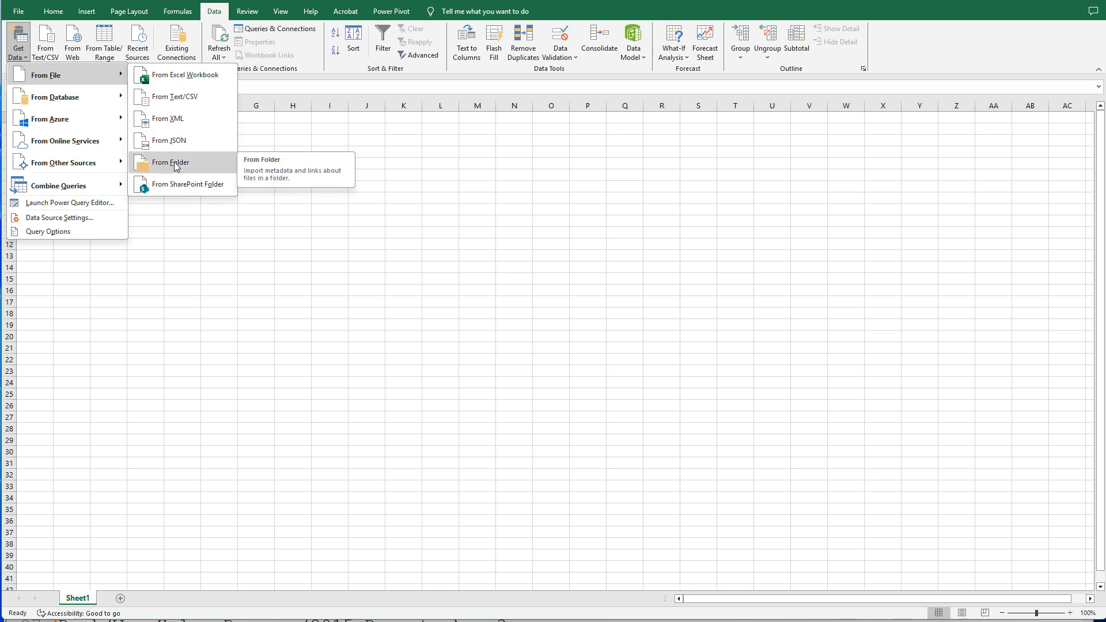
left_click(169, 161)
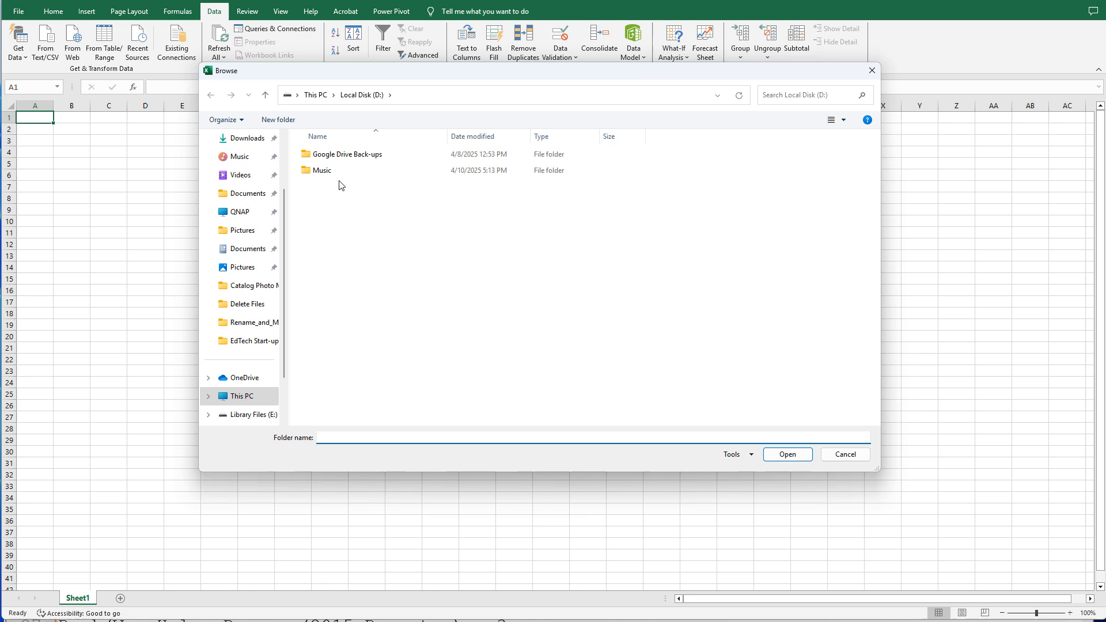
Choose D:\Music as the folder to import
double_click(321, 170)
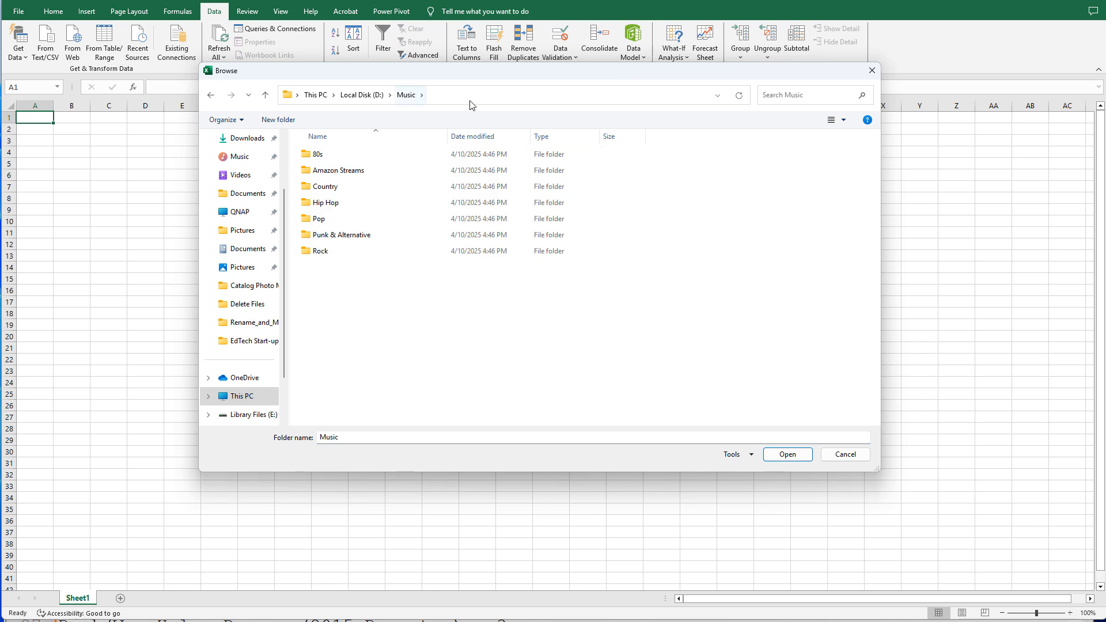
left_click(470, 95)
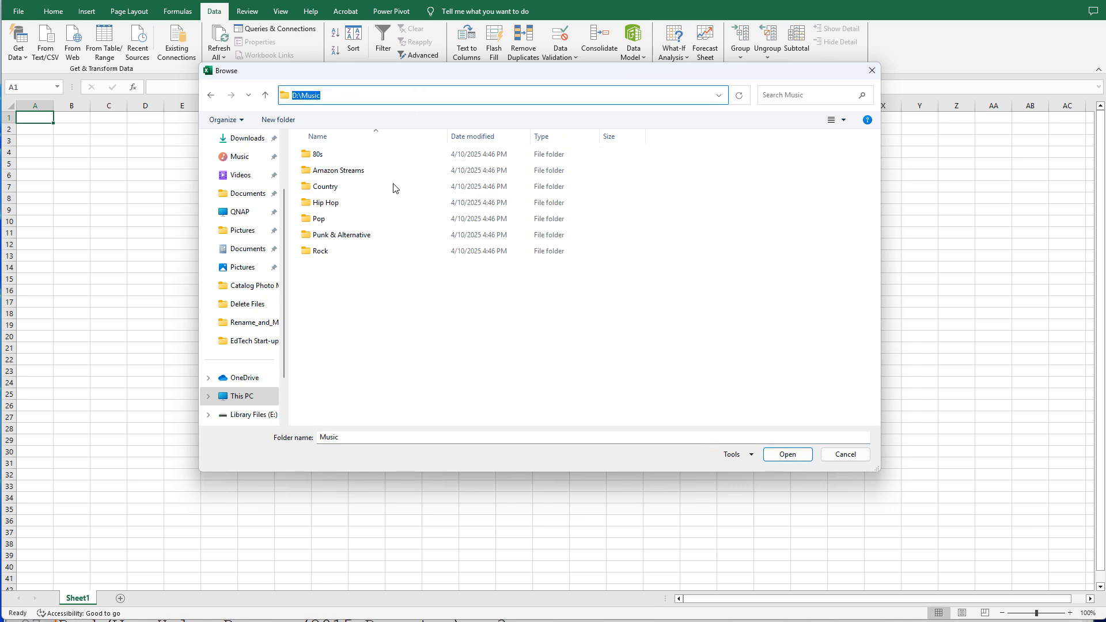
left_click(336, 171)
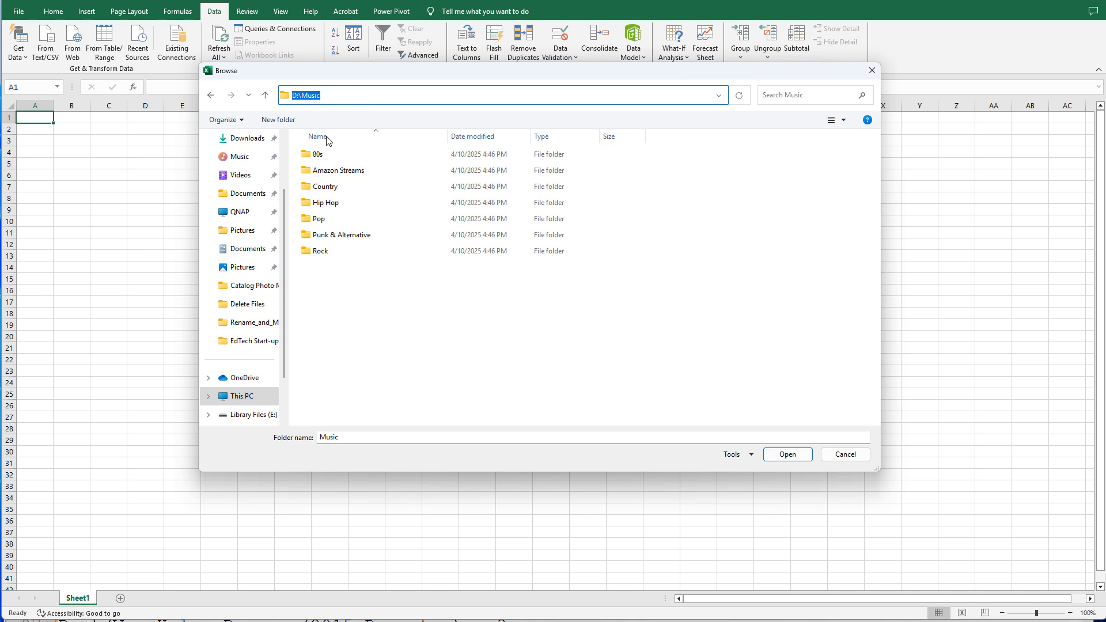
mouse_move(319, 156)
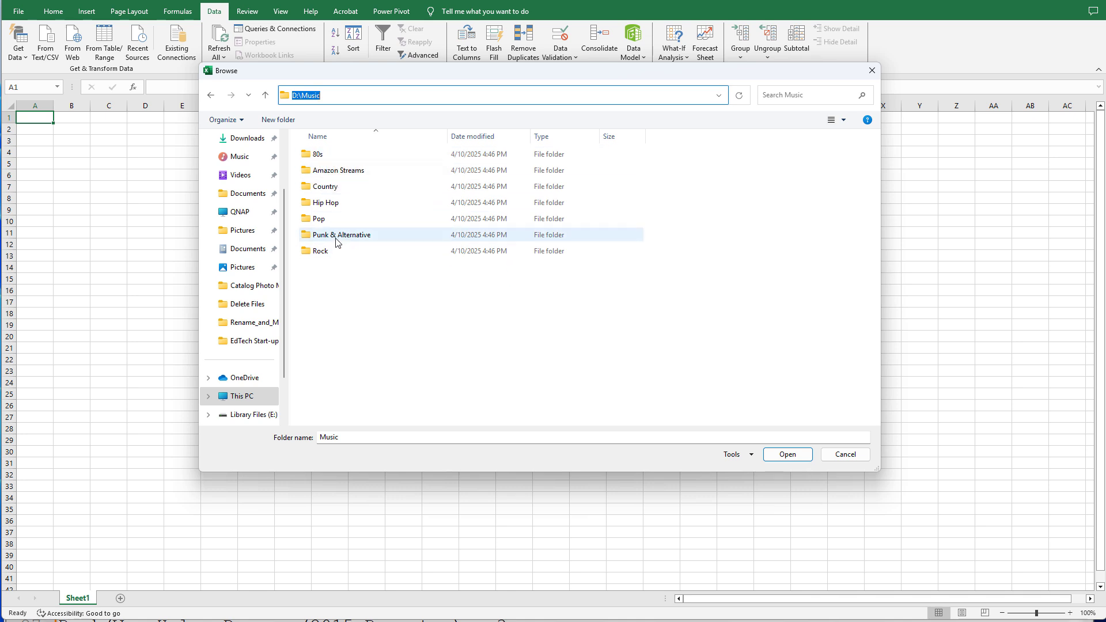
mouse_move(337, 251)
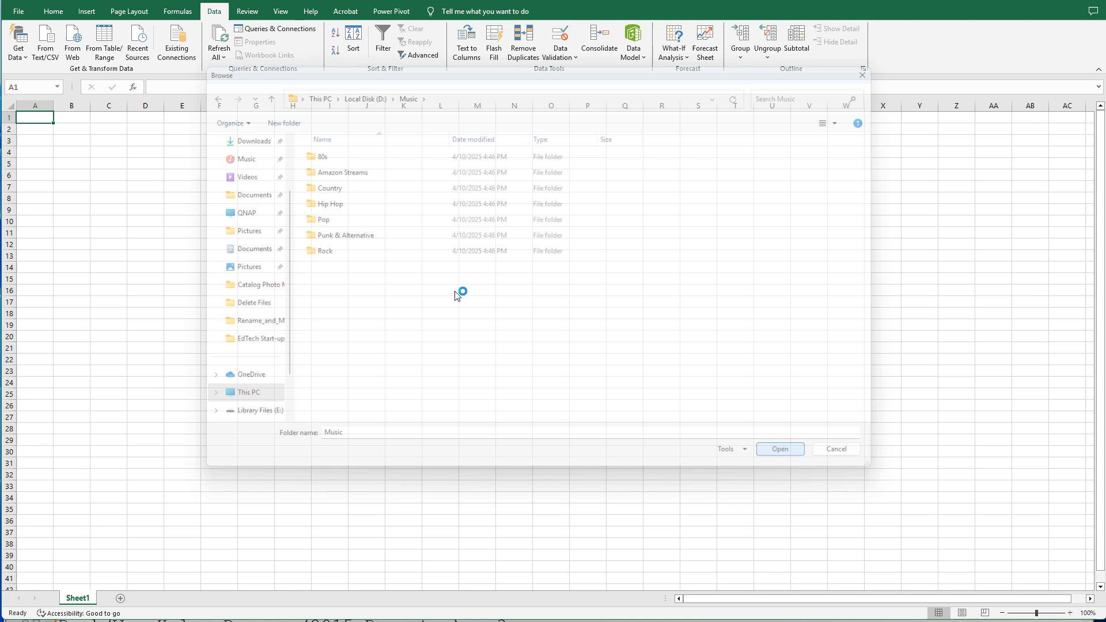
left_click(780, 449)
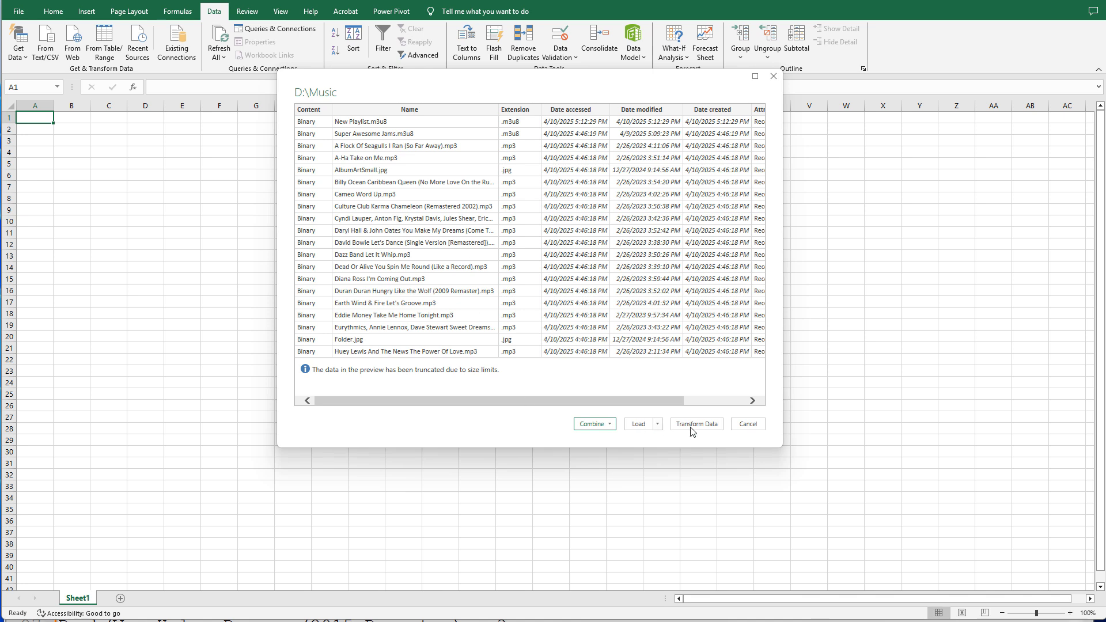
Load the D:\Music file list into the Power Query Editor via Transform Data
left_click(748, 424)
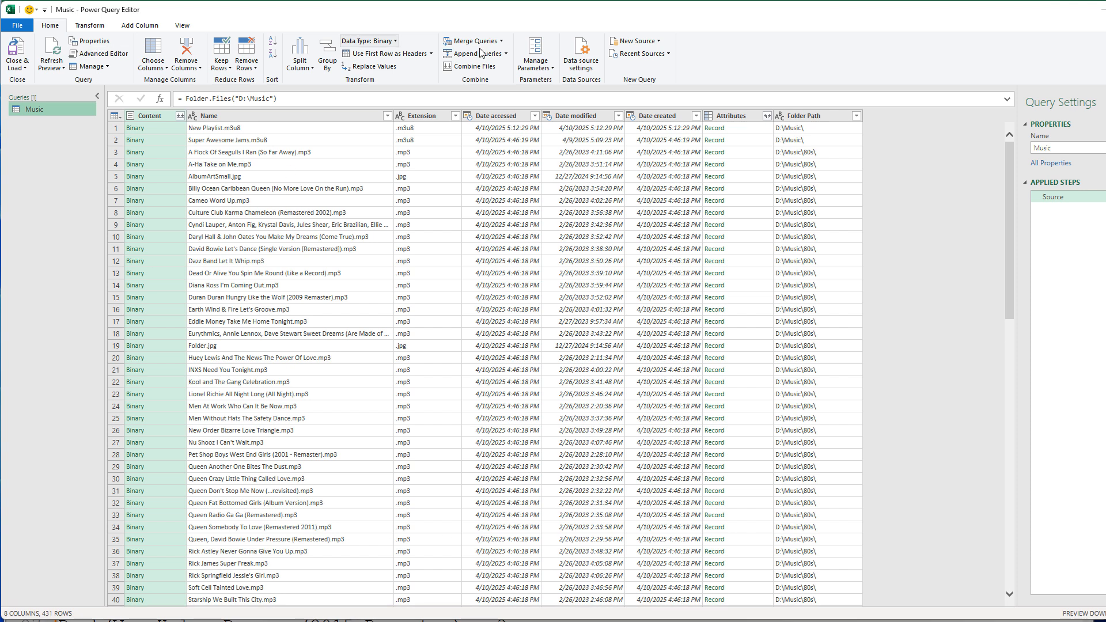
mouse_move(330, 133)
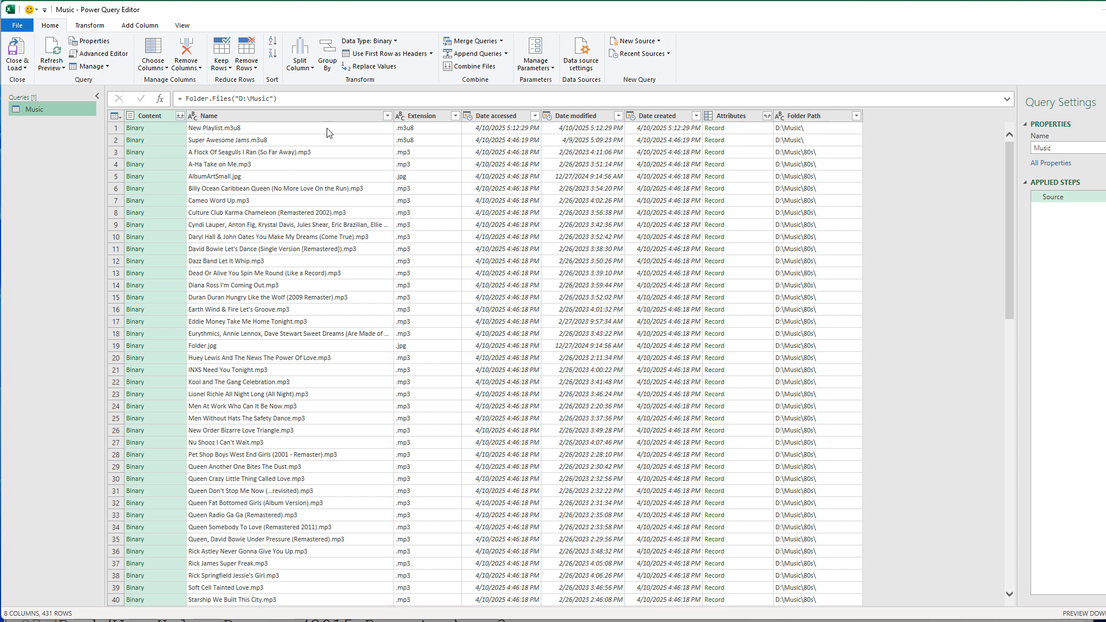
mouse_move(460, 125)
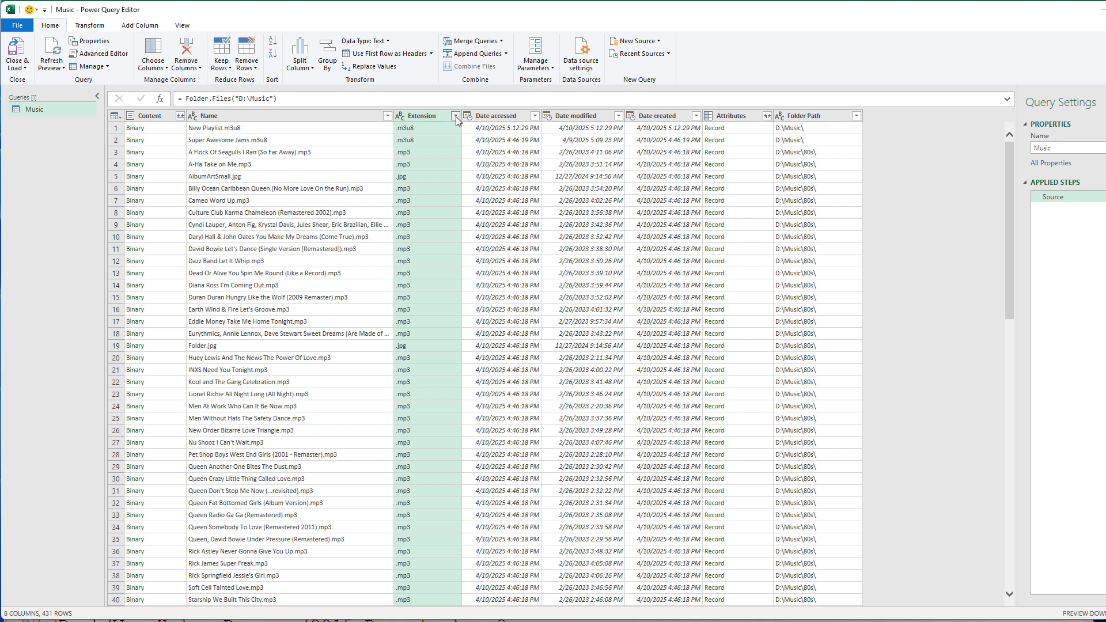
Filter Extension to .mp3 only, then select Folder Path alongside Name
left_click(456, 116)
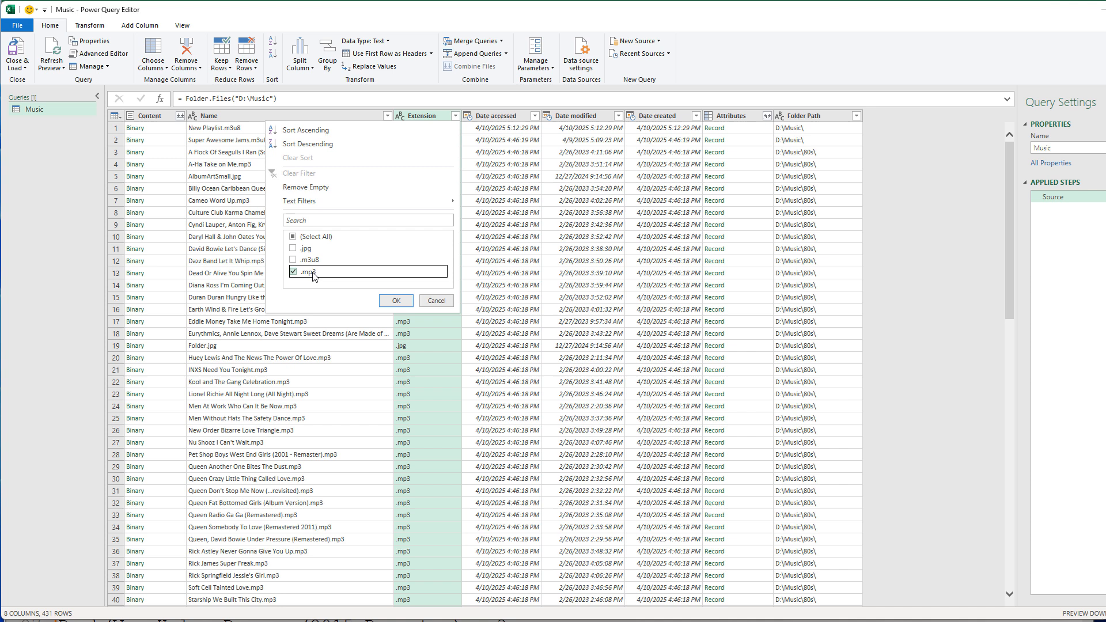
left_click(396, 300)
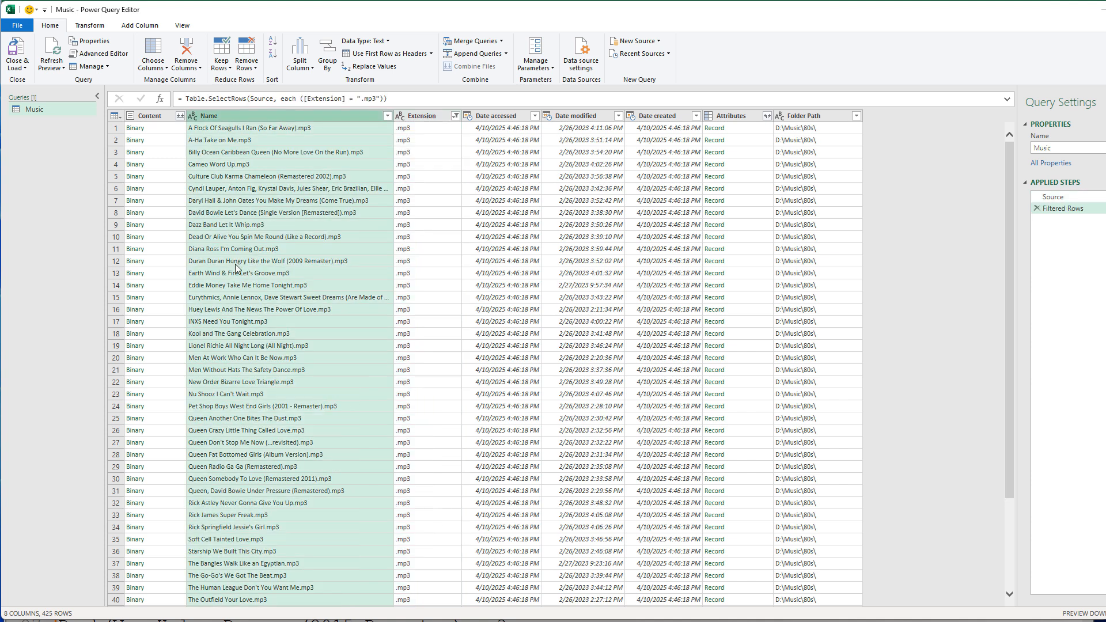
left_click(804, 115)
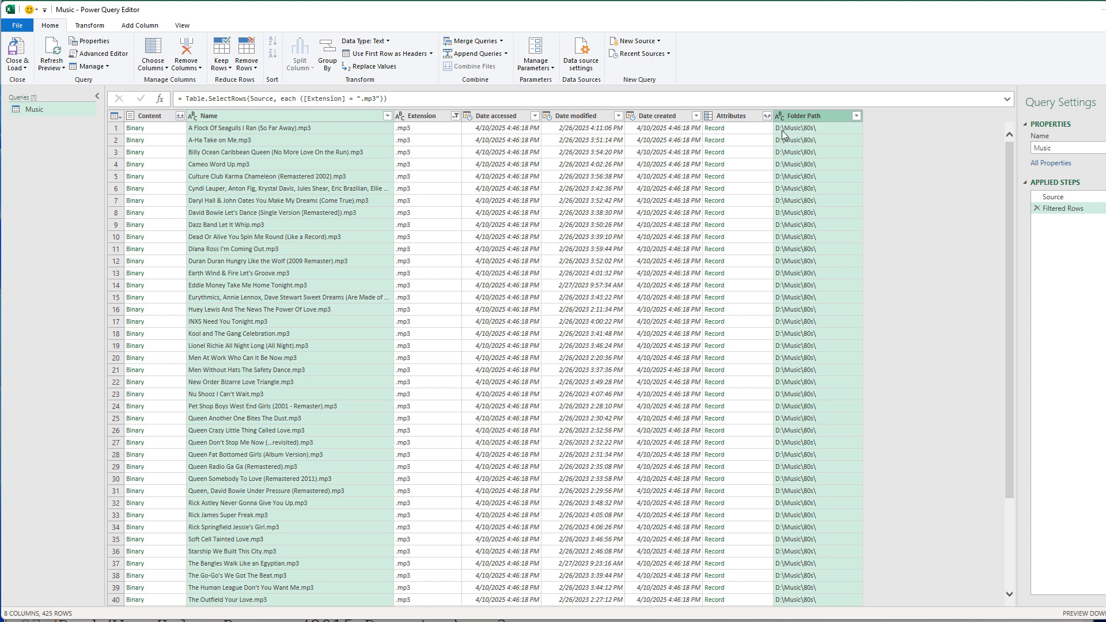
mouse_move(251, 125)
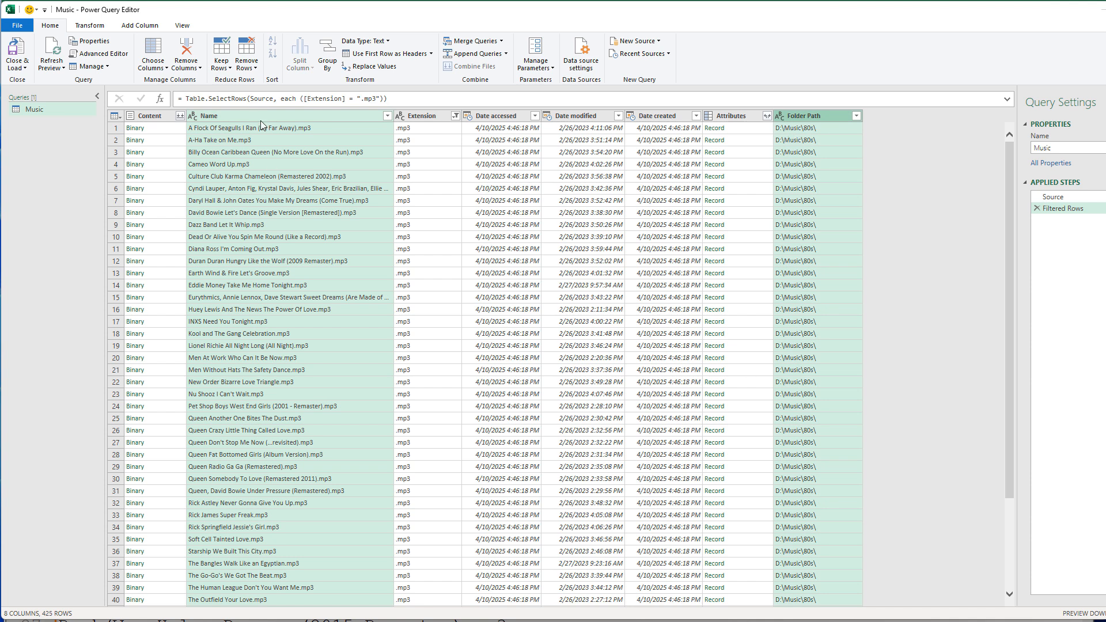
mouse_move(348, 124)
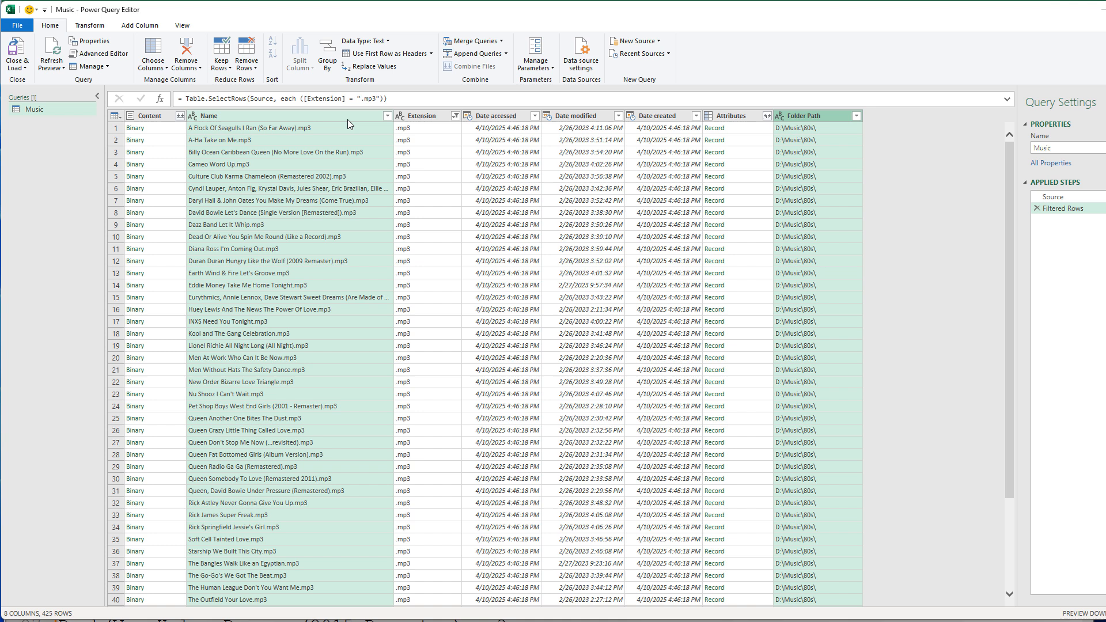
mouse_move(814, 121)
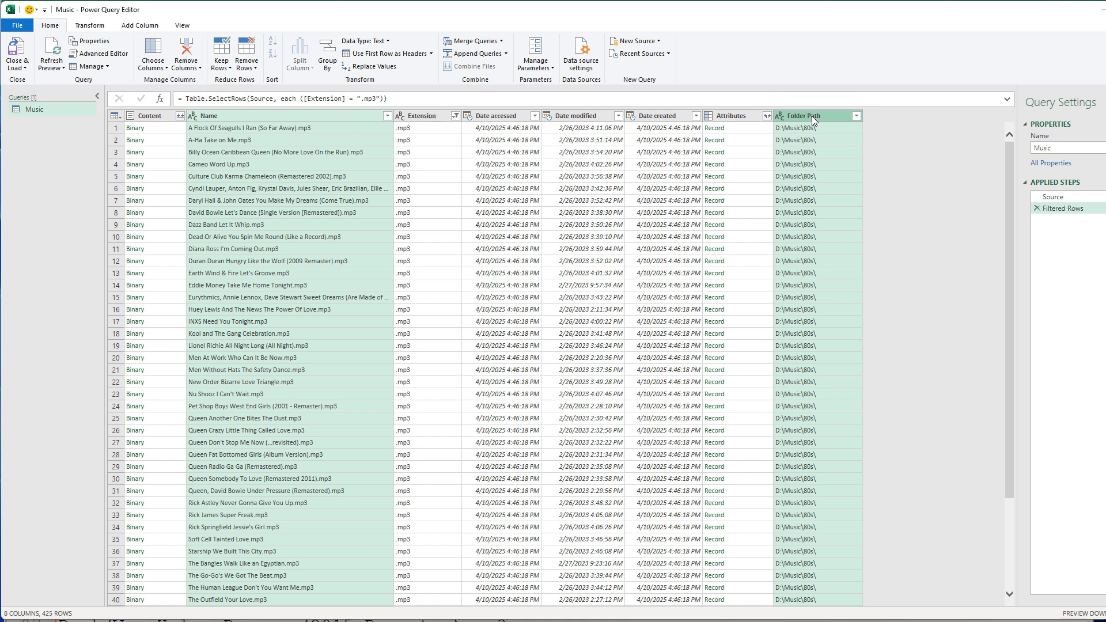
mouse_move(348, 124)
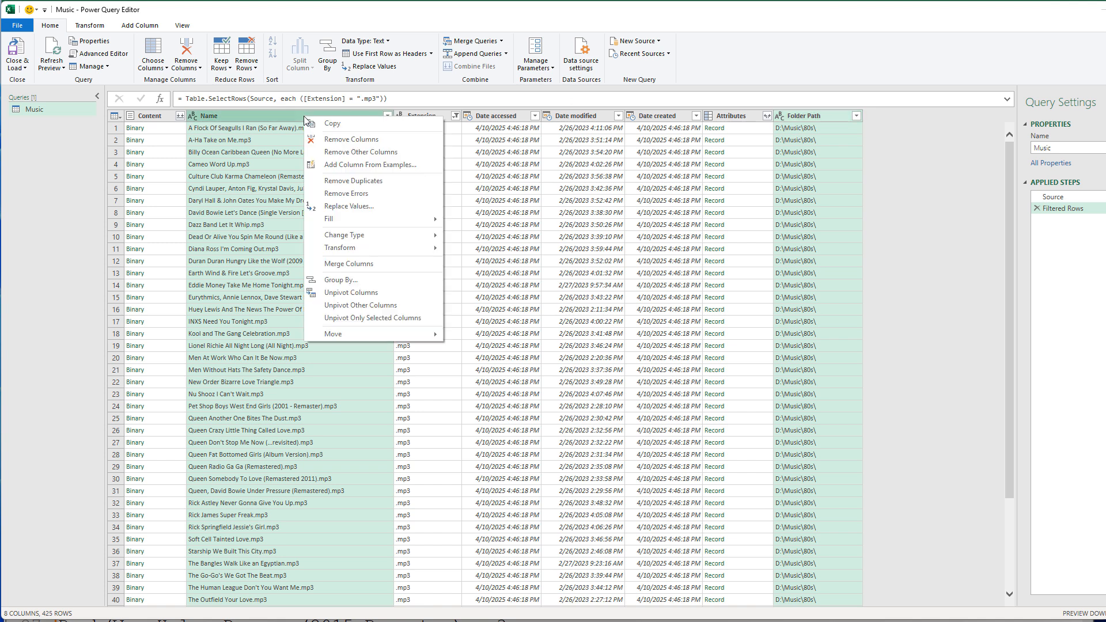
Remove all columns other than Name and Folder Path
left_click(362, 153)
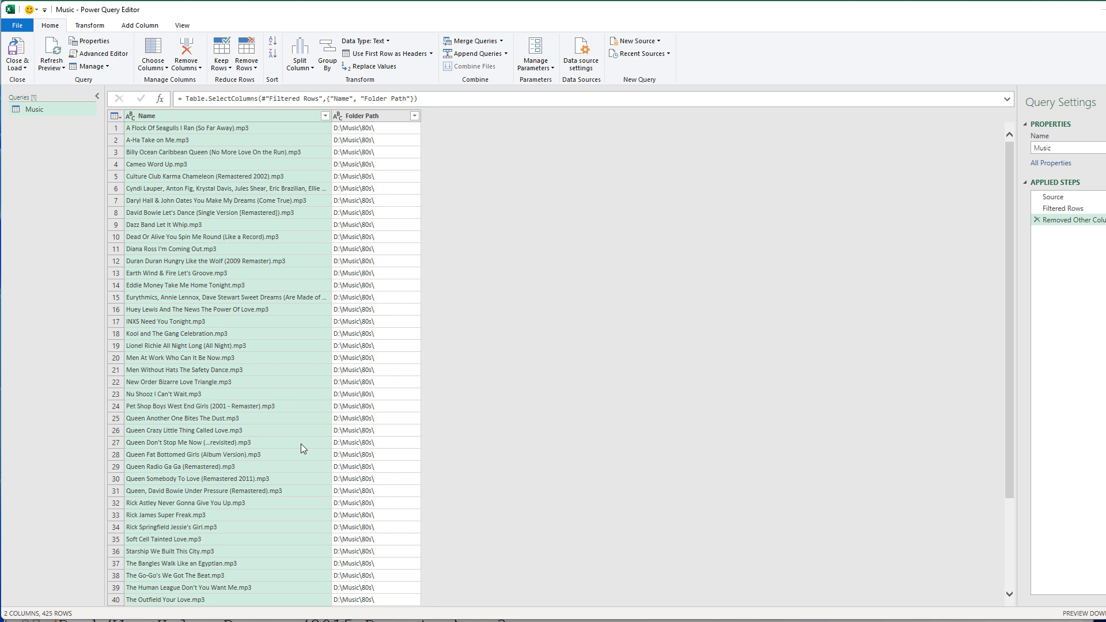
mouse_move(216, 172)
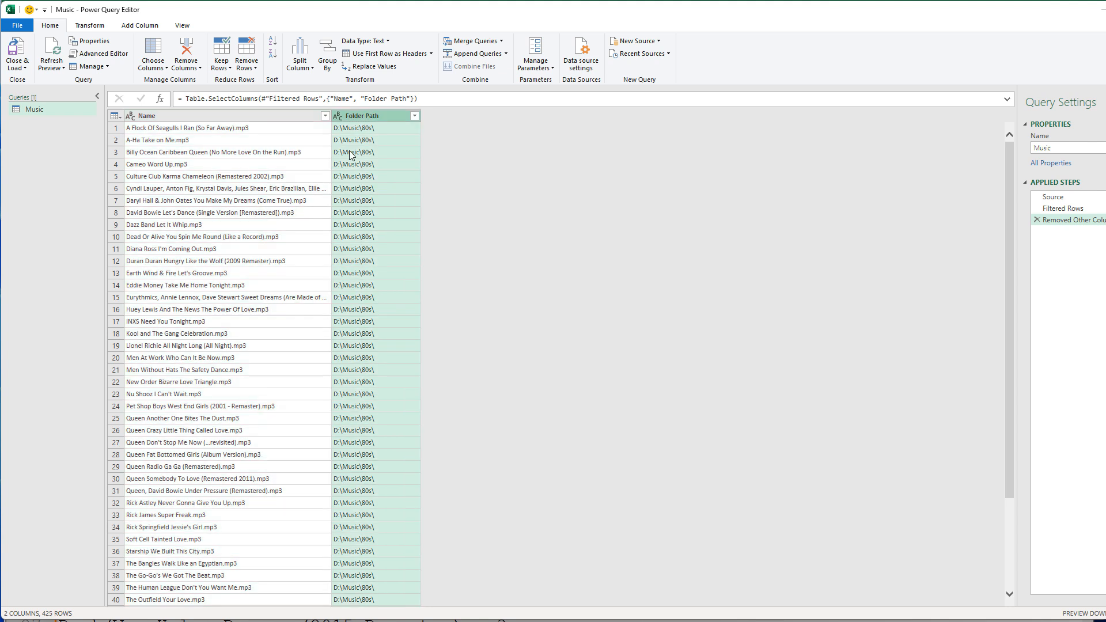
mouse_move(353, 234)
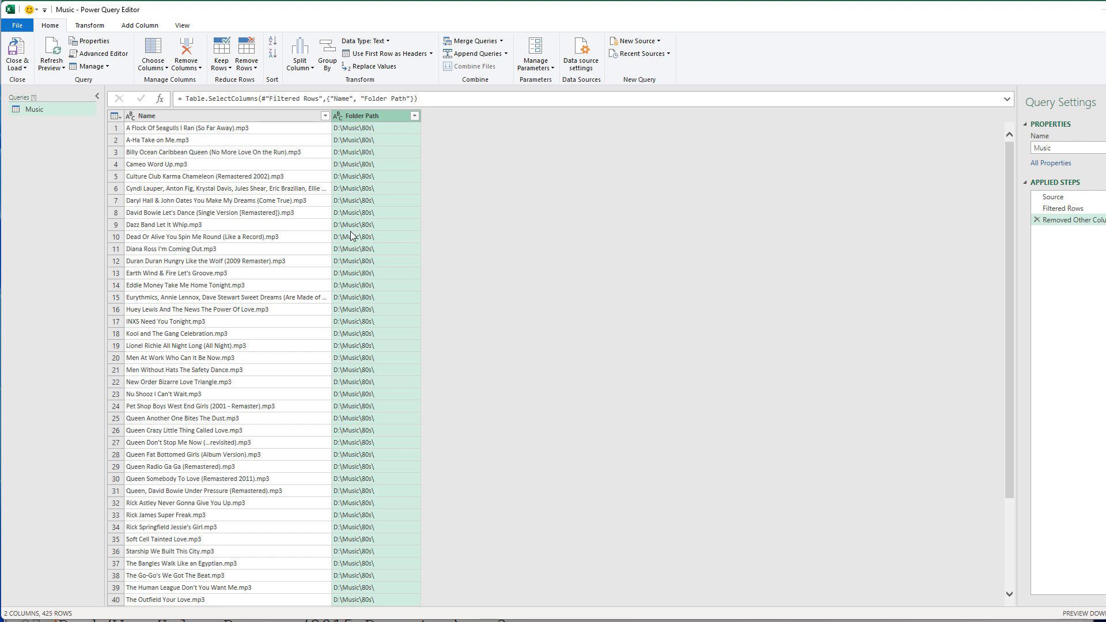
mouse_move(134, 35)
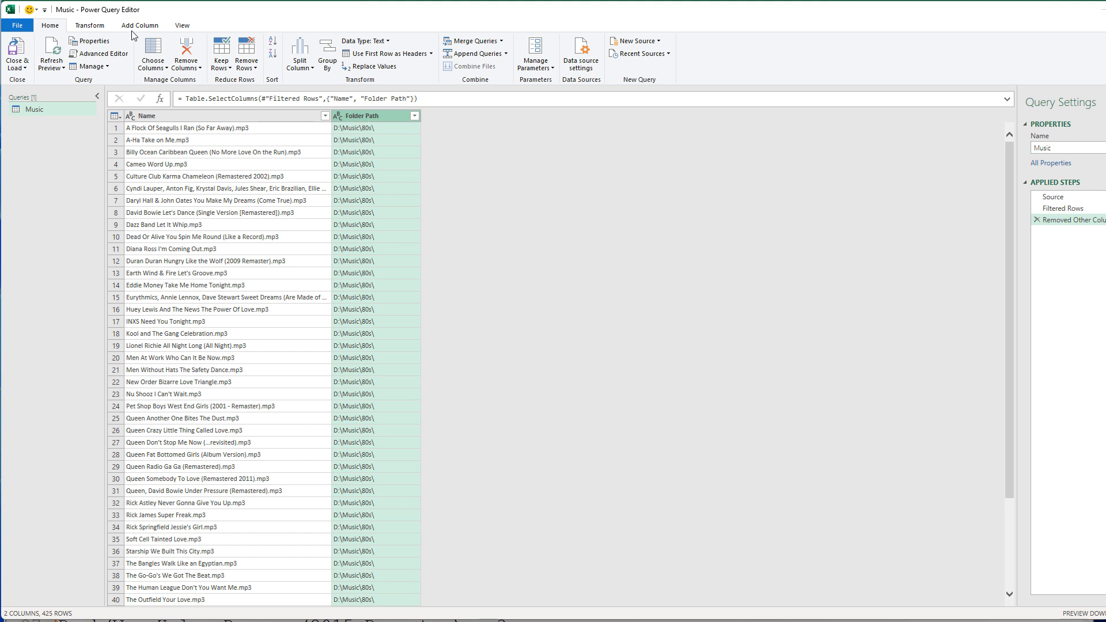
left_click(94, 25)
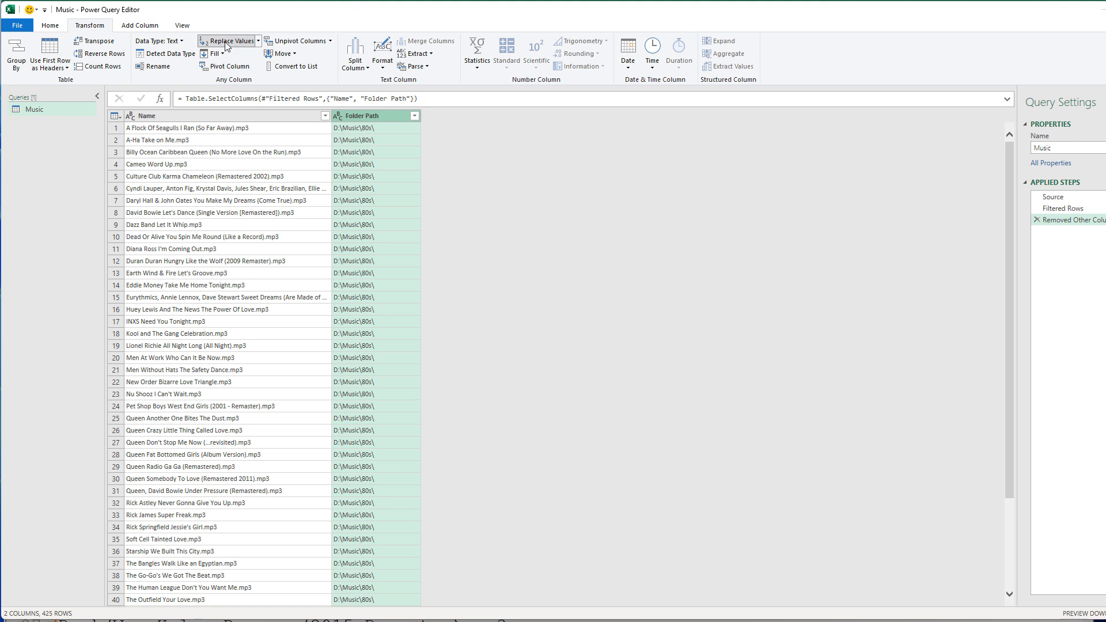
Replace D:\Music\ with nothing in Folder Path, leaving values like 80s\
left_click(225, 40)
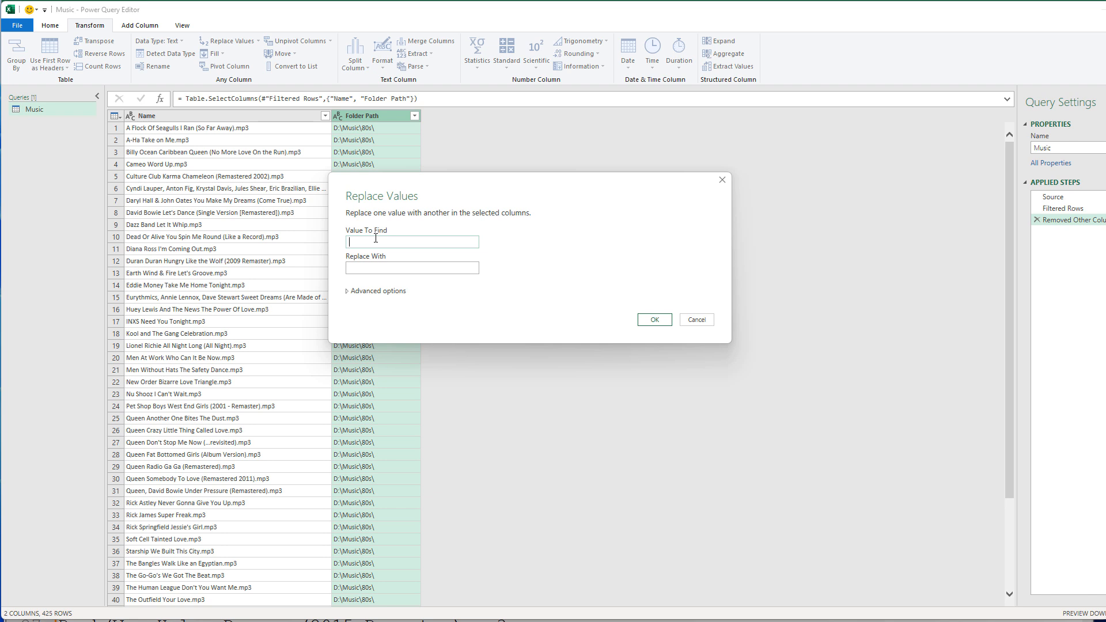
type("D:\\Music\\")
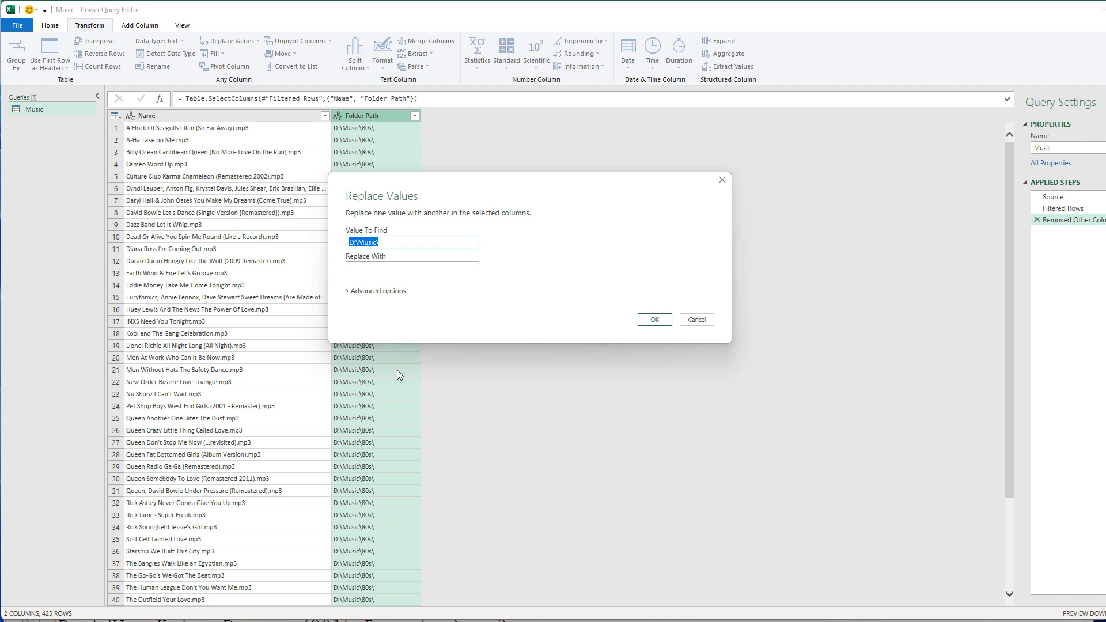
left_click(655, 319)
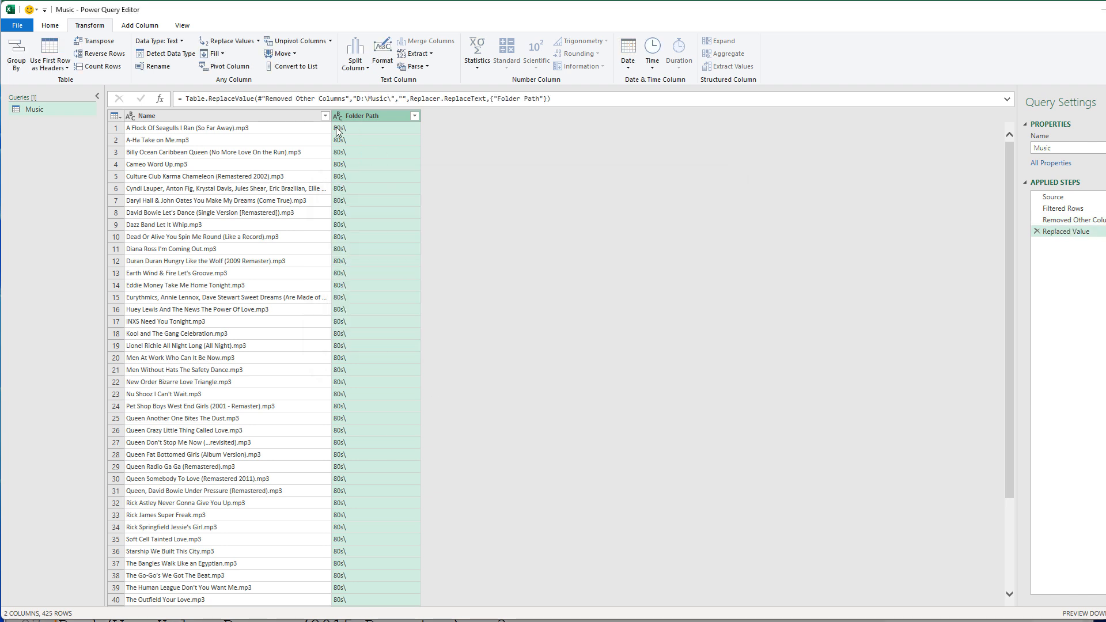
mouse_move(346, 128)
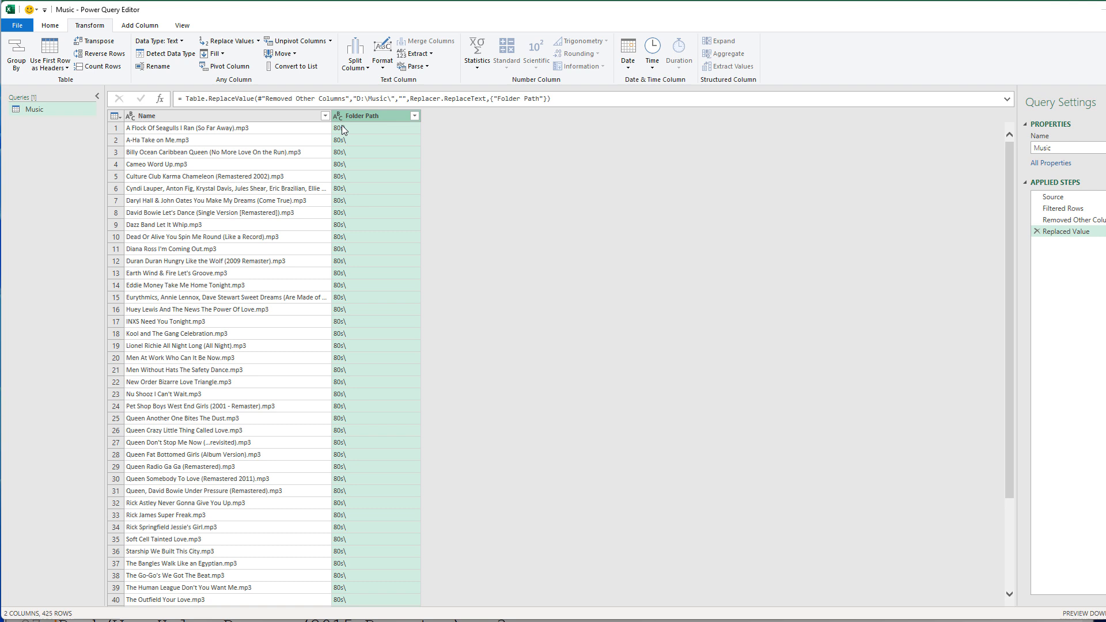
mouse_move(314, 96)
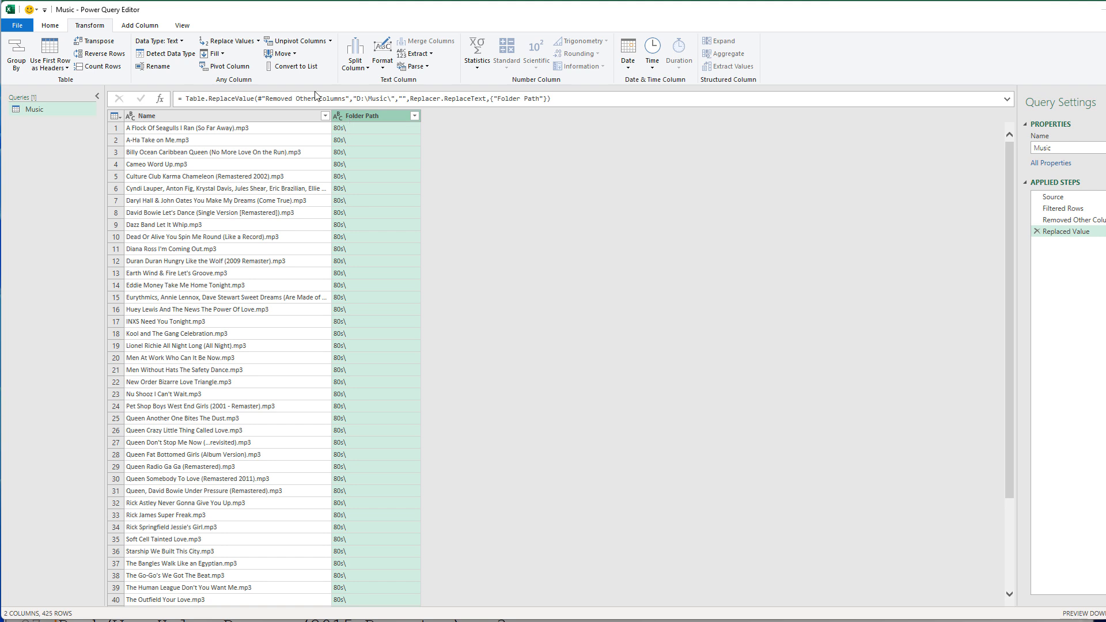
mouse_move(240, 58)
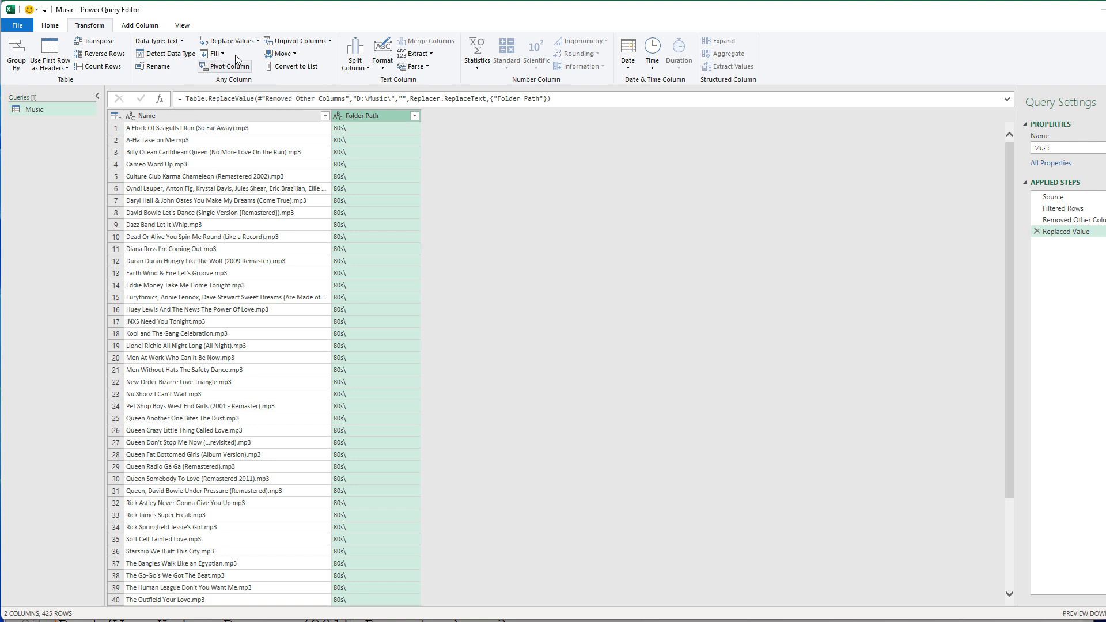
mouse_move(232, 41)
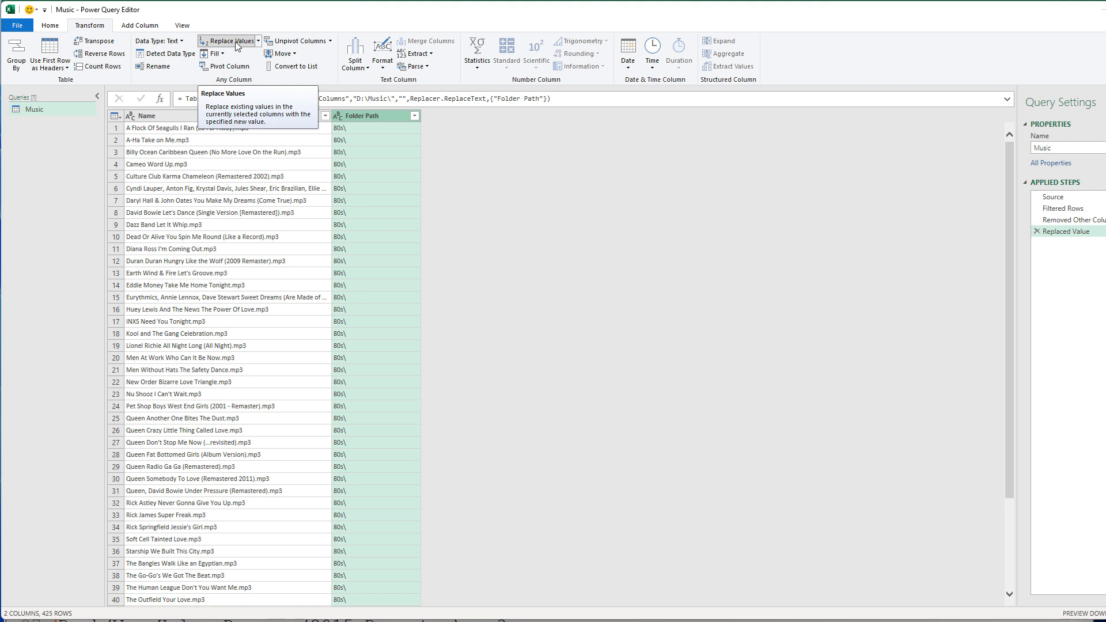
Replace every \ with / in Folder Path, giving values like 80s/
left_click(233, 41)
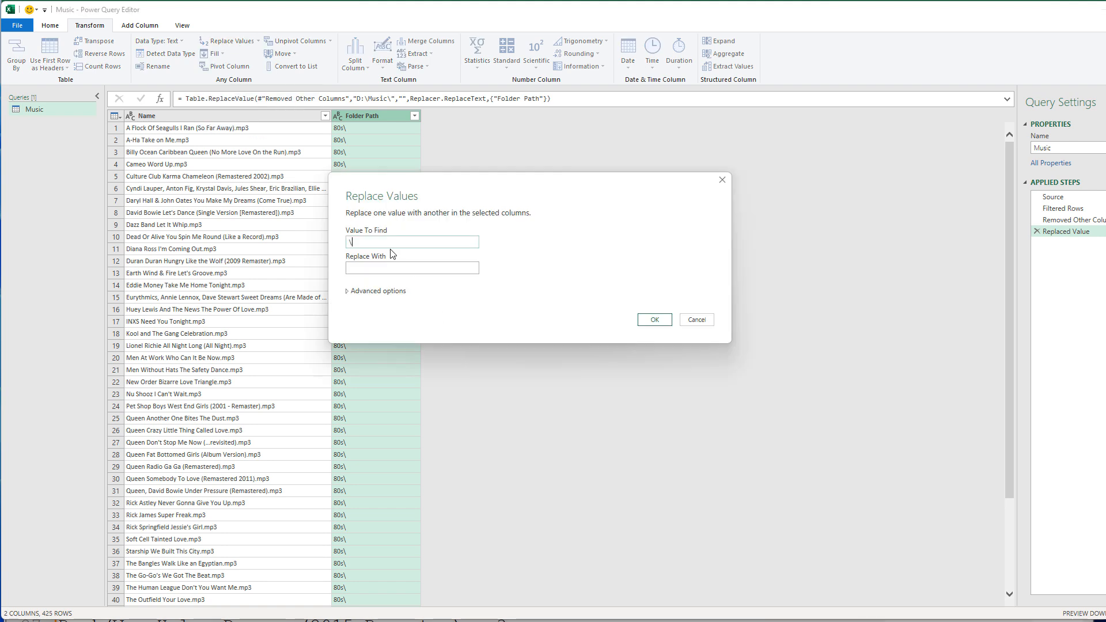
type("/")
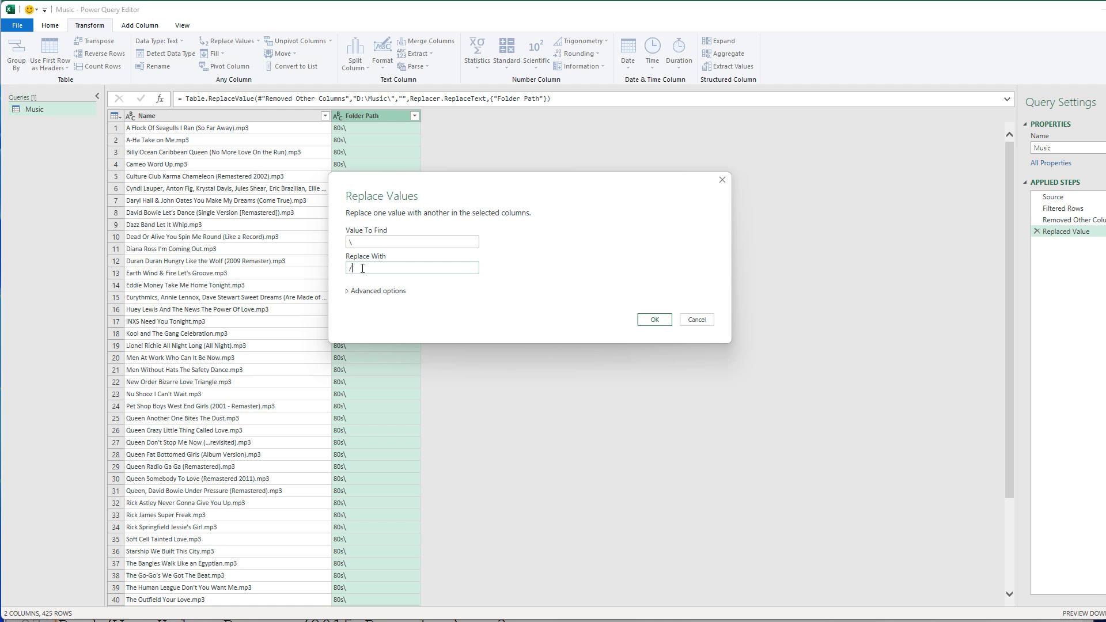
left_click(655, 319)
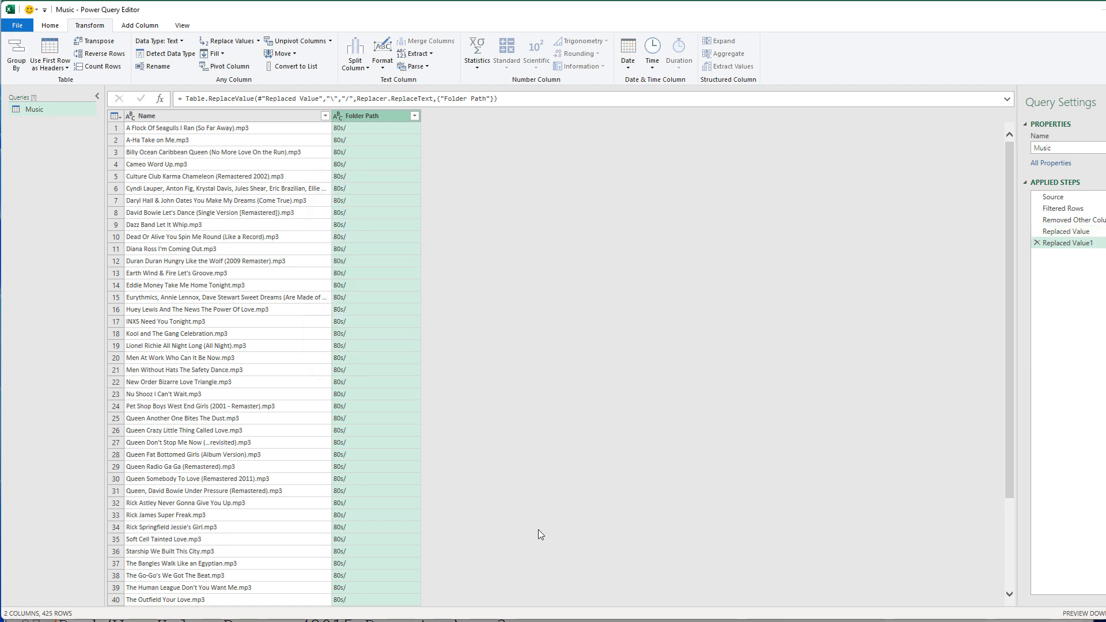
mouse_move(391, 193)
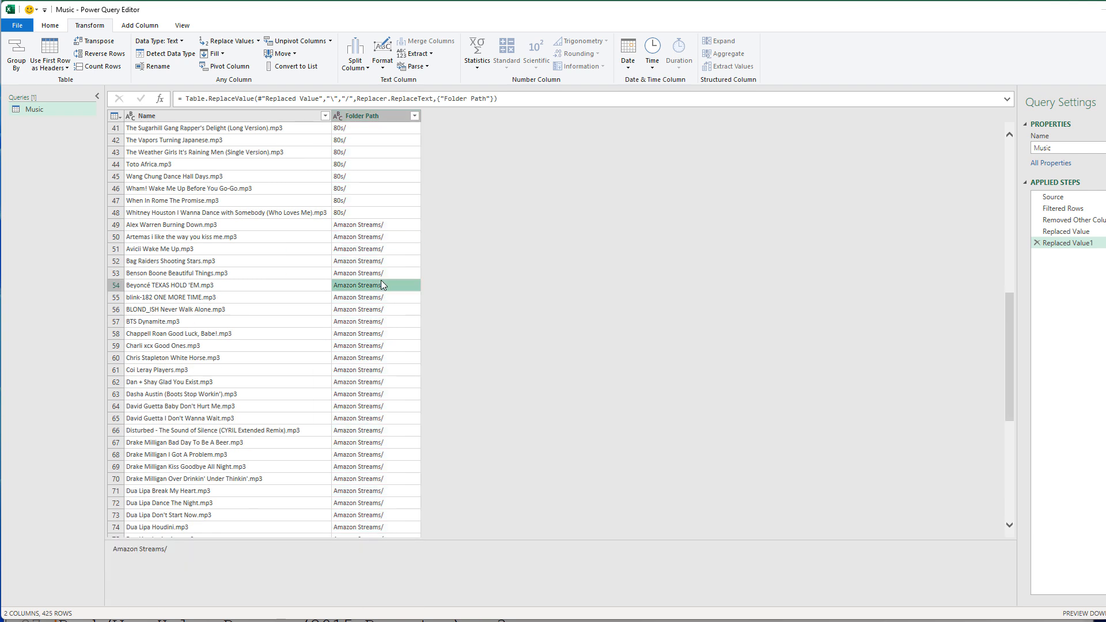
Select the Folder Path and Name columns together for combining
scroll("down", 3)
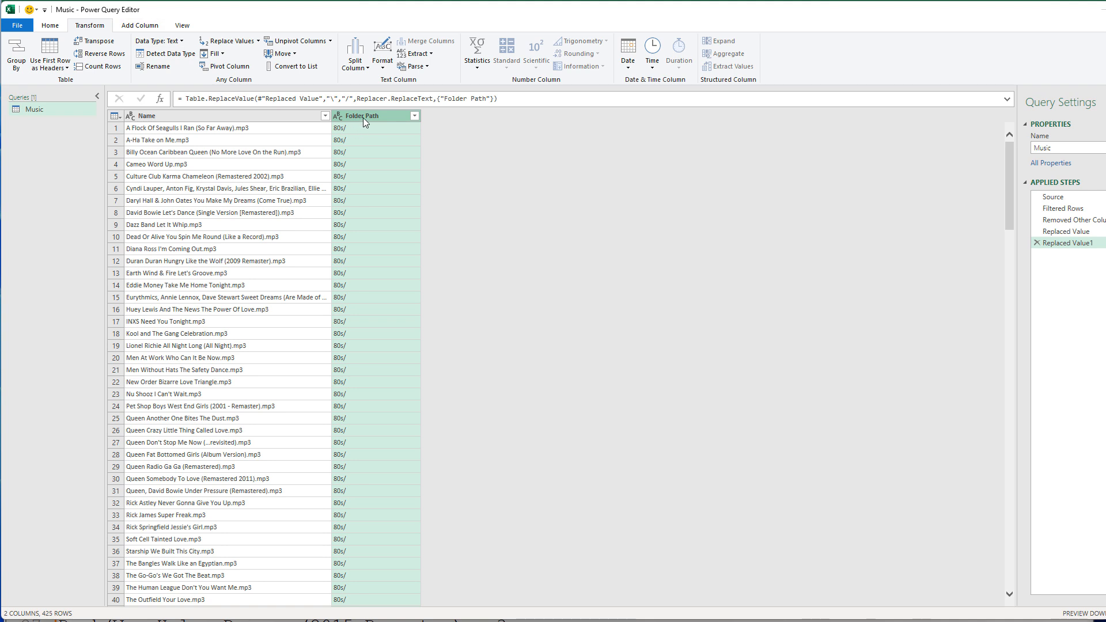
mouse_move(399, 117)
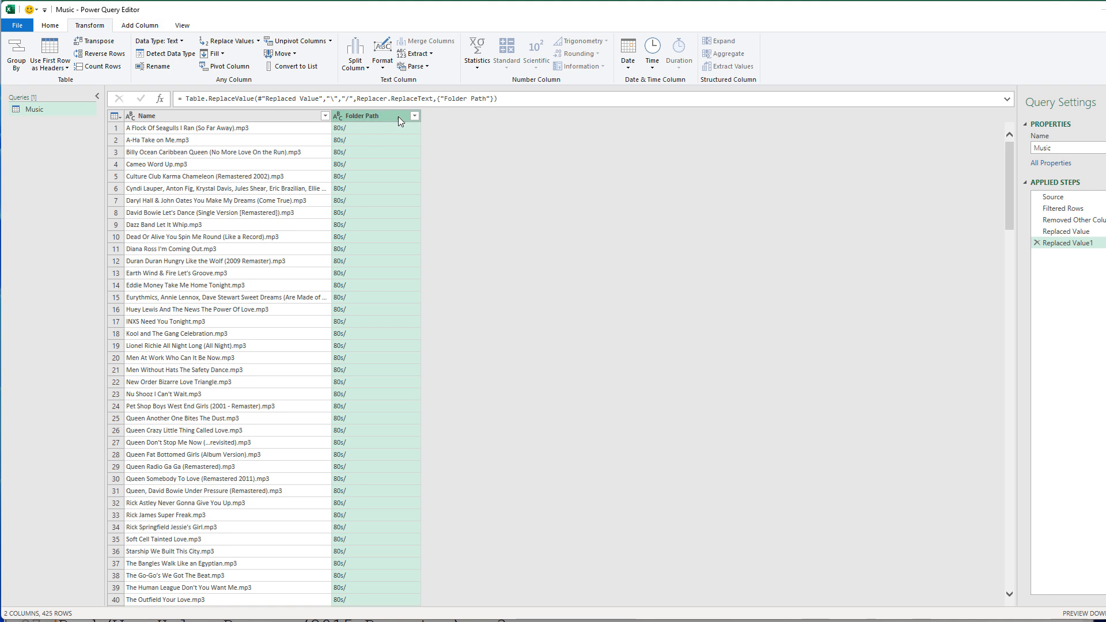
left_click(147, 116)
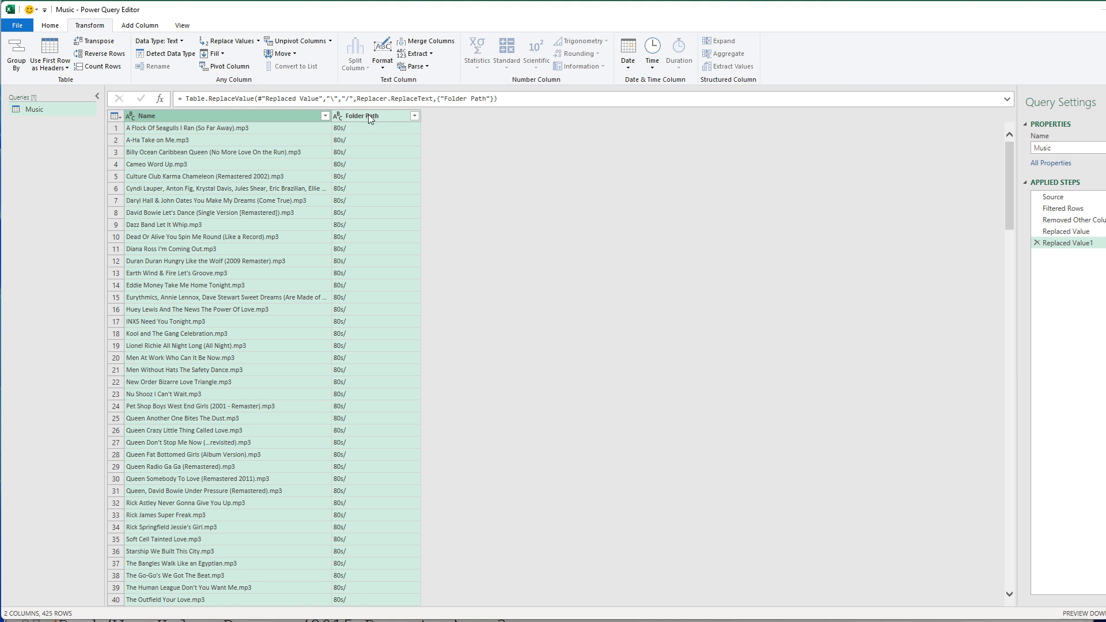
mouse_move(383, 121)
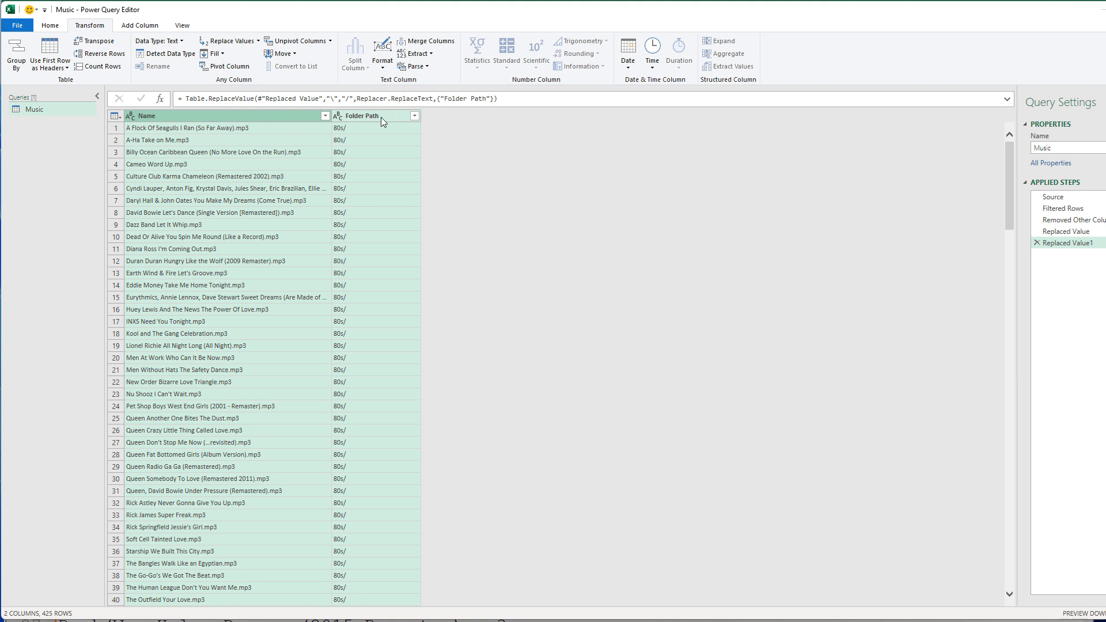
Merge the two columns with no separator into a new Music File Paths column
left_click(436, 41)
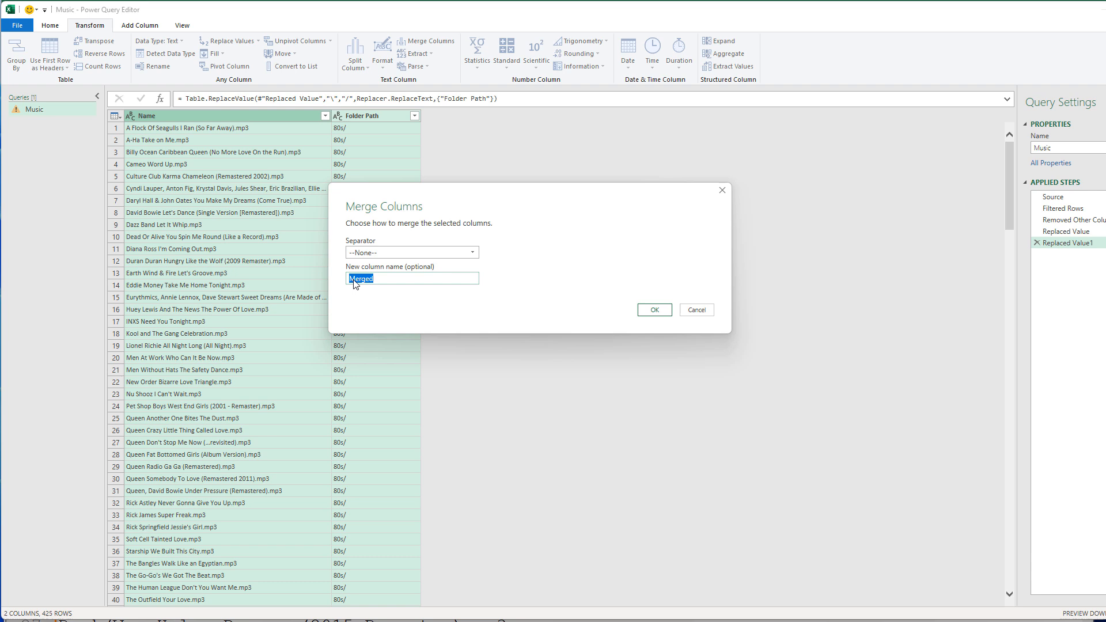
type("M")
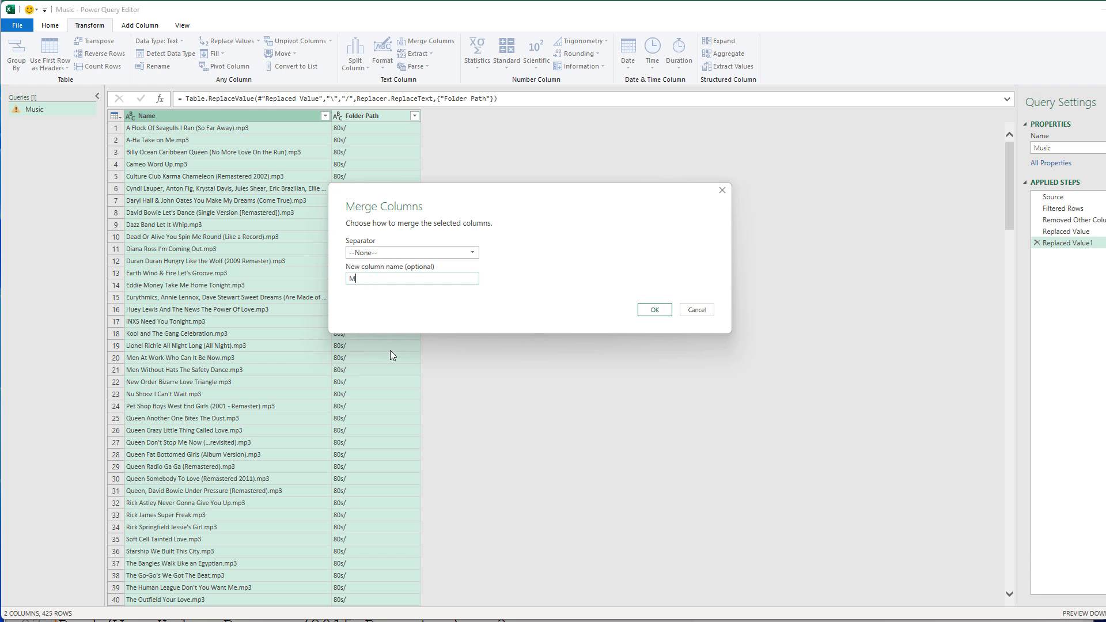
type("usic File Paths")
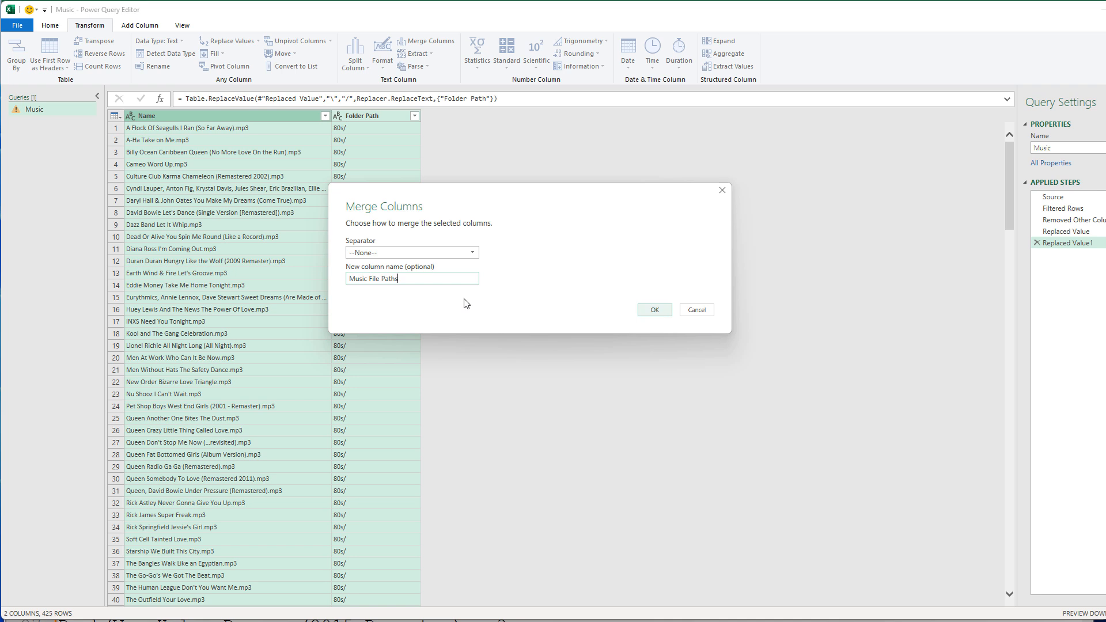
left_click(654, 310)
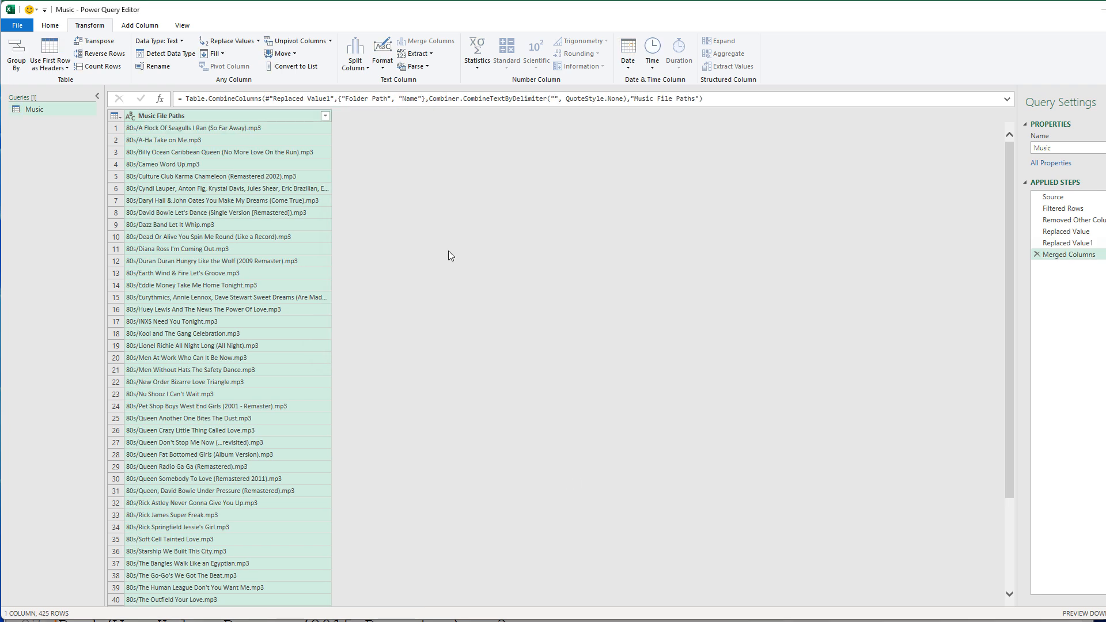
mouse_move(339, 118)
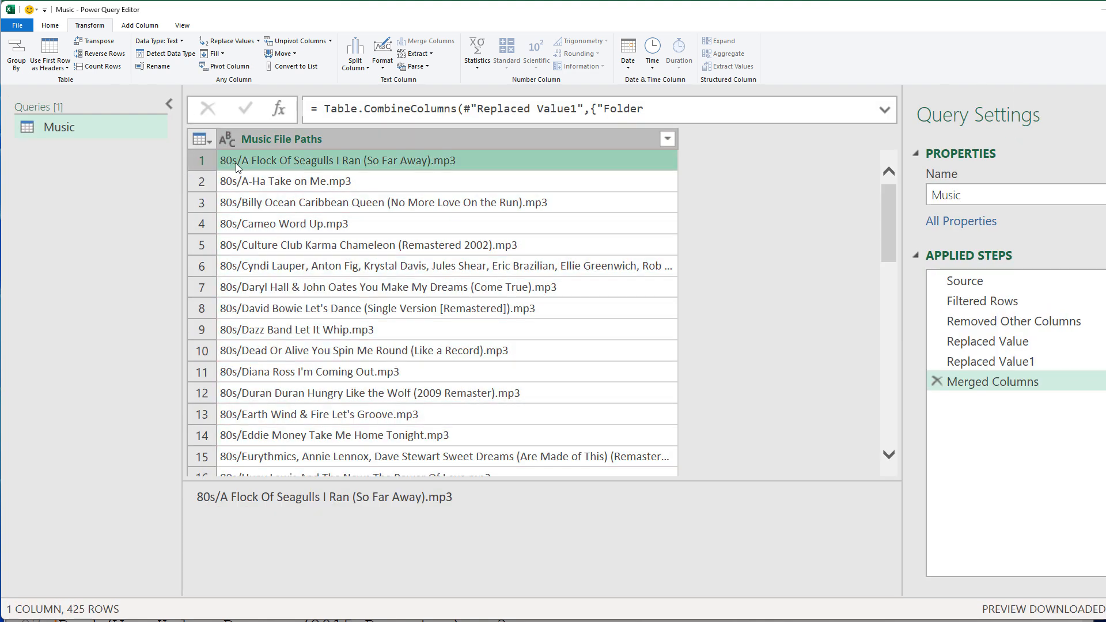
Close & Load the Music query's 425 file paths into a worksheet table
scroll("down", 3)
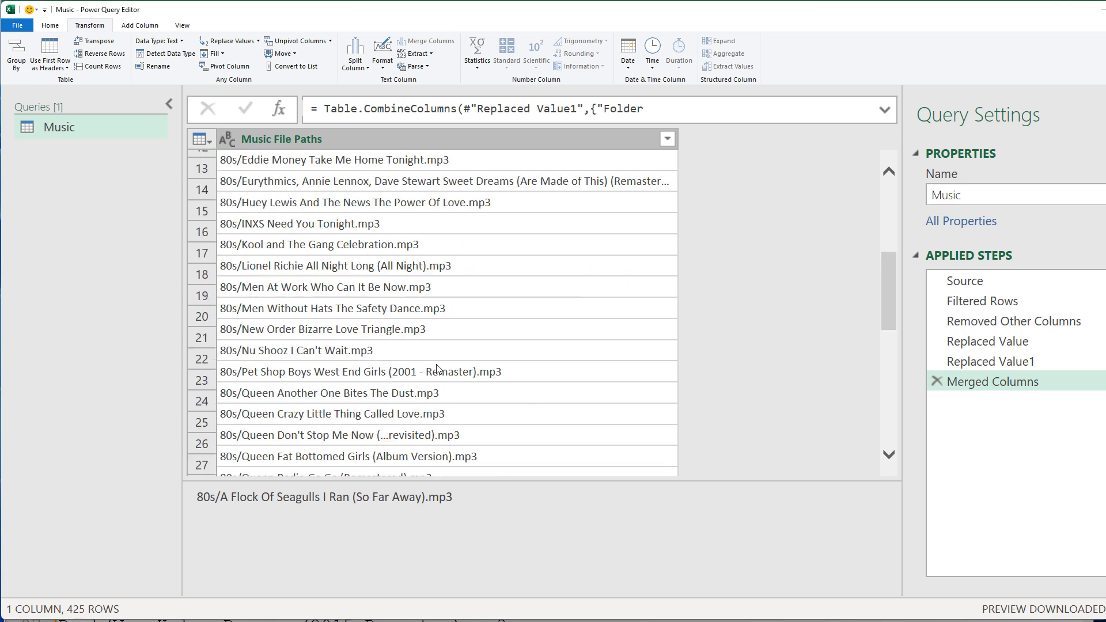
scroll("down", 3)
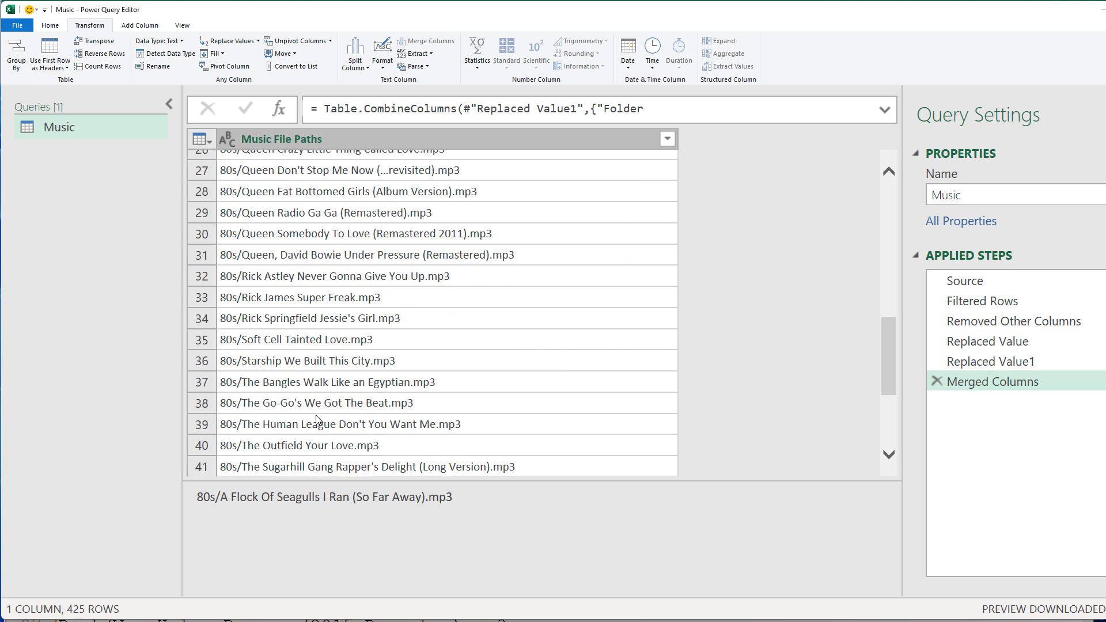
mouse_move(341, 399)
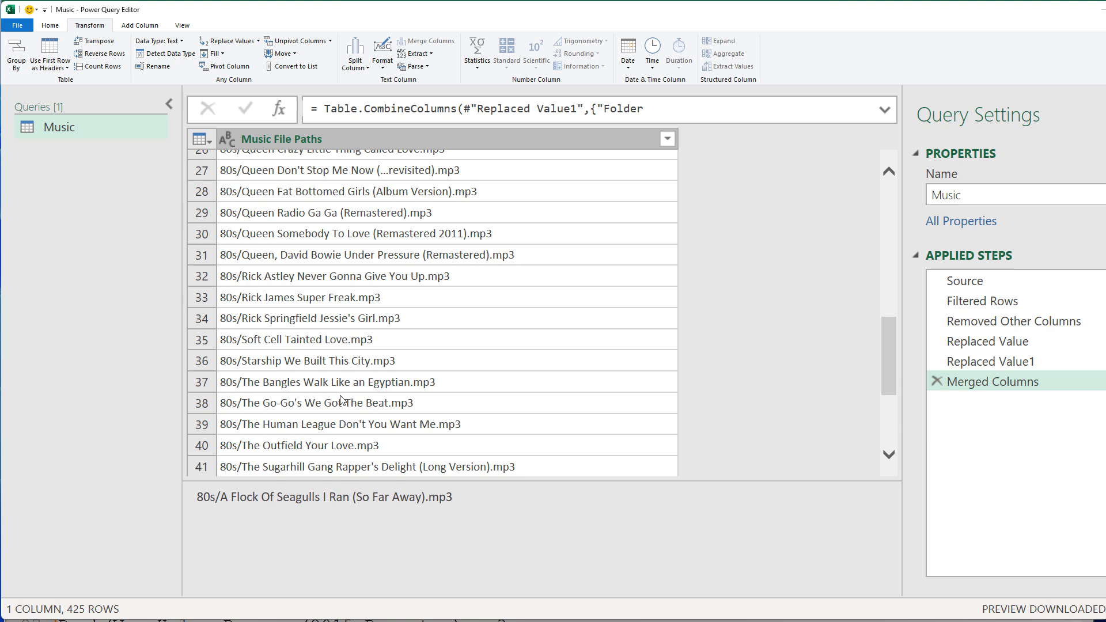
left_click(48, 25)
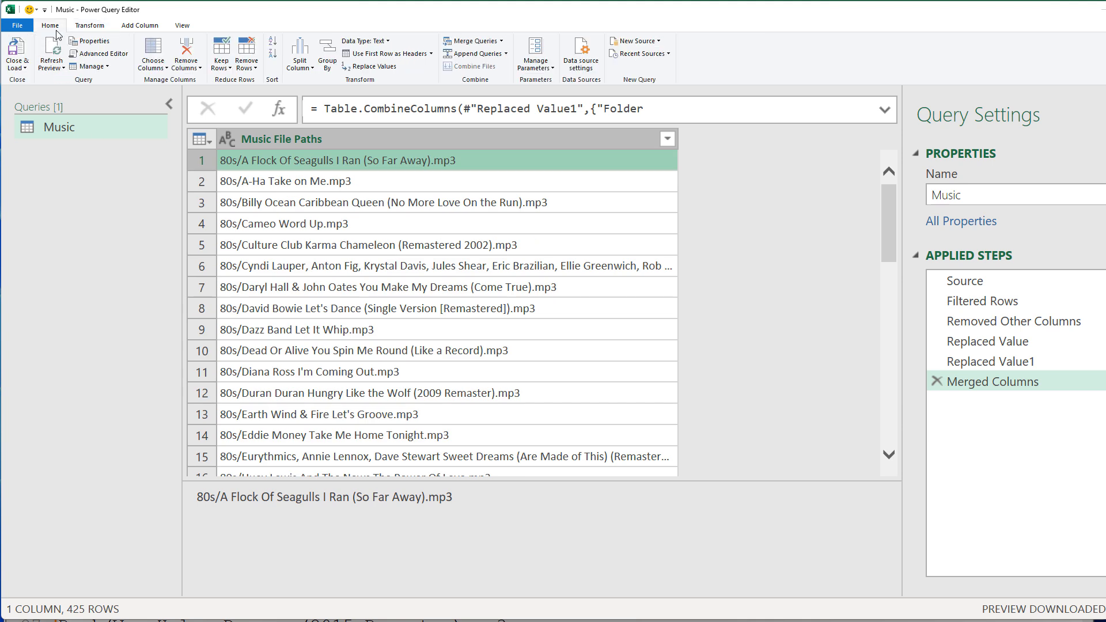
left_click(14, 52)
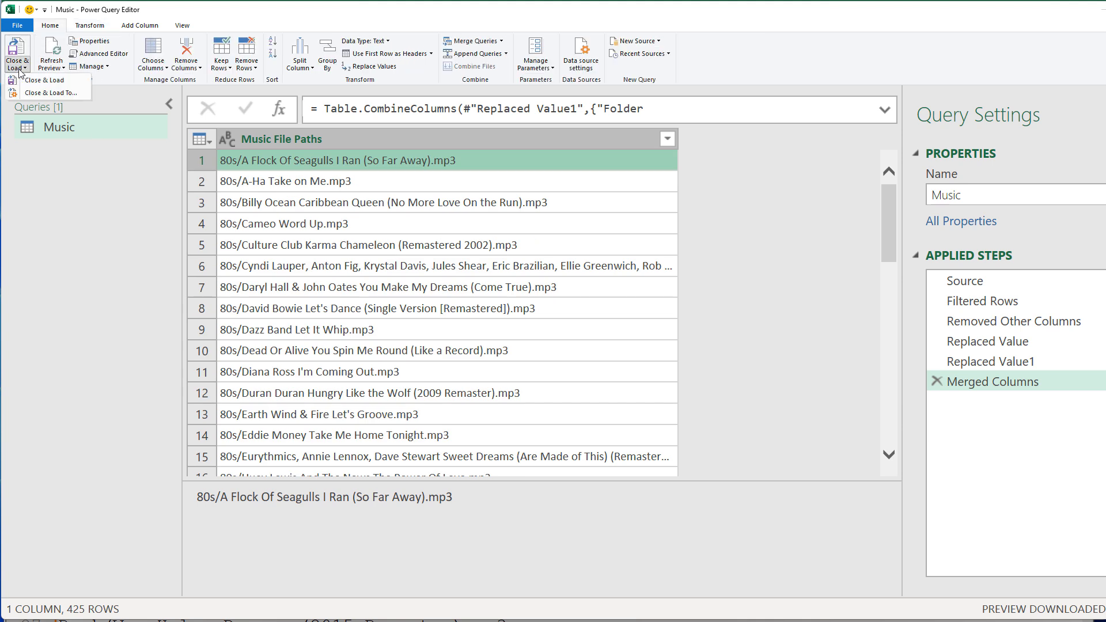
left_click(42, 80)
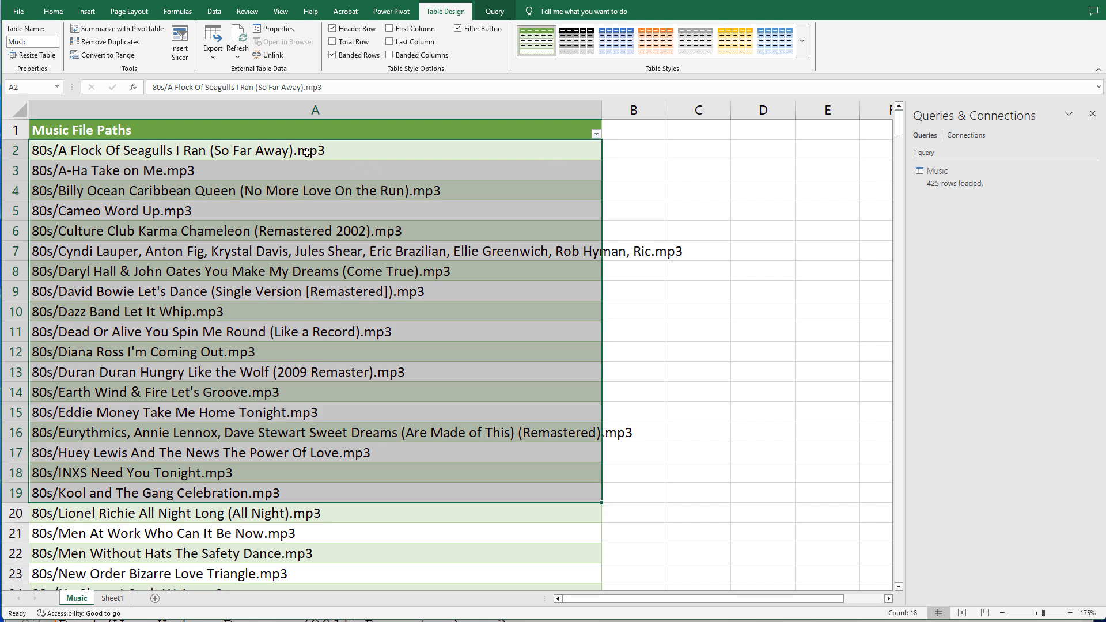
mouse_move(518, 201)
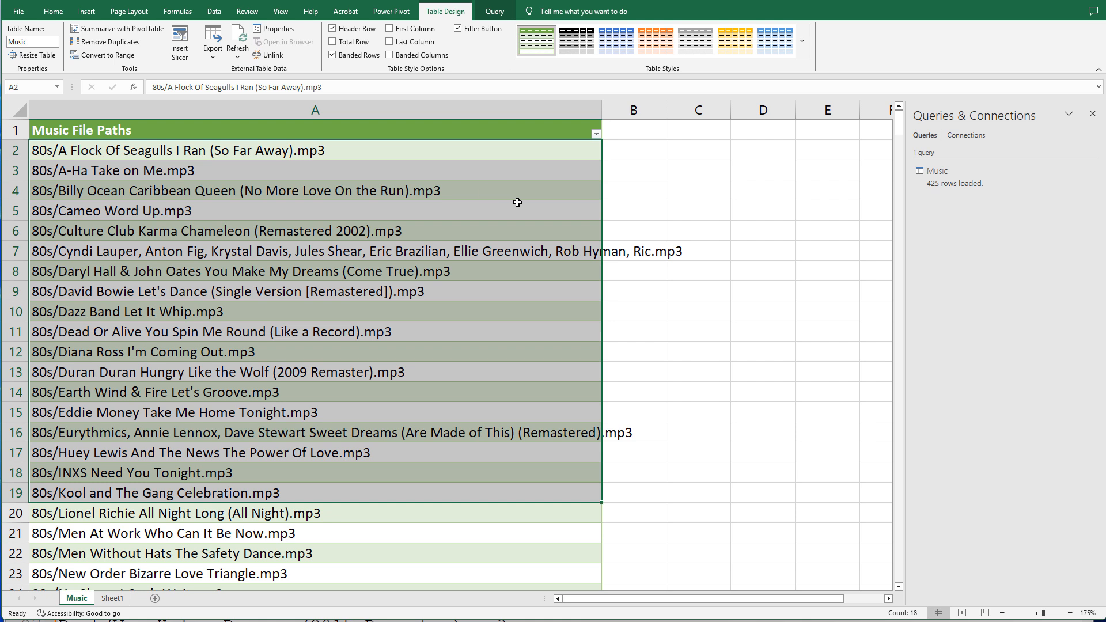
mouse_move(276, 182)
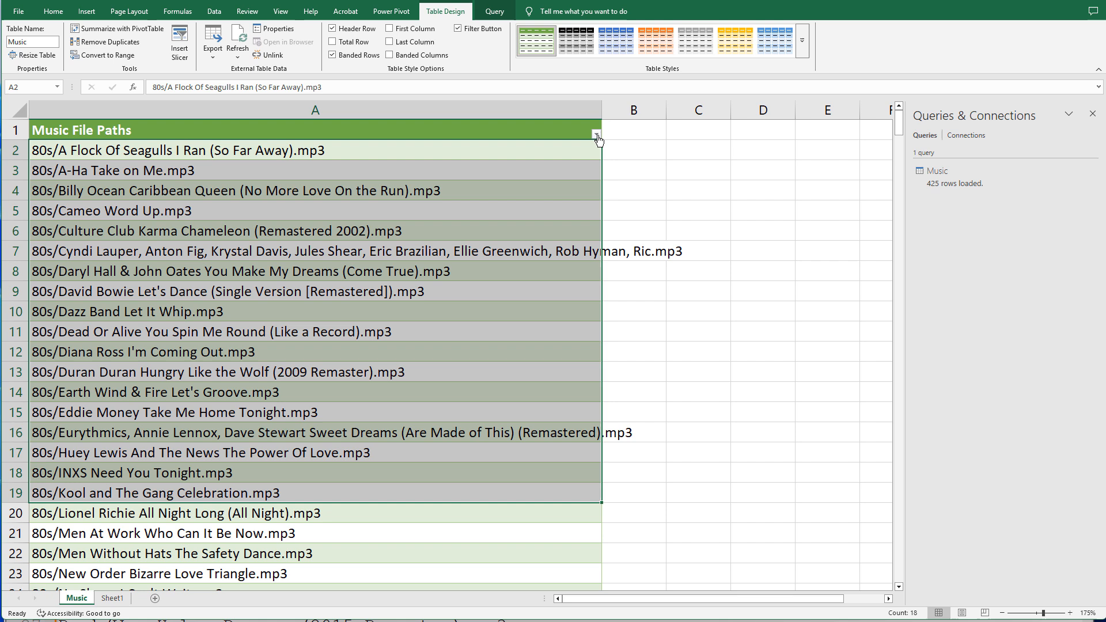
Filter the Music File Paths column to show only the Drake songs
left_click(595, 131)
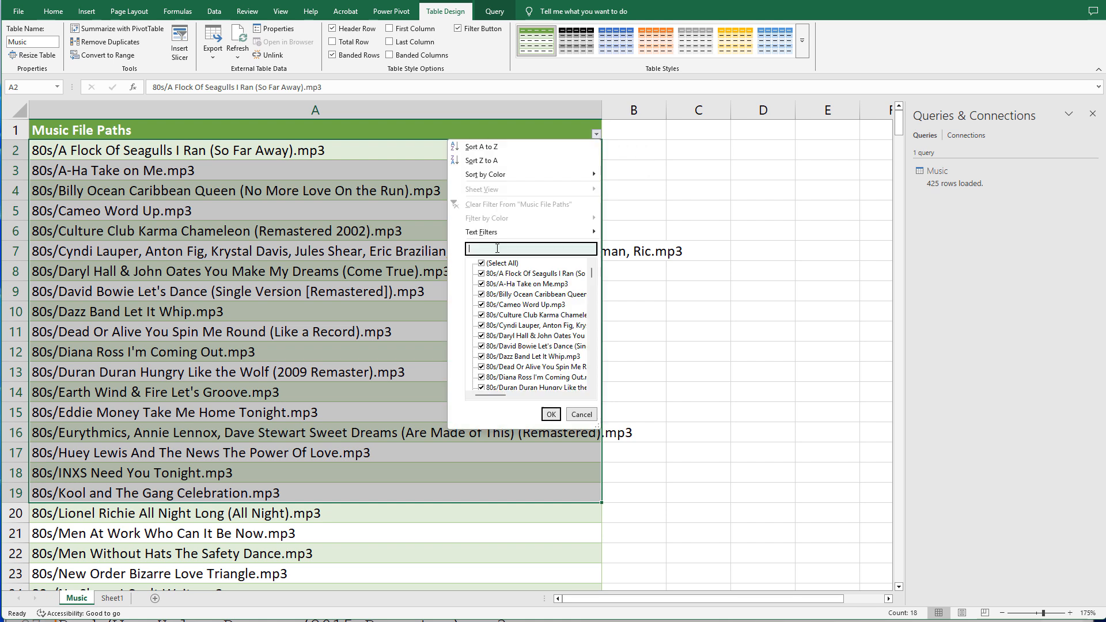
type("Drake")
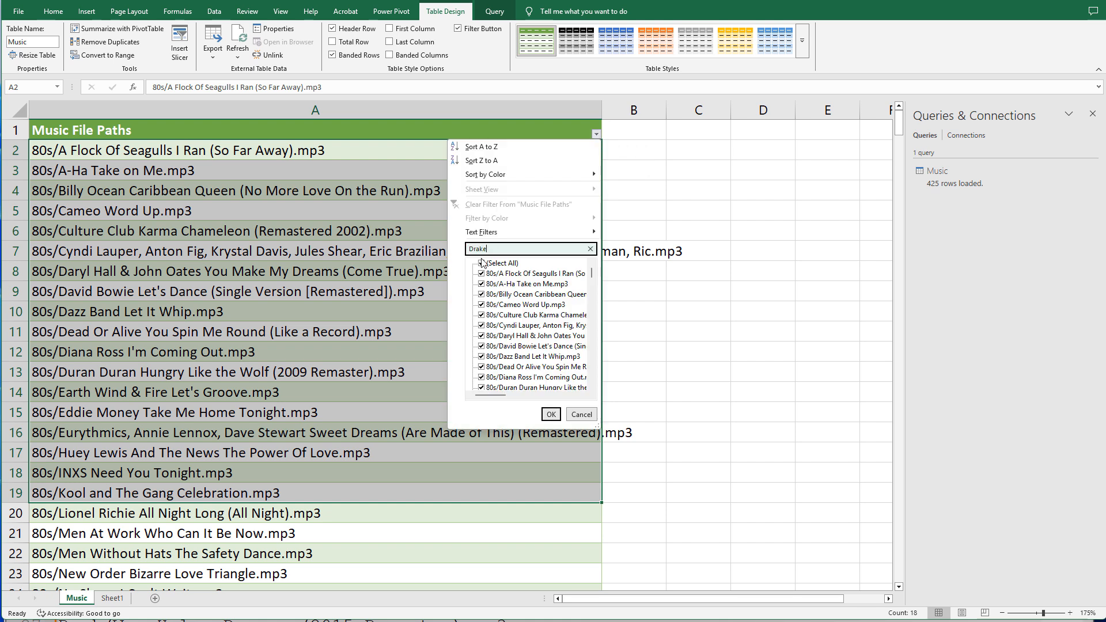
left_click(551, 414)
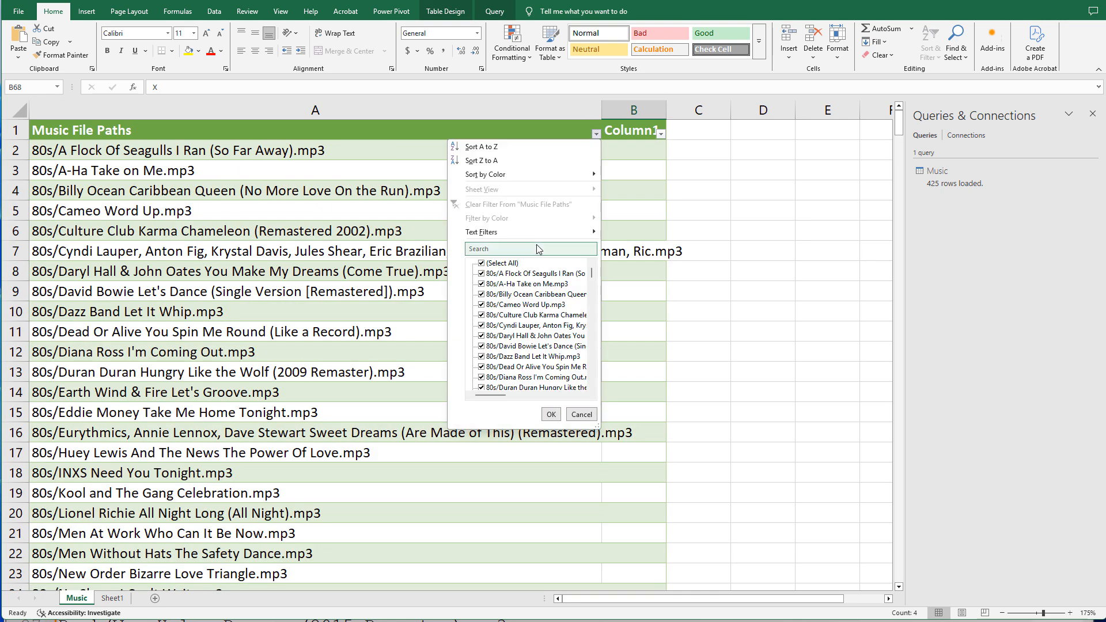
Filter the path column for '2pac' and mark the five 2Pac songs with an X
left_click(531, 249)
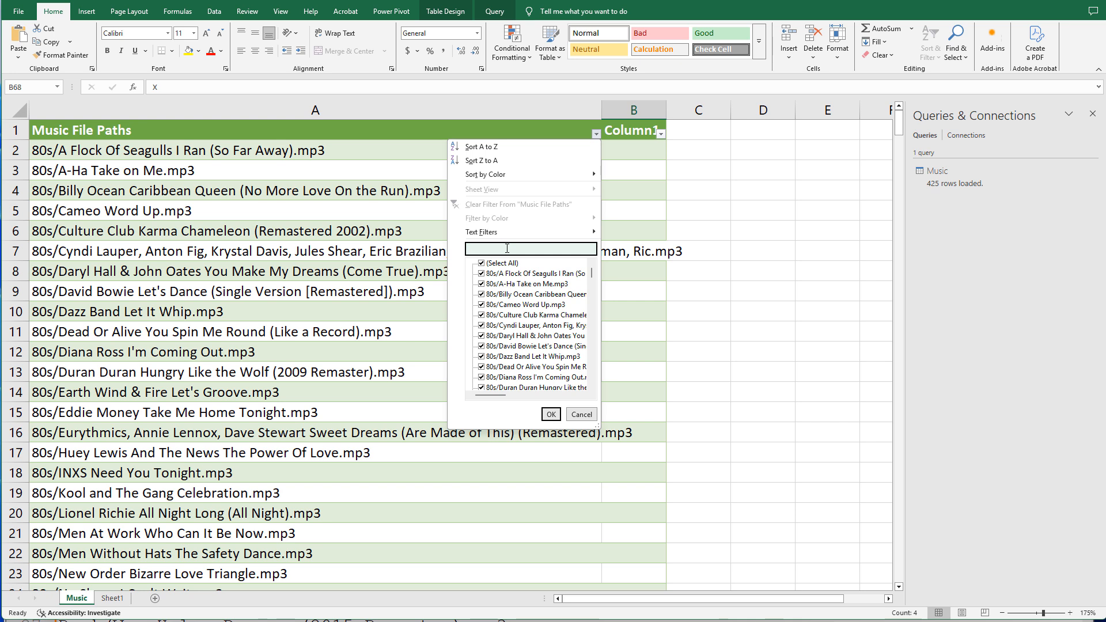
type("2pac")
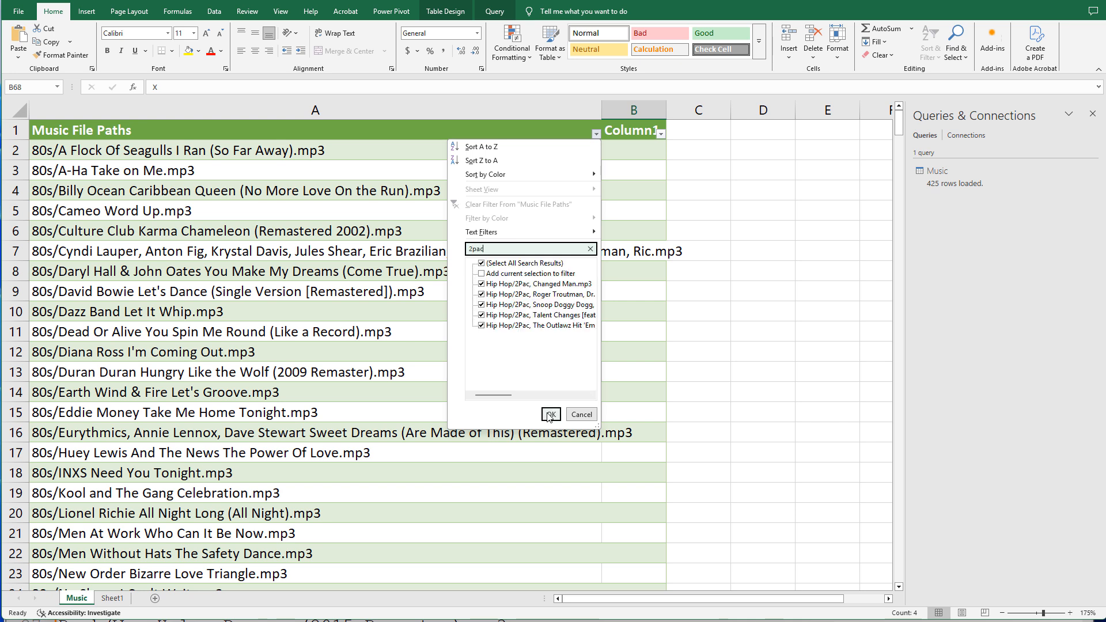
left_click(551, 414)
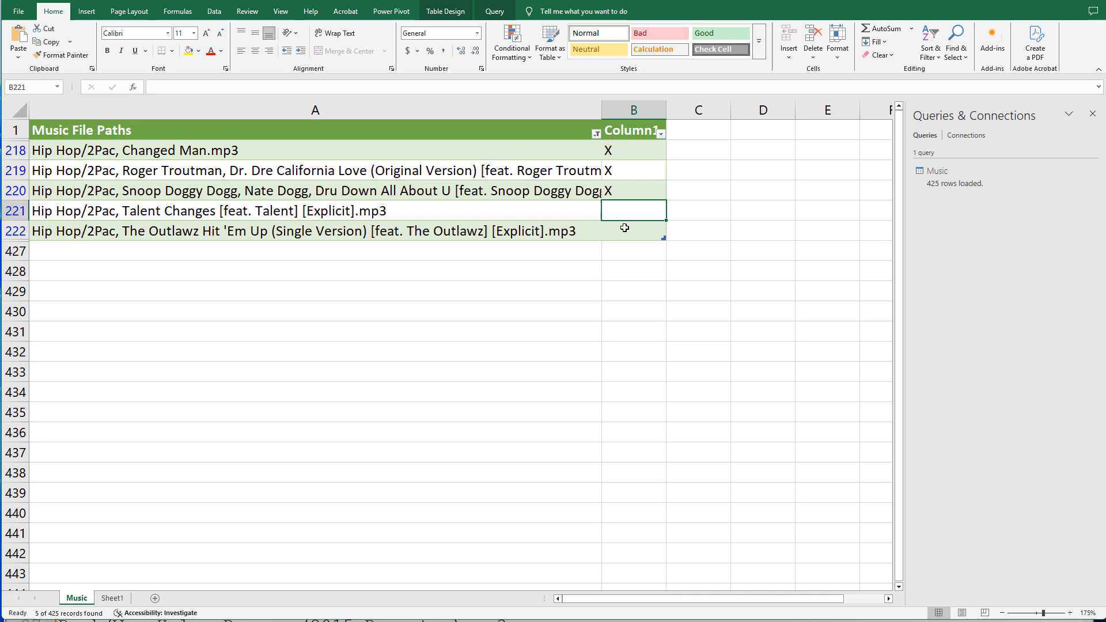
left_click(597, 134)
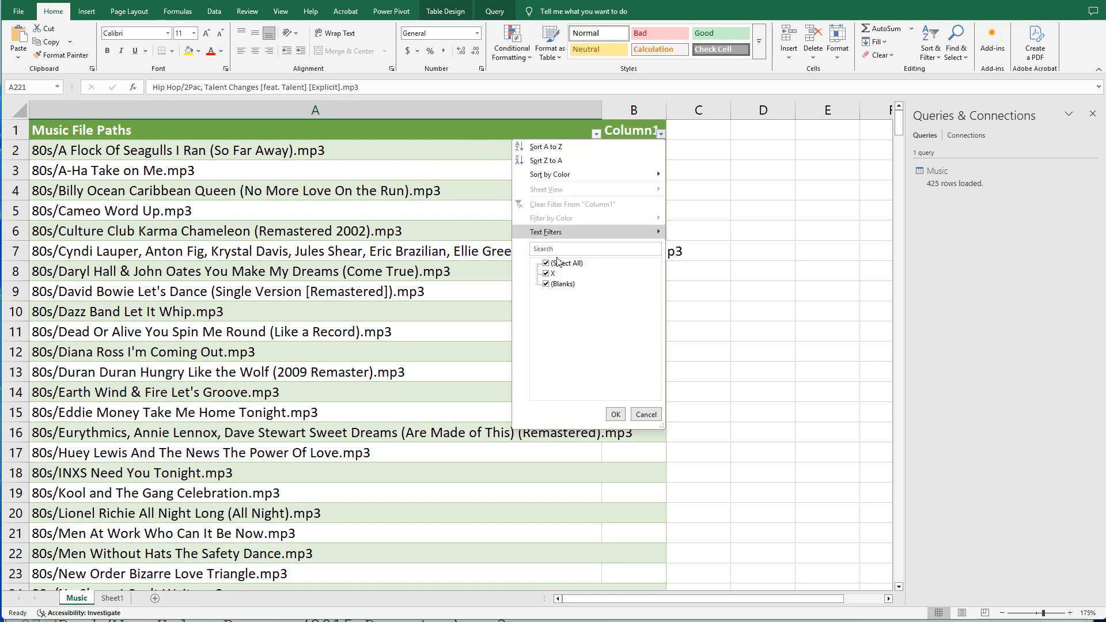
Show only the X-marked rows and copy the nine marked song paths
left_click(546, 284)
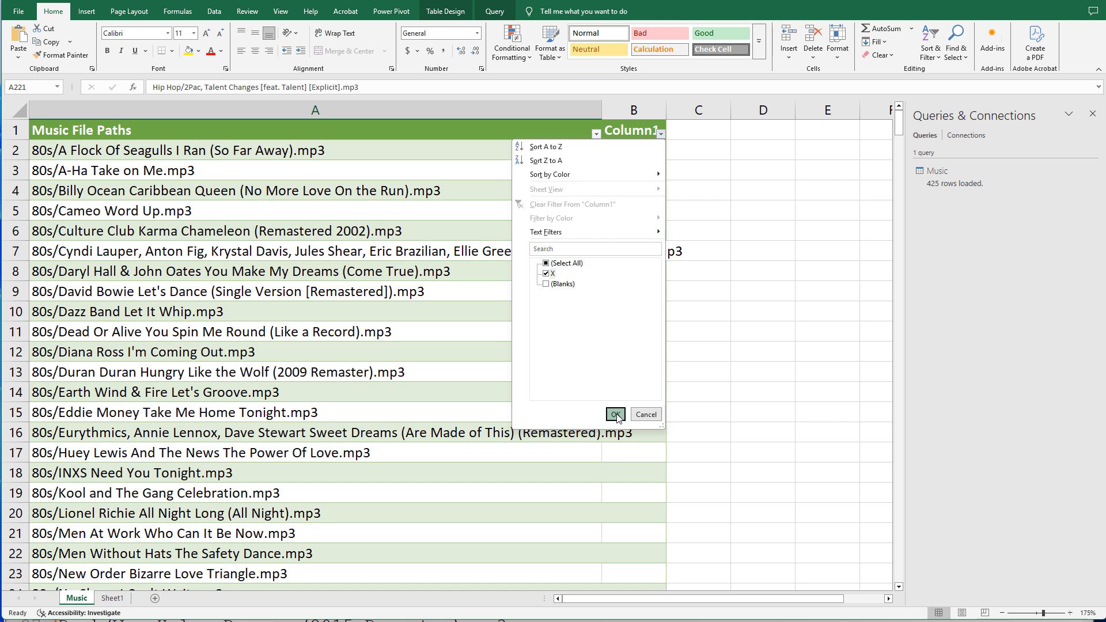
left_click(615, 413)
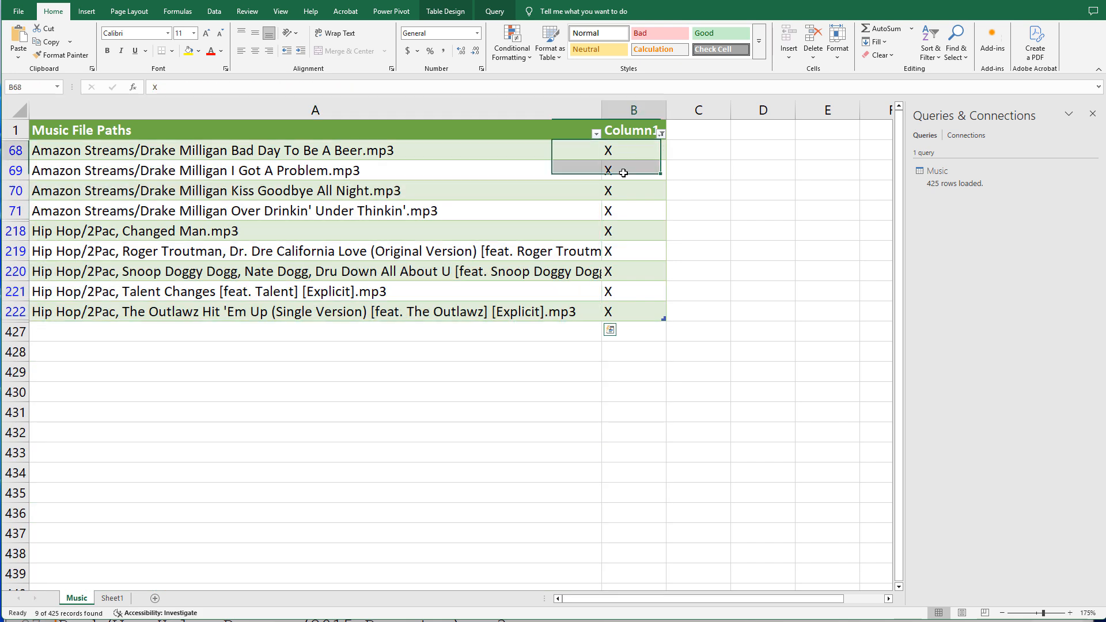
left_click(315, 109)
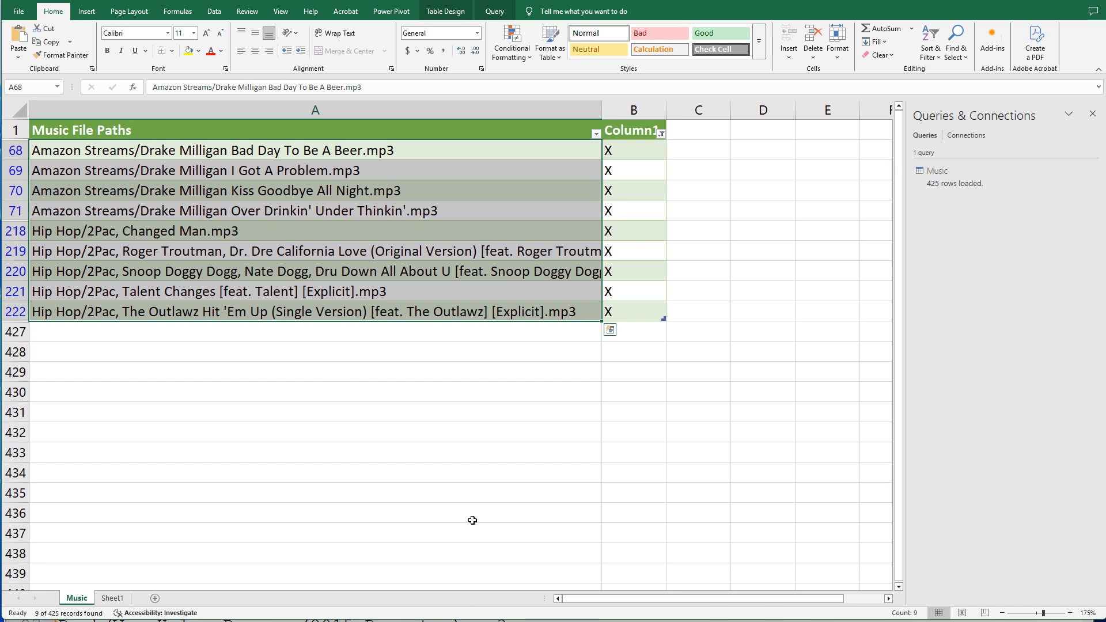
key("ctrl+c")
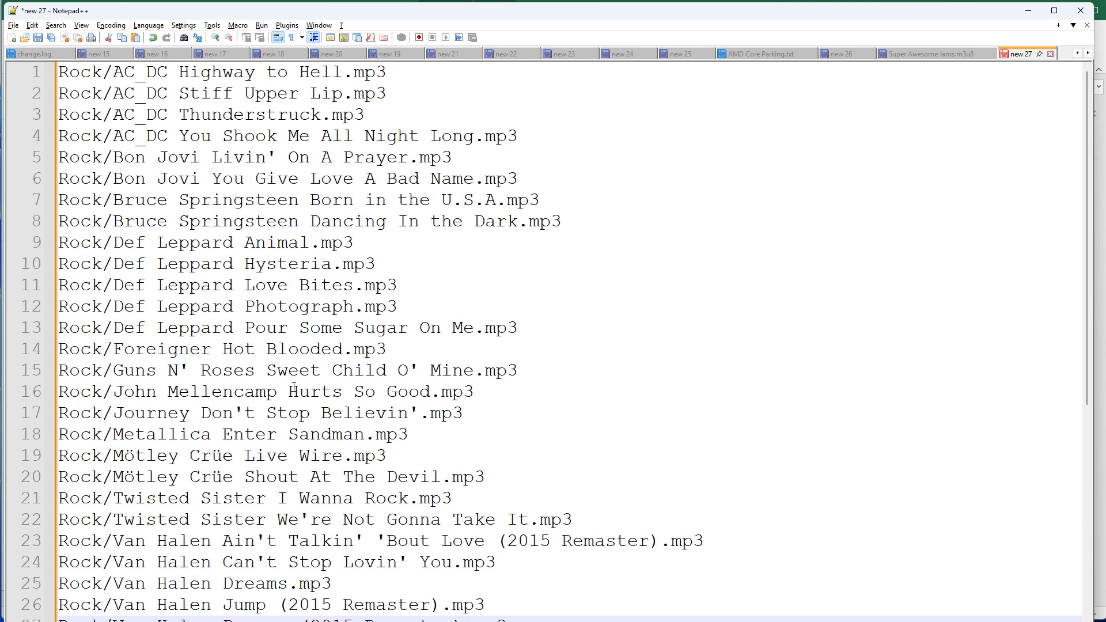
Replace the old entries in Super Awesome Jams.m3u8 with the nine copied Drake Milligan and 2Pac paths
left_click(928, 53)
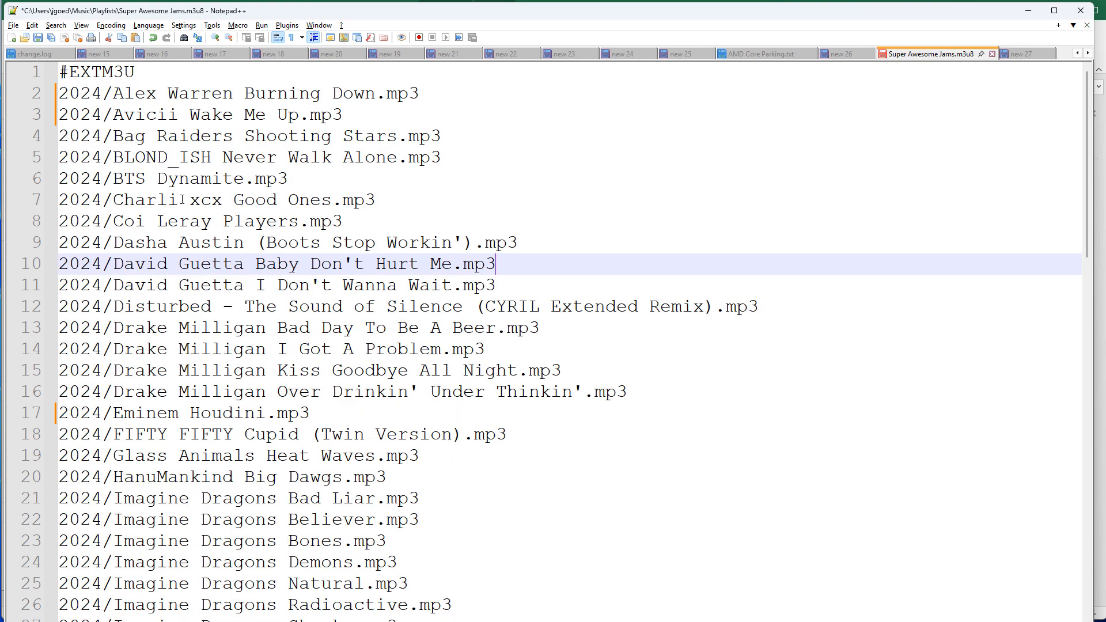
scroll("down", 3)
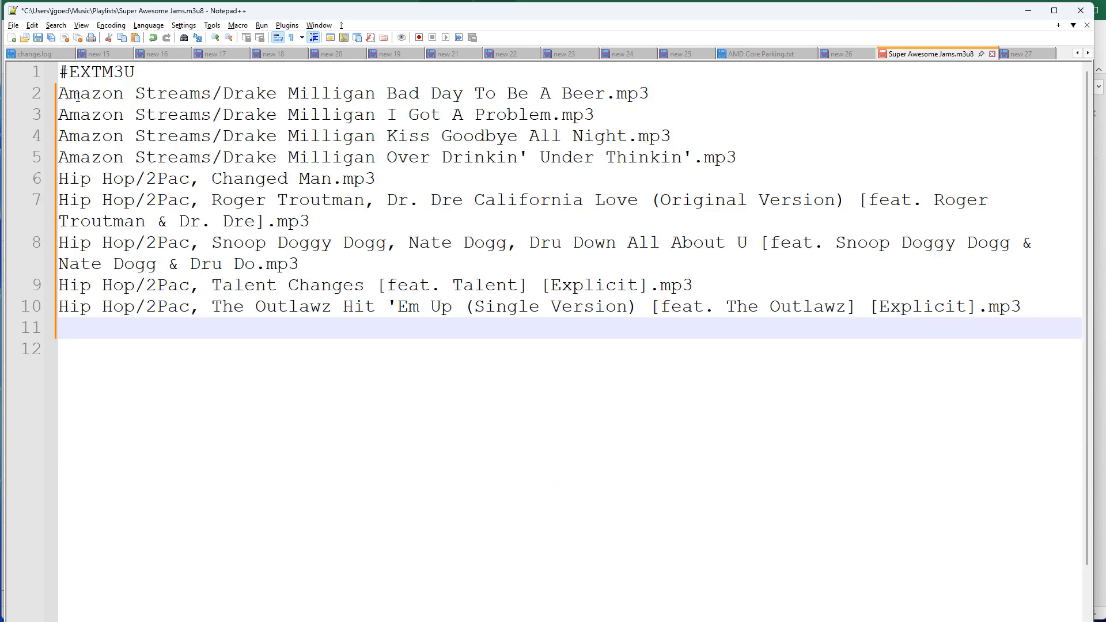
key("Ctrl+a")
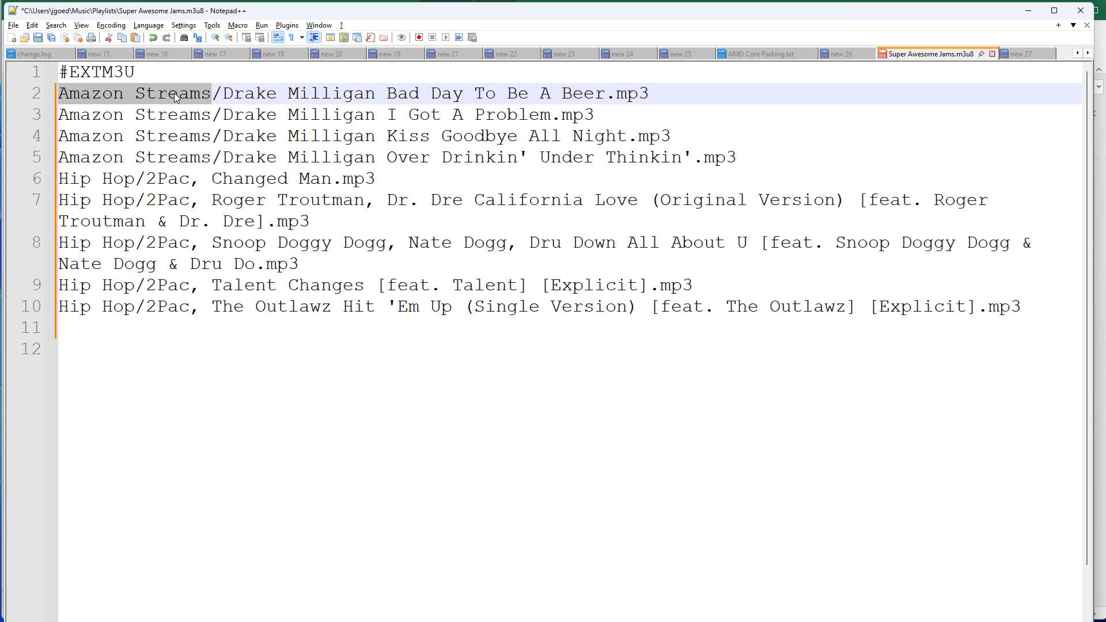
mouse_move(253, 178)
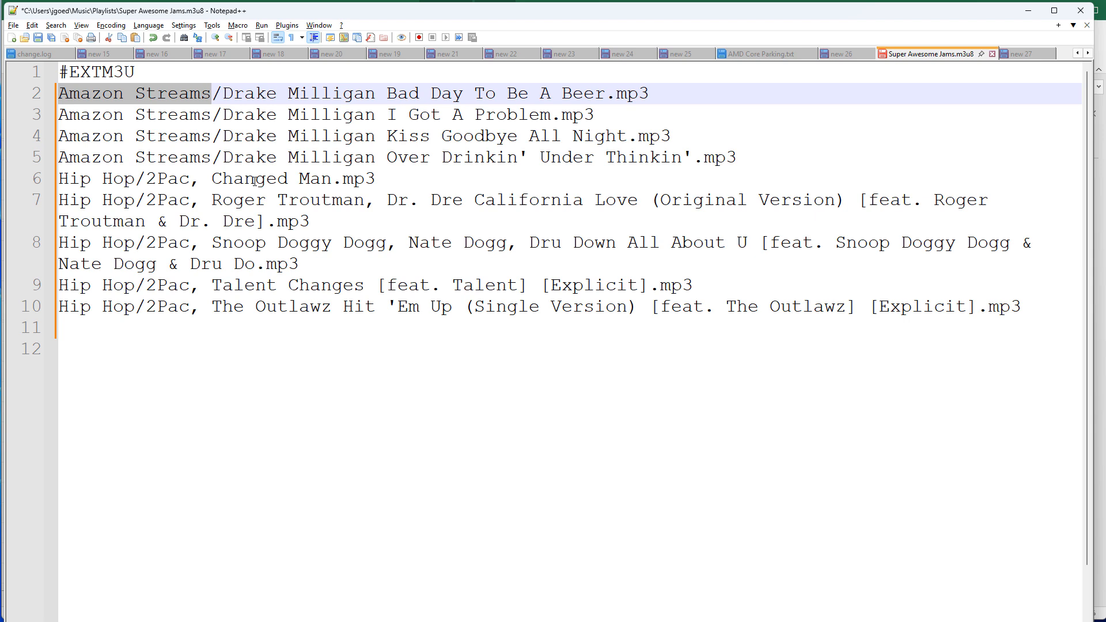
mouse_move(380, 392)
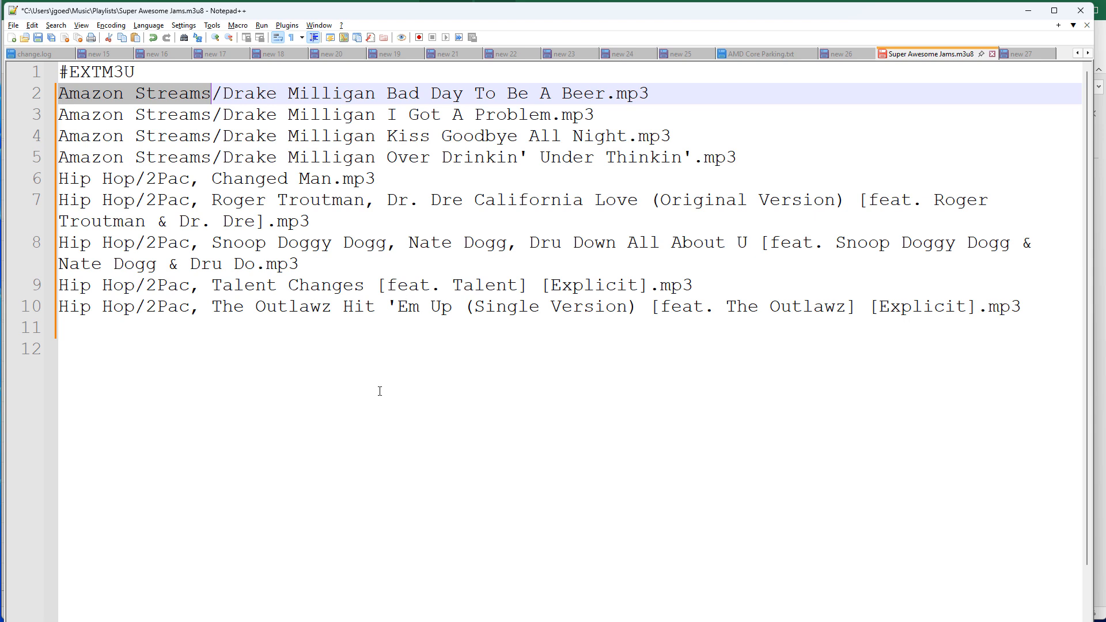
mouse_move(641, 271)
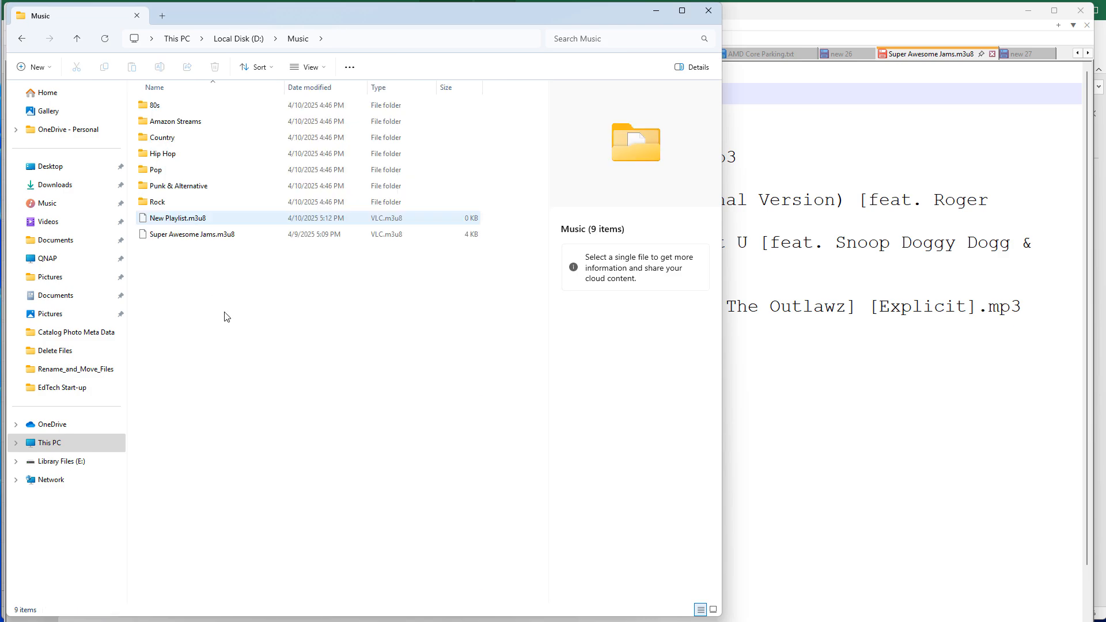
Browse D:\Music past the playlist file and 80s folder into the Hip Hop subfolder of 66 tracks
left_click(193, 233)
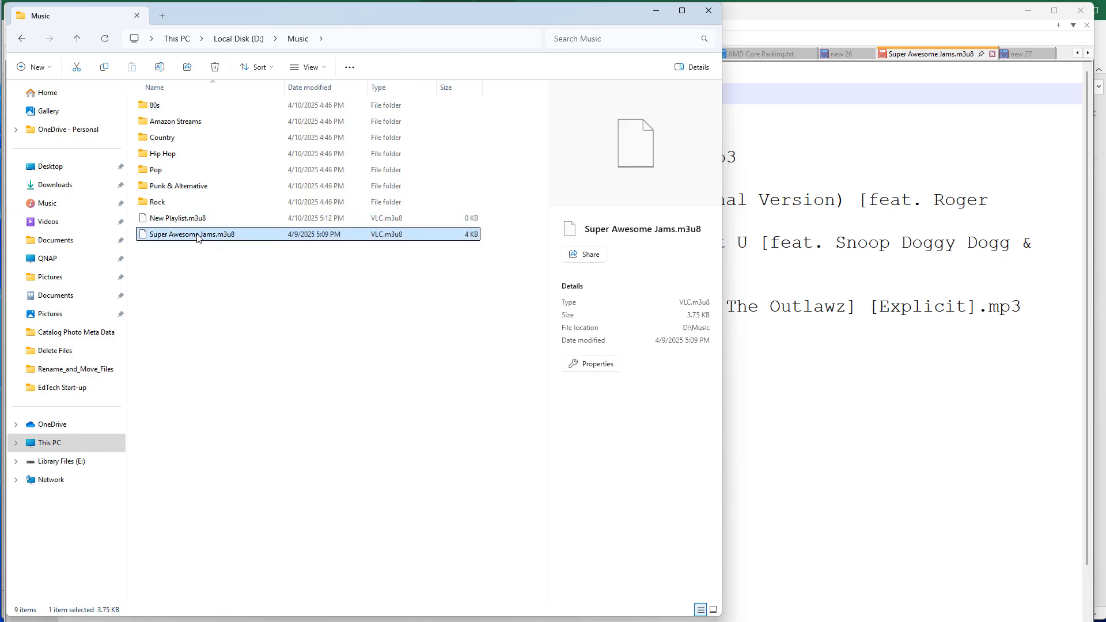
left_click(157, 169)
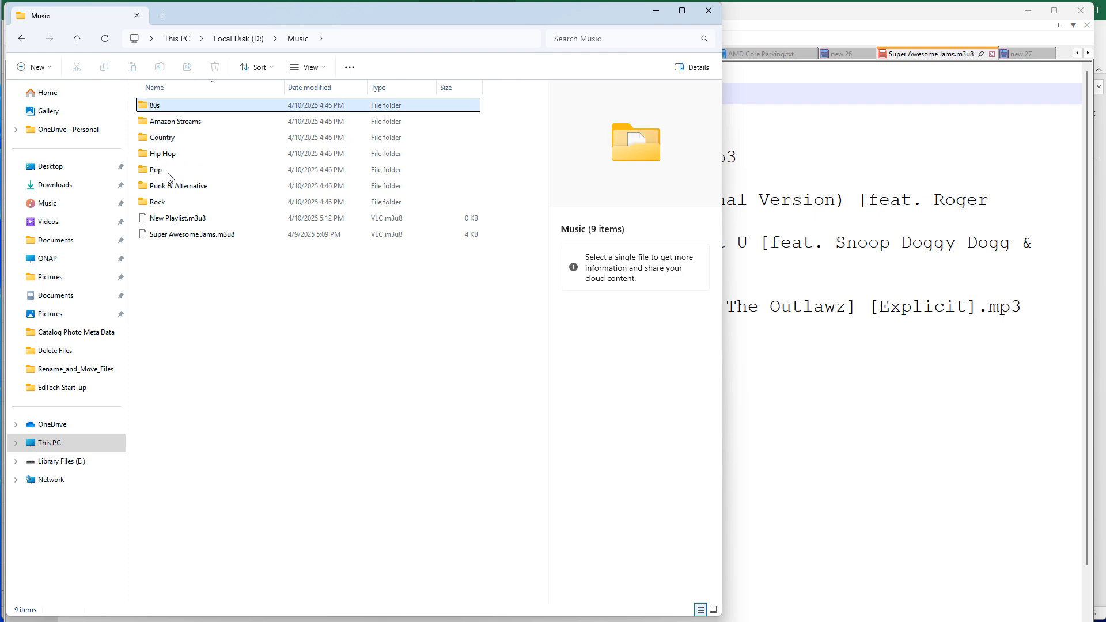
left_click(156, 170)
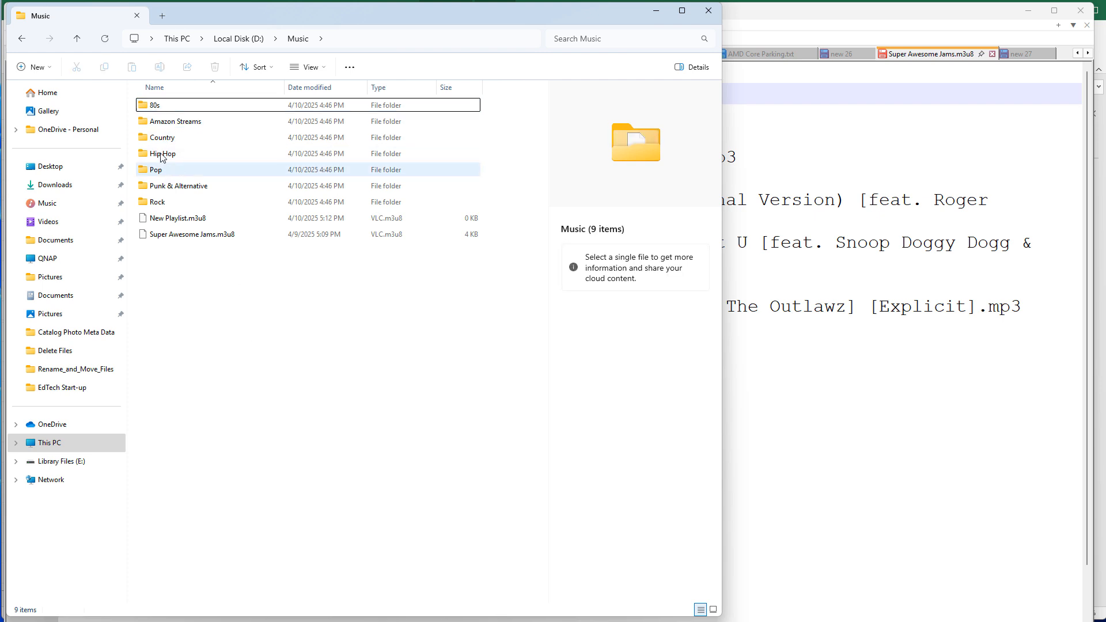
double_click(163, 153)
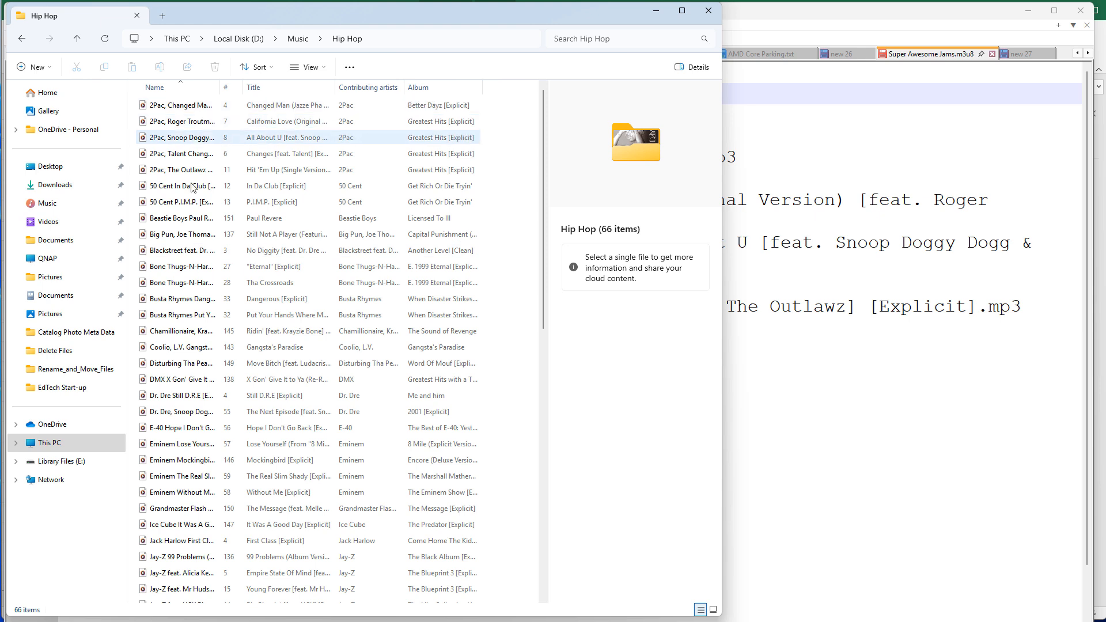
mouse_move(198, 323)
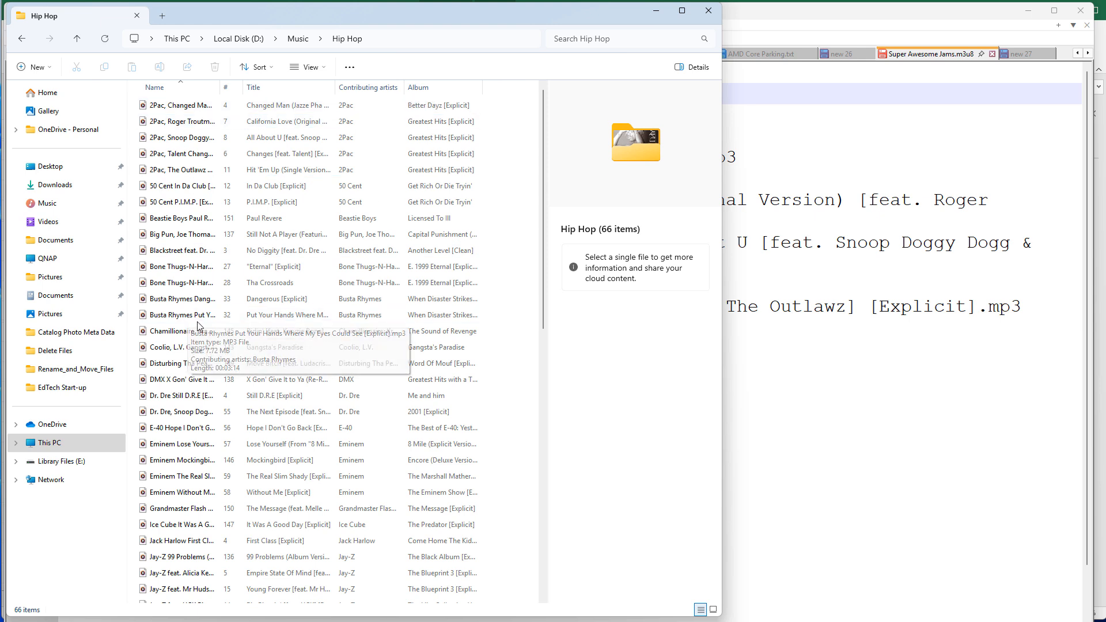